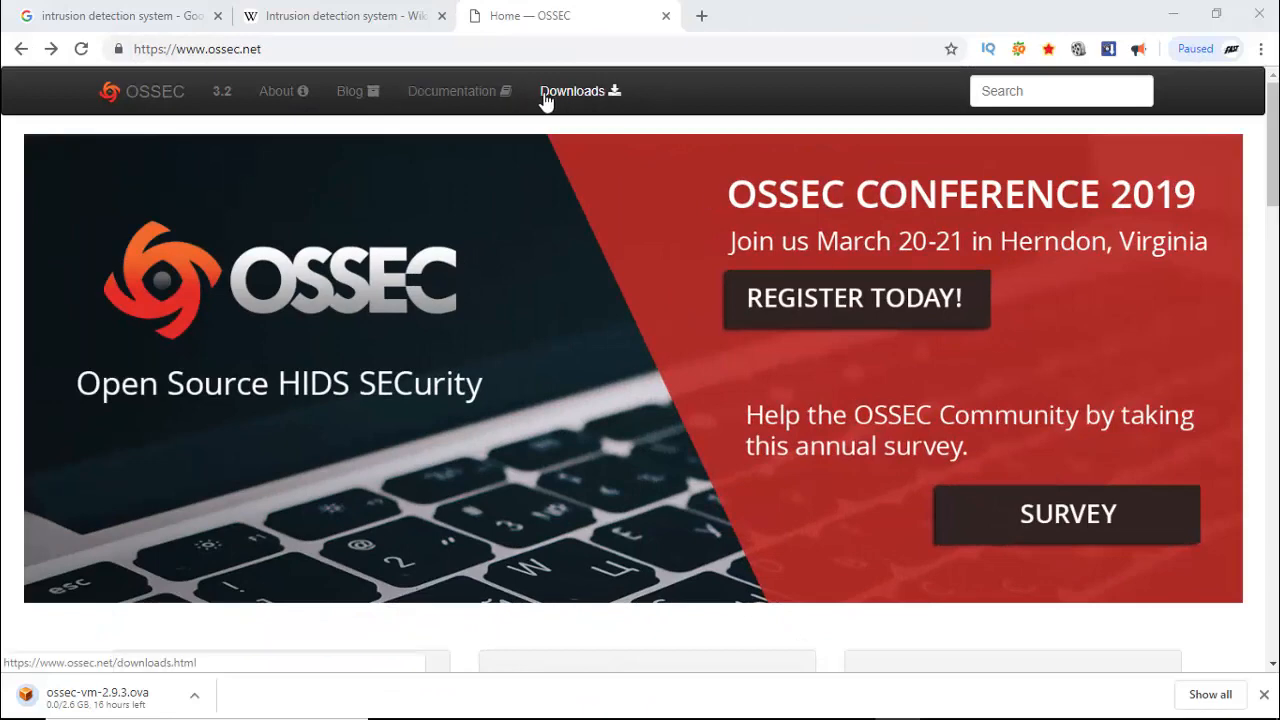
# Show the OSSEC Downloads page and highlight the Virtual Appliance entry.
pyautogui.click(572, 92)
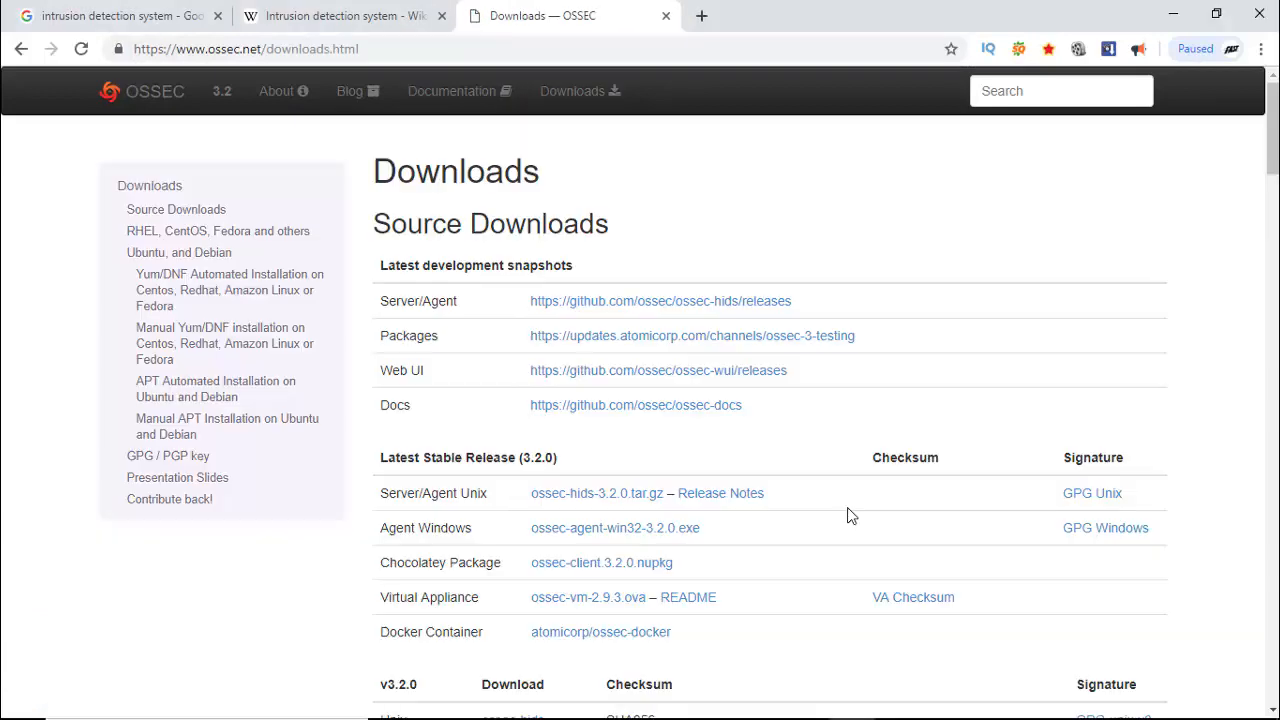
pyautogui.moveTo(556, 528)
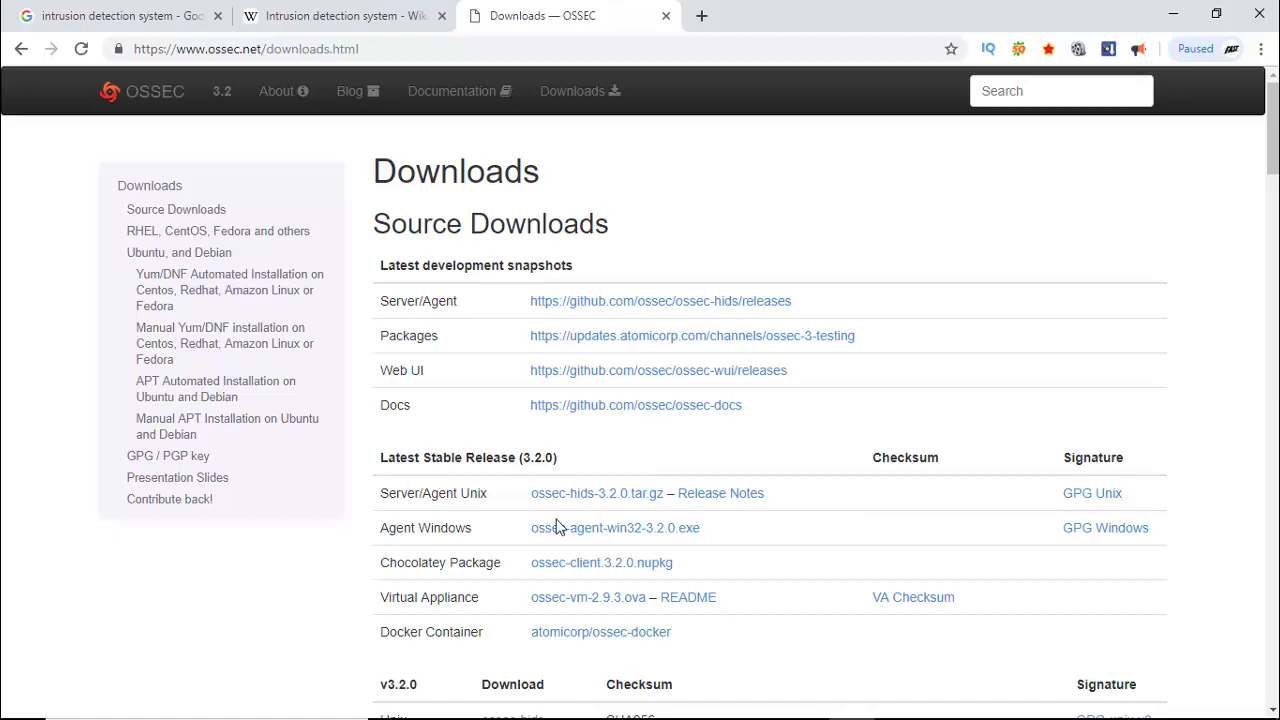
pyautogui.moveTo(400, 532)
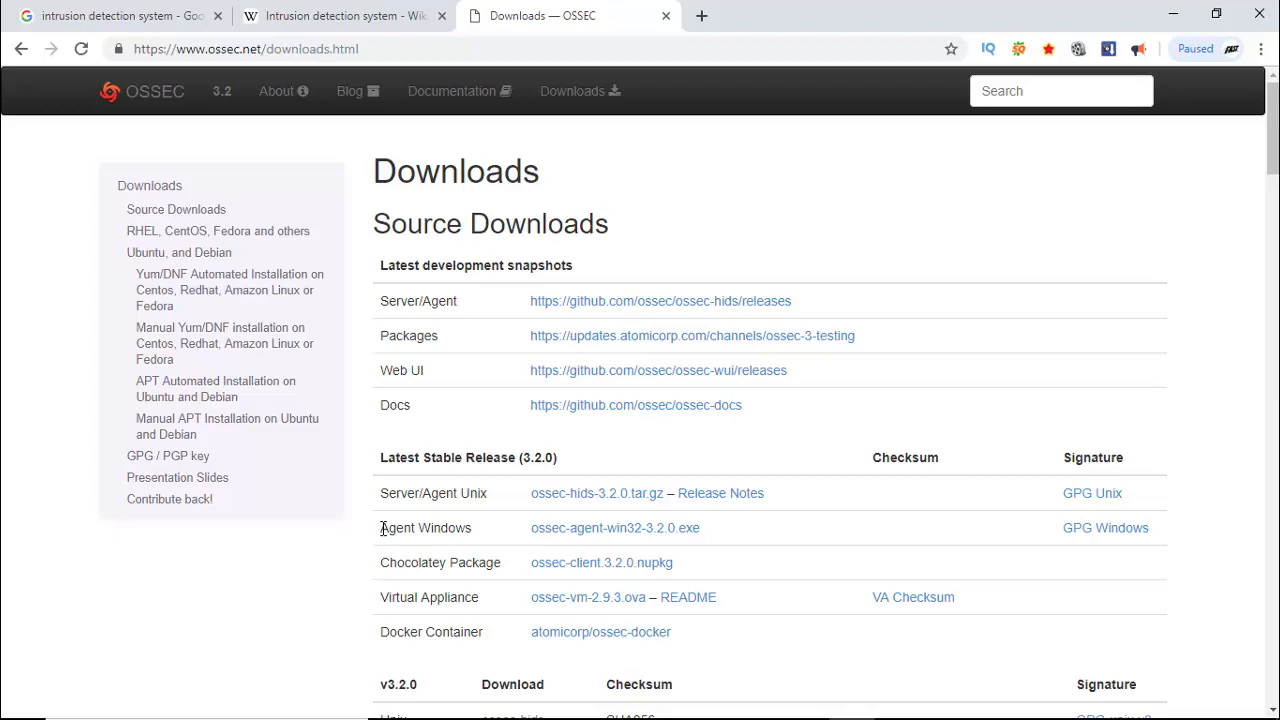
pyautogui.moveTo(418, 592)
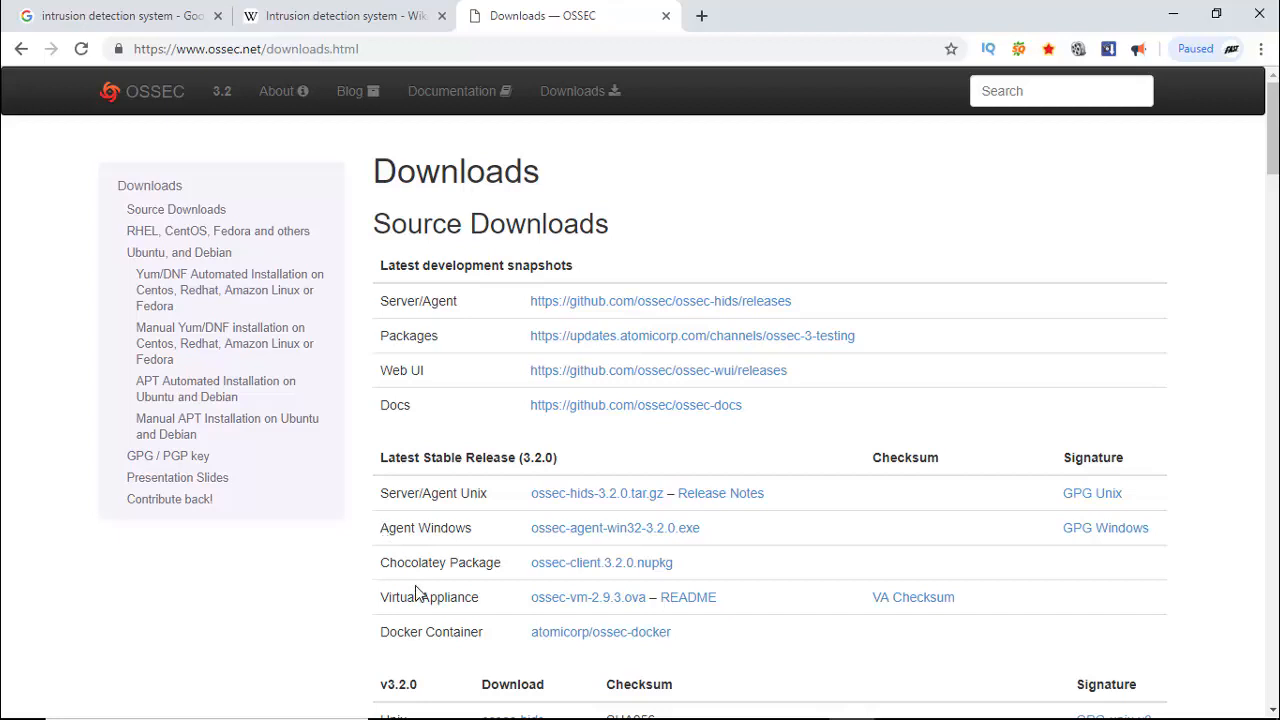
pyautogui.doubleClick(428, 596)
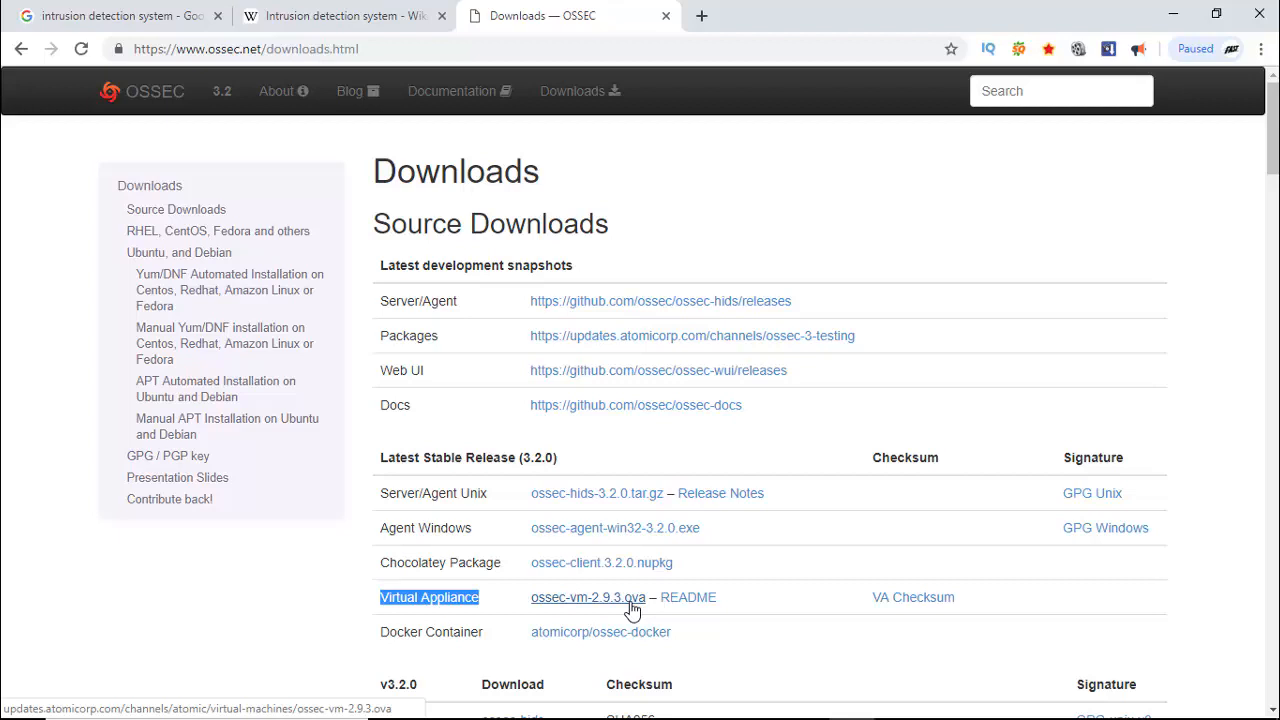
pyautogui.moveTo(424, 522)
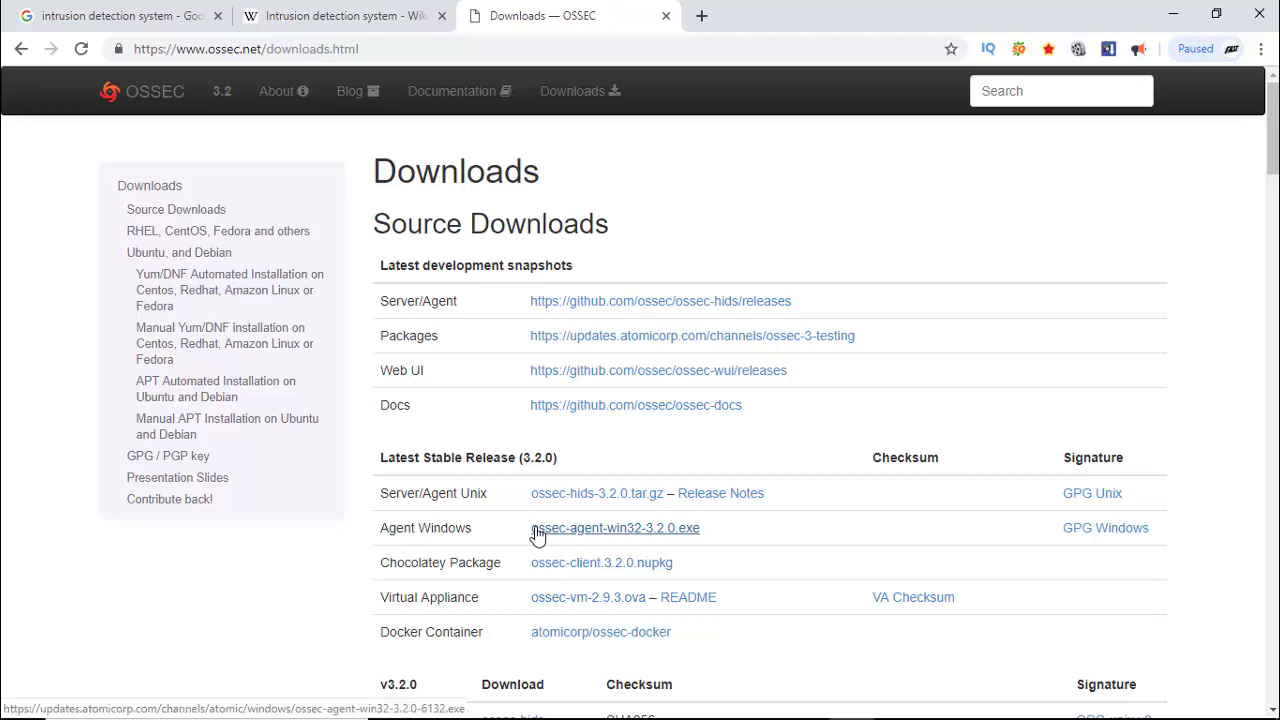
pyautogui.moveTo(544, 536)
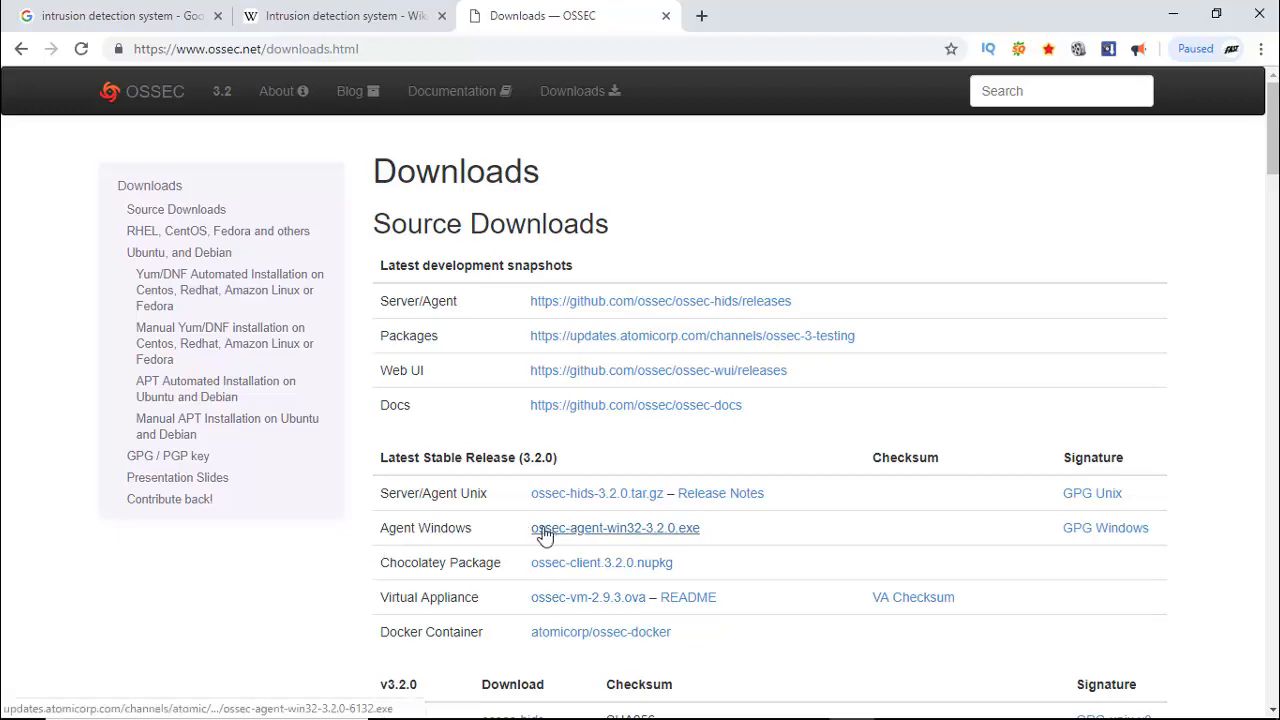
pyautogui.moveTo(446, 624)
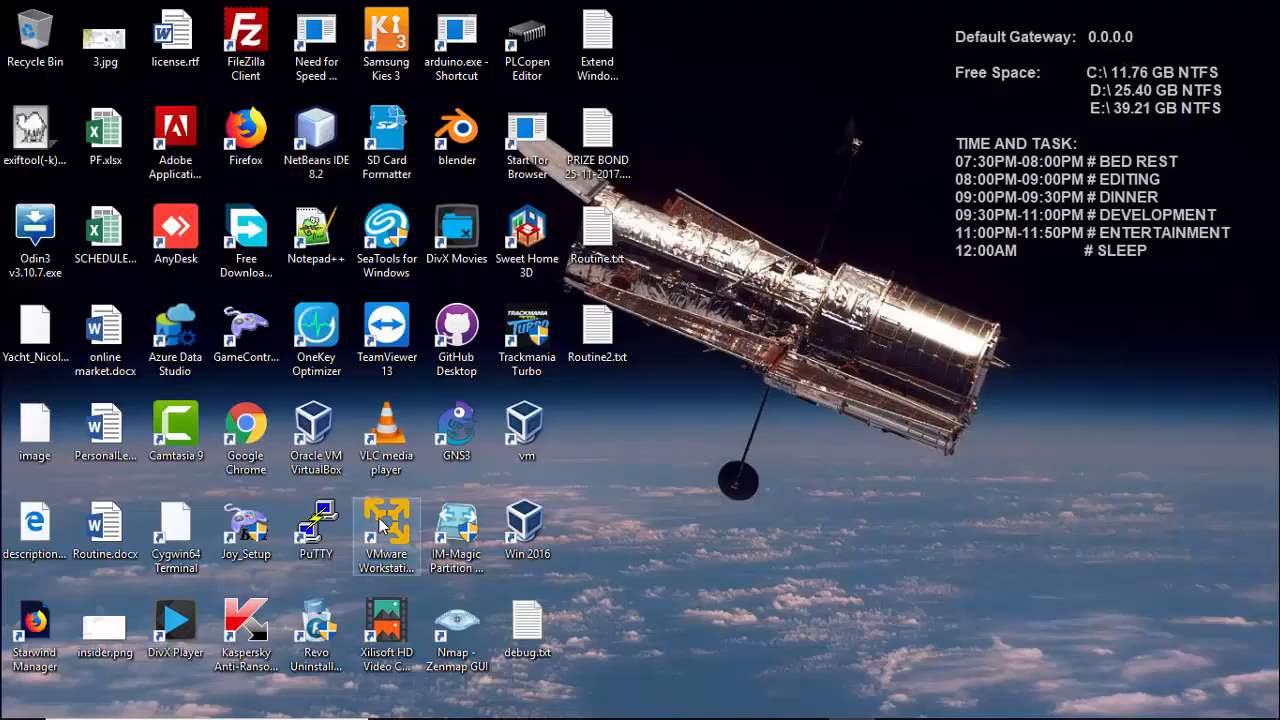
pyautogui.moveTo(386, 524)
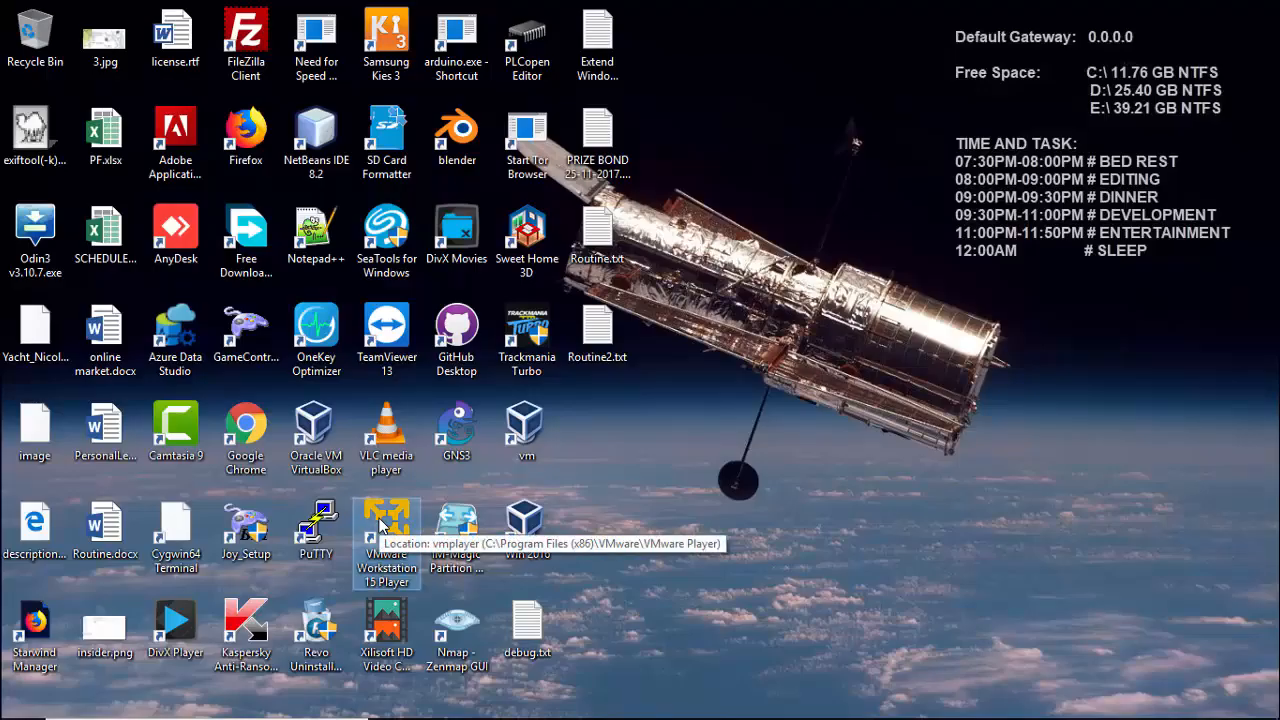
# Launch VMware Player and choose ossec-vm-2.9.3.ova in the Open Virtual Machine dialog.
pyautogui.doubleClick(386, 530)
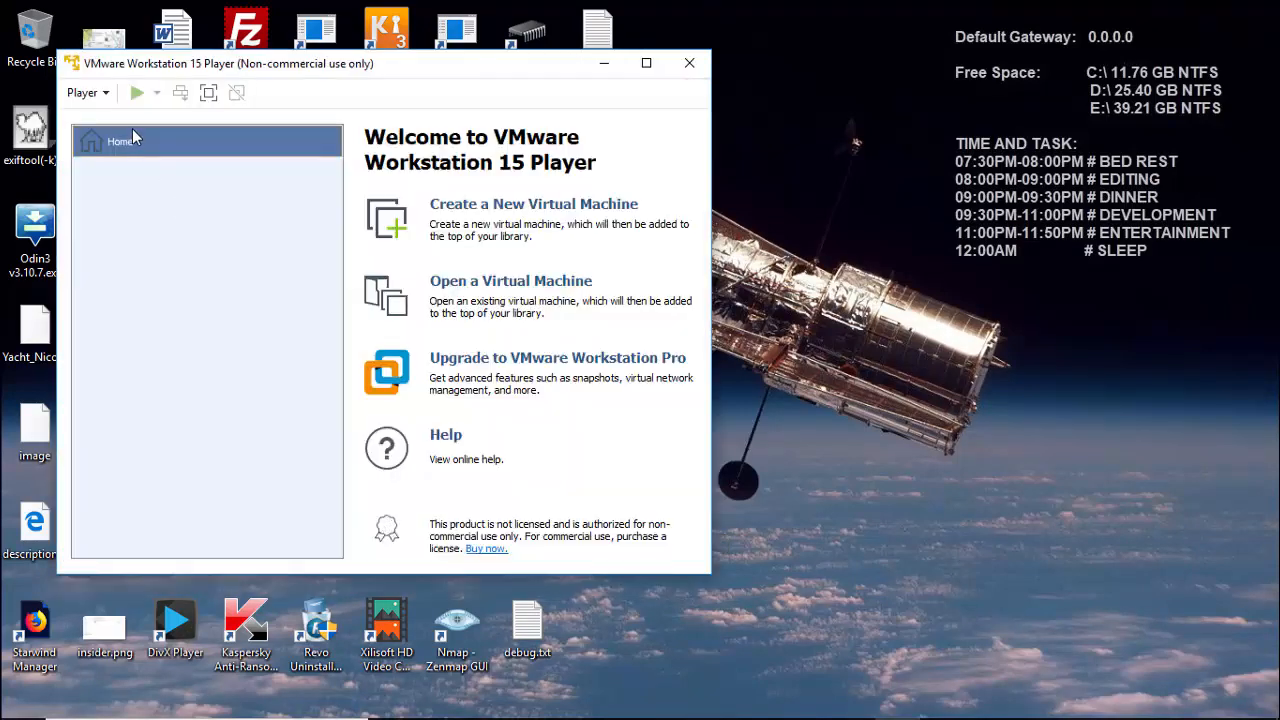
pyautogui.click(84, 92)
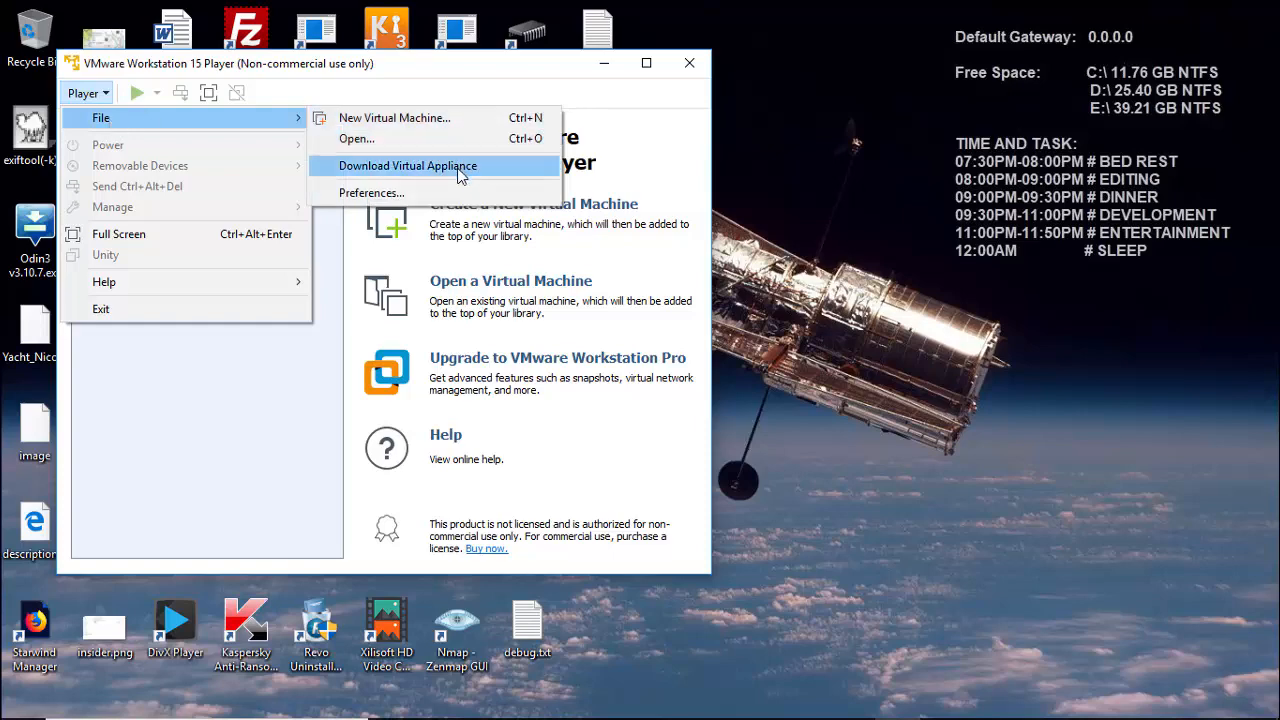
pyautogui.click(356, 138)
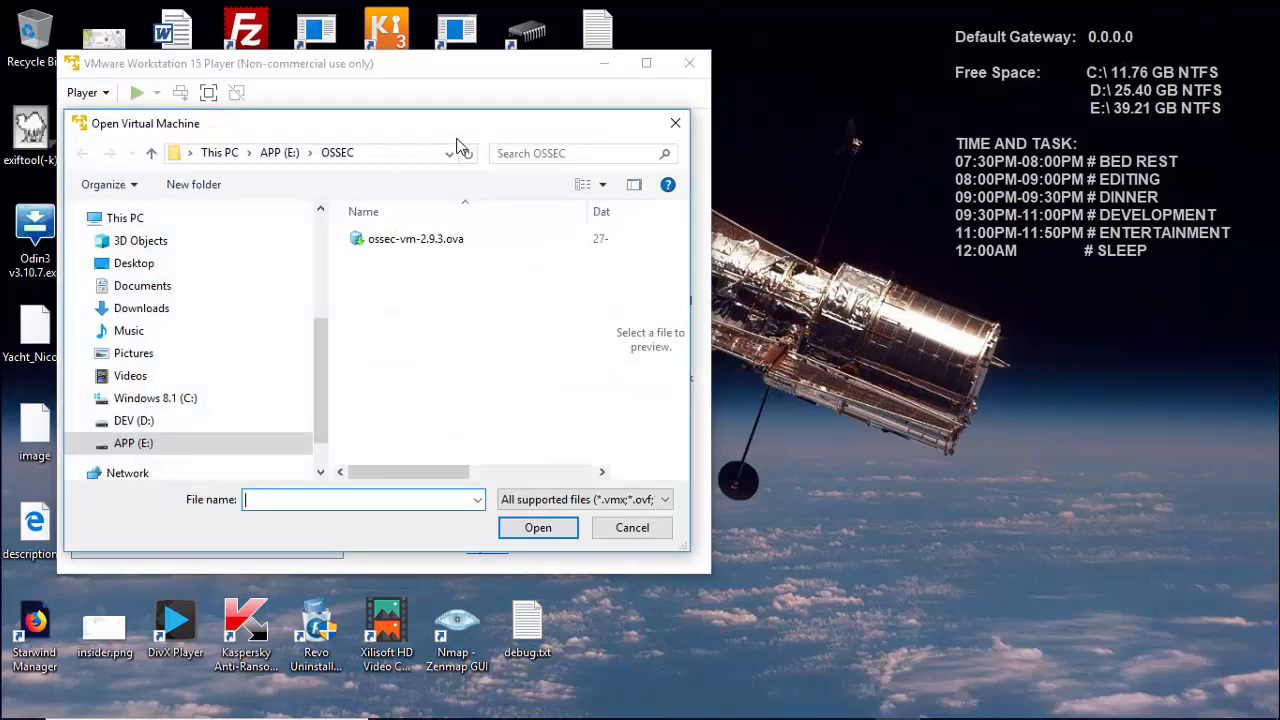
pyautogui.click(416, 238)
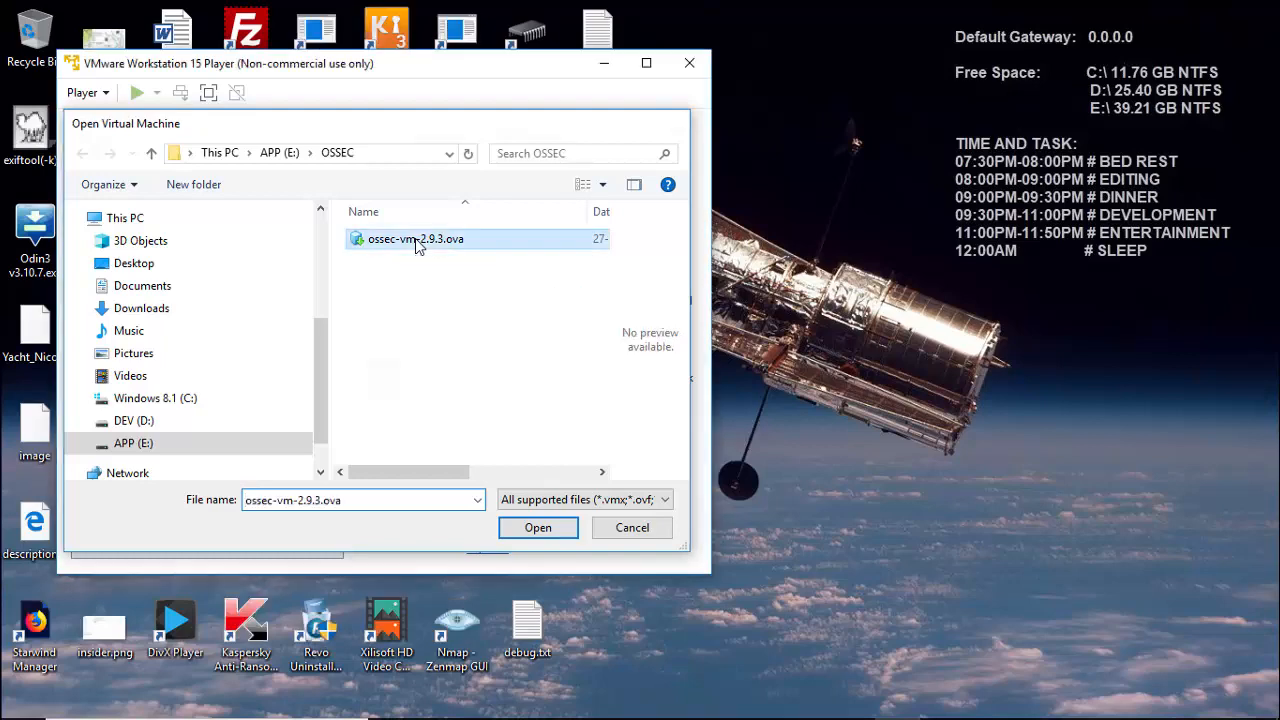
# Import the appliance into E:\VM and retry after the OVF compliance warning.
pyautogui.click(536, 528)
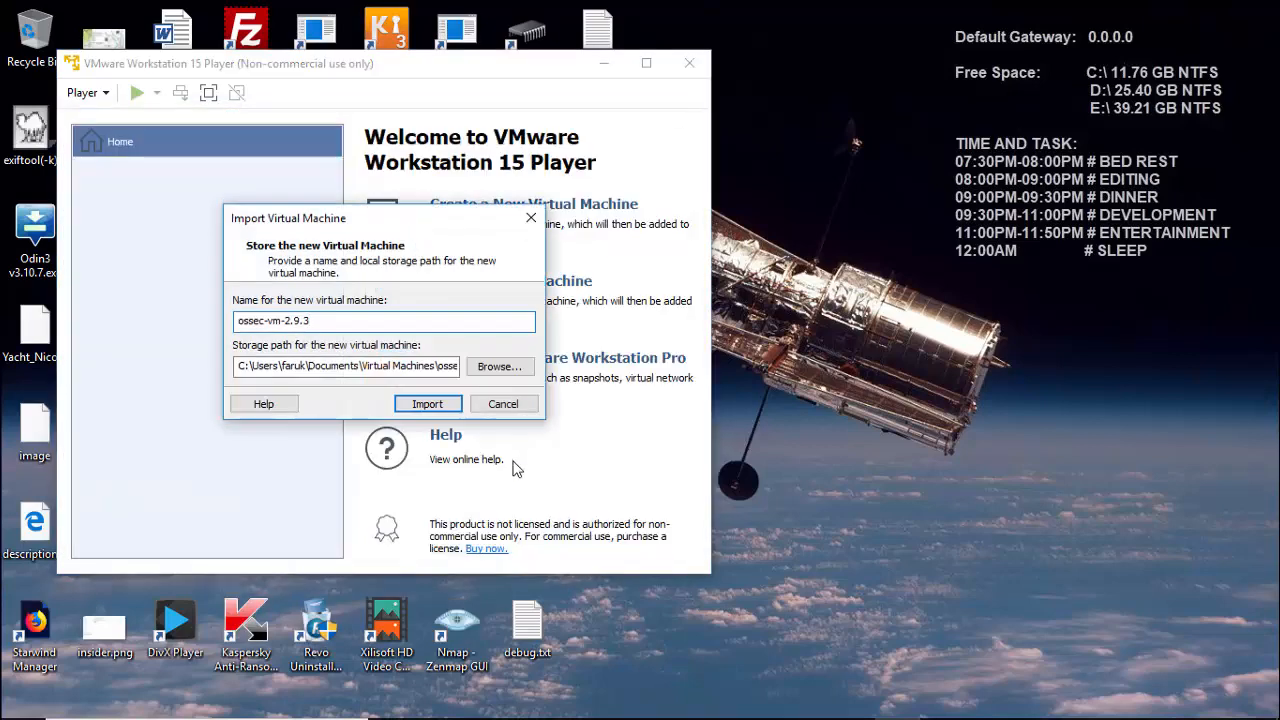
pyautogui.click(500, 366)
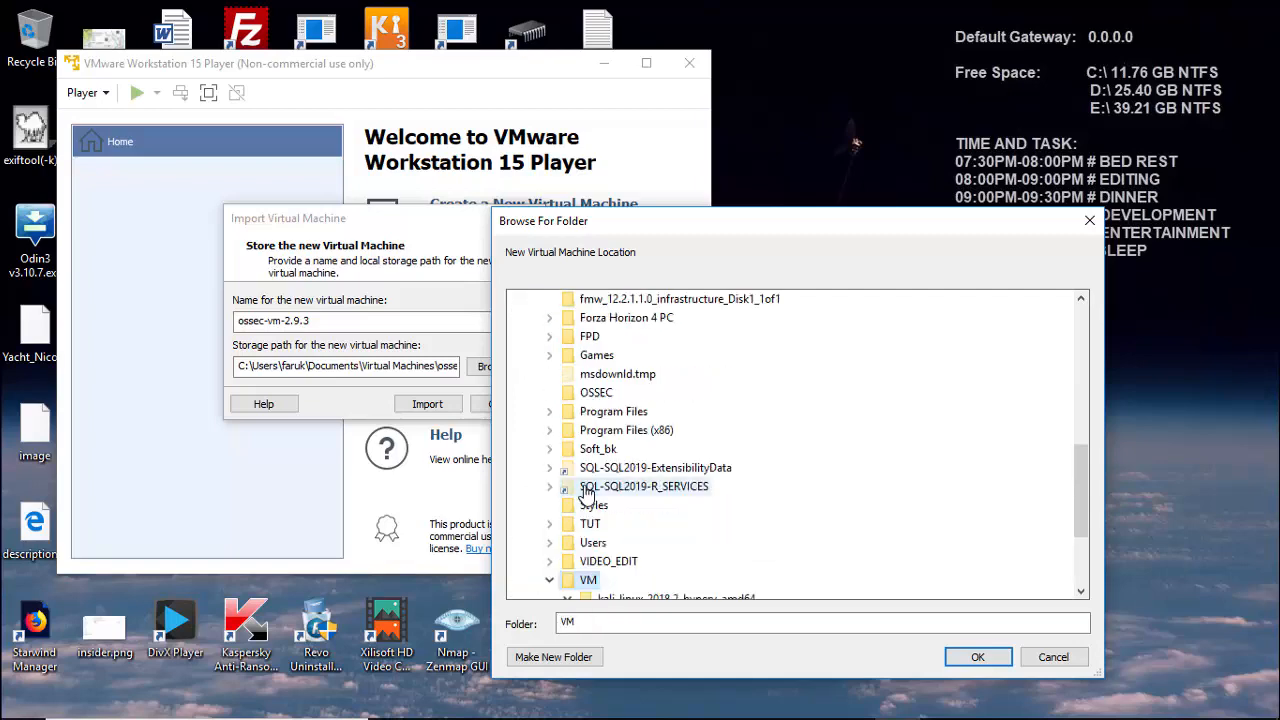
pyautogui.click(978, 656)
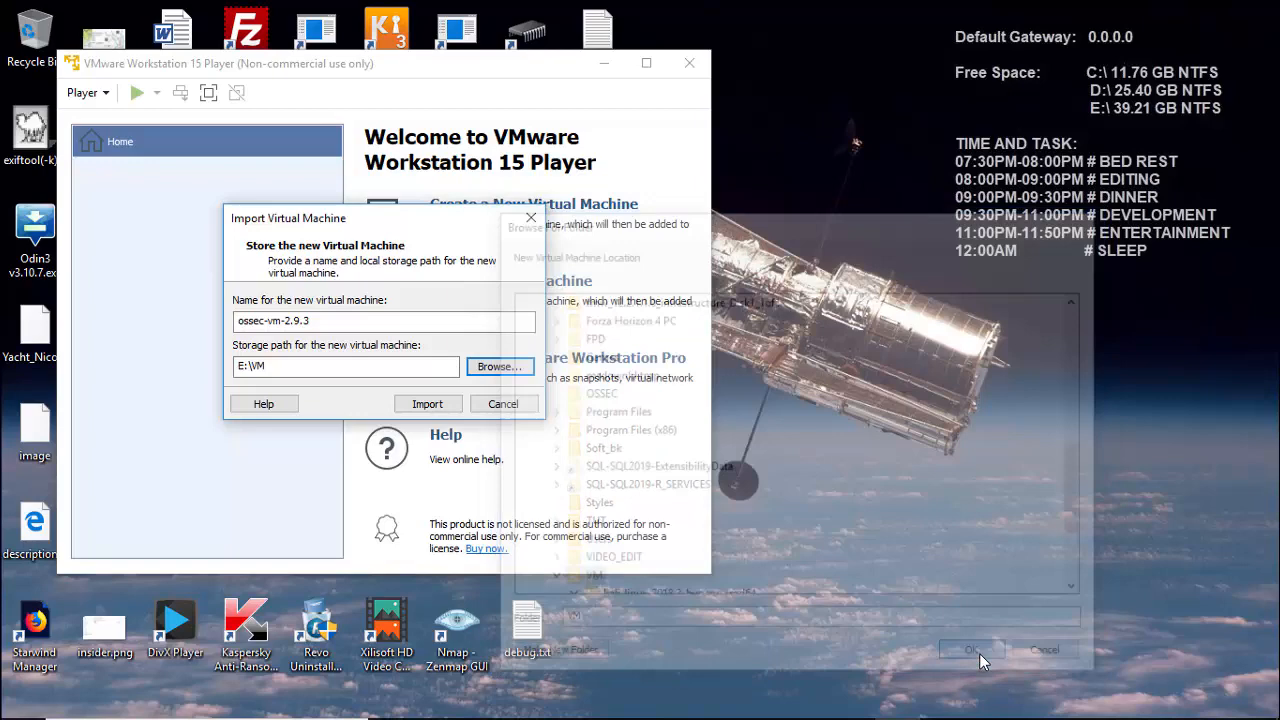
pyautogui.click(968, 648)
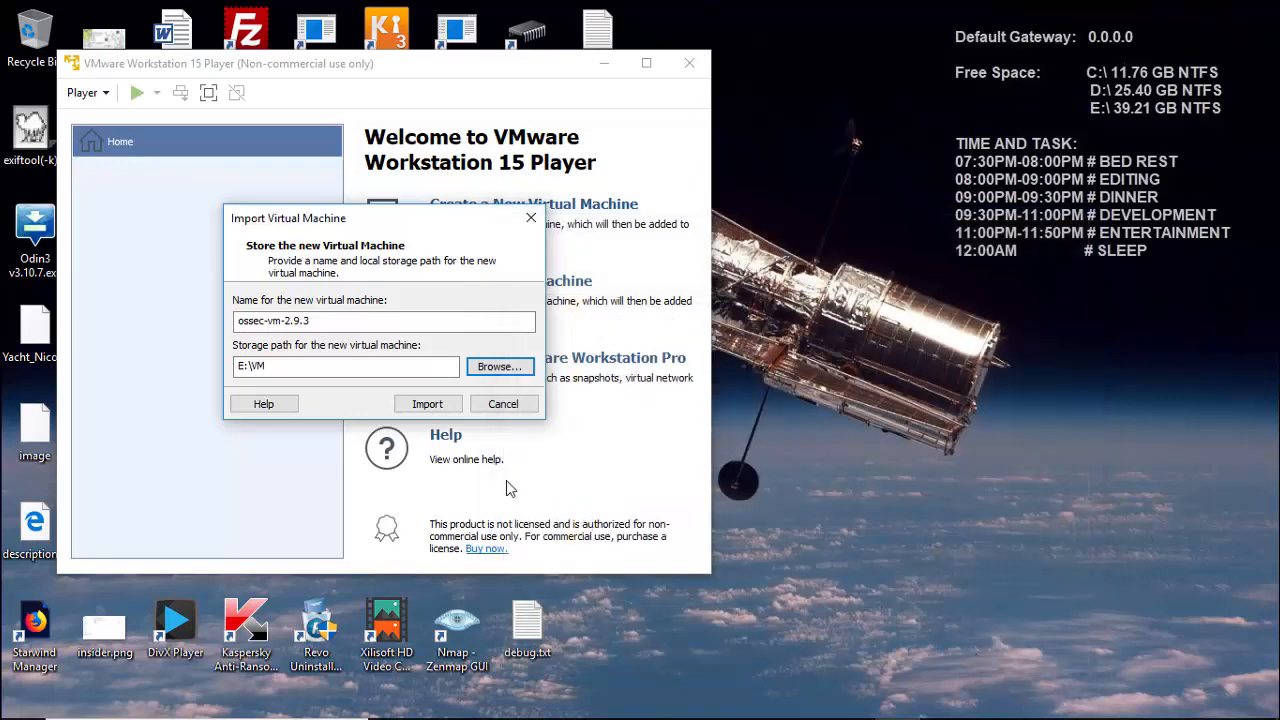
pyautogui.click(428, 404)
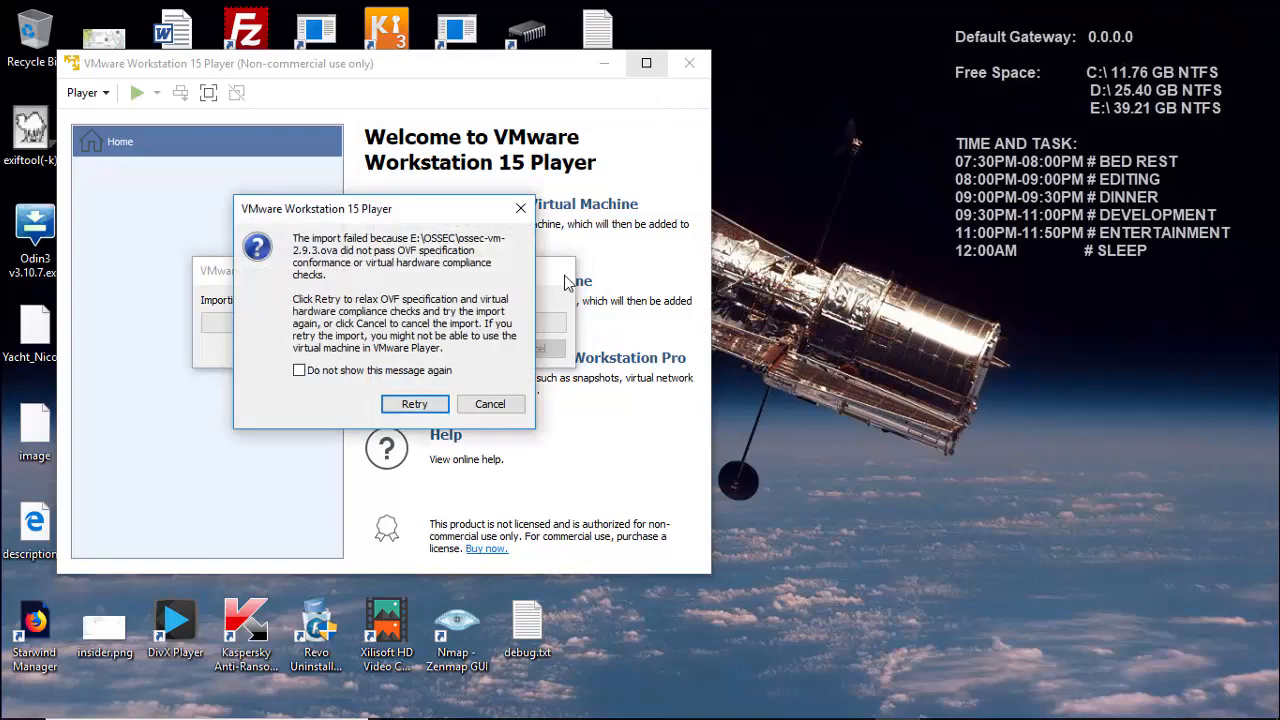
pyautogui.click(414, 404)
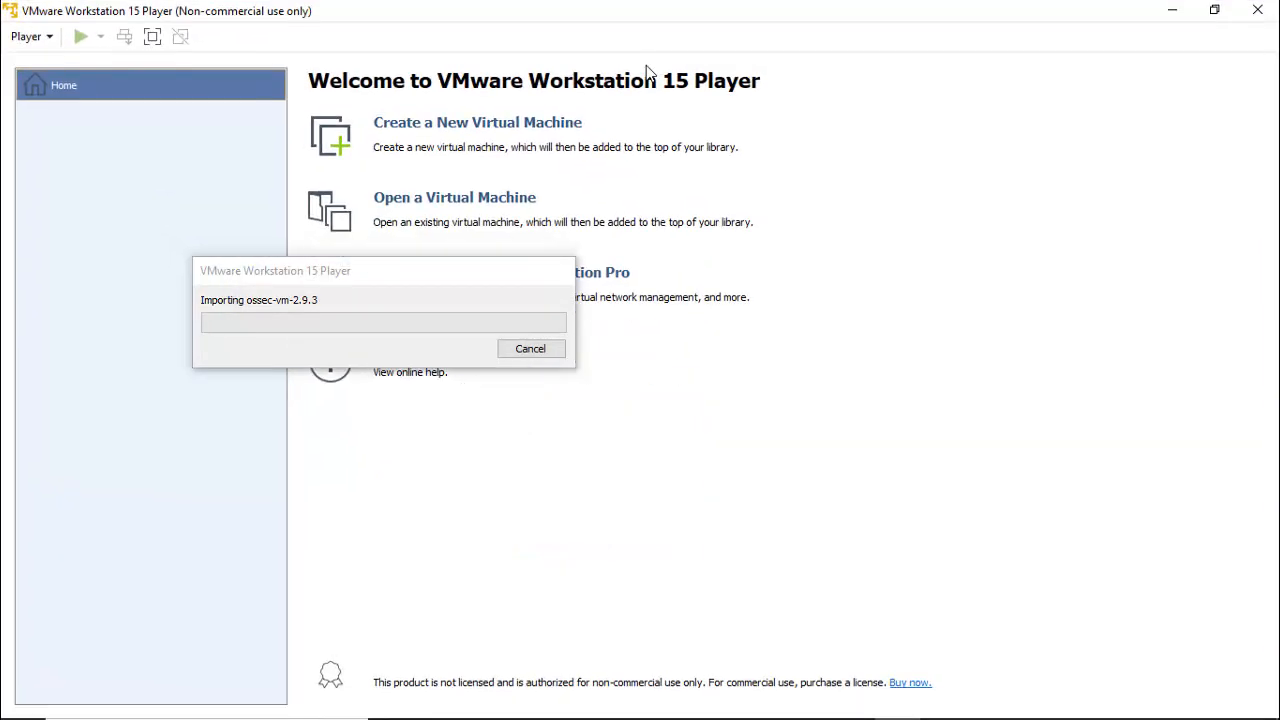
pyautogui.moveTo(980, 420)
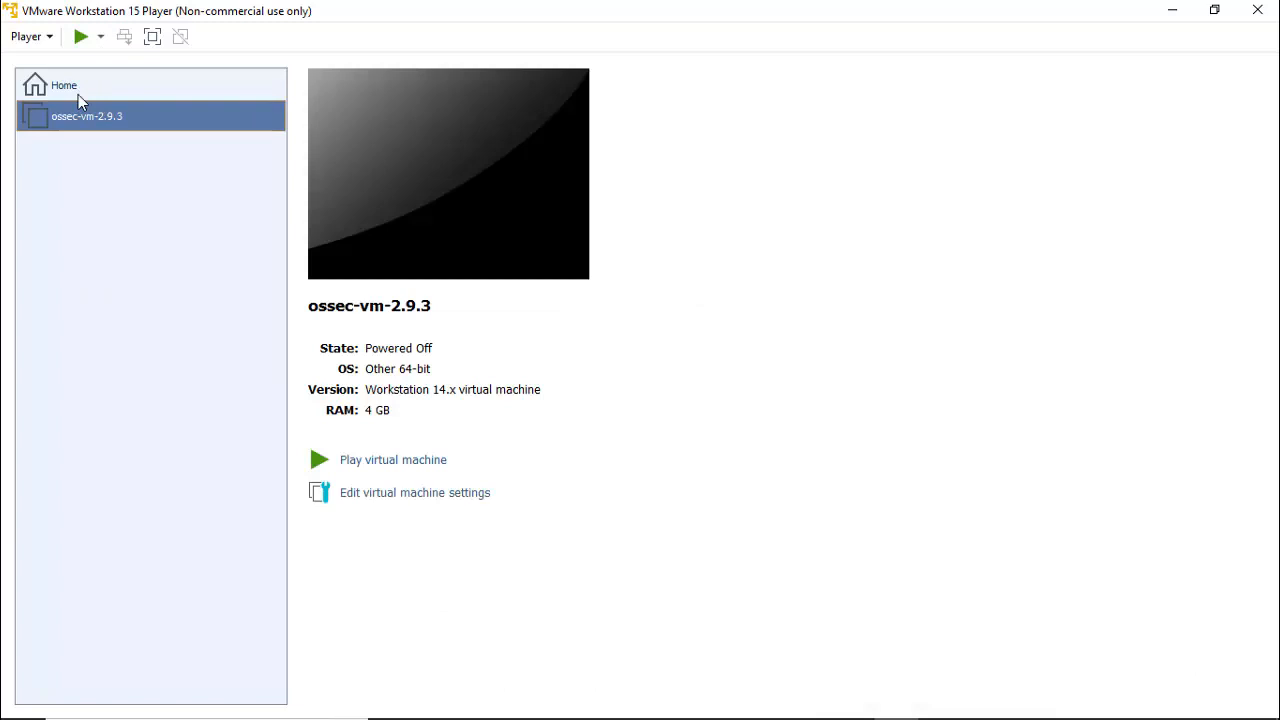
pyautogui.moveTo(364, 446)
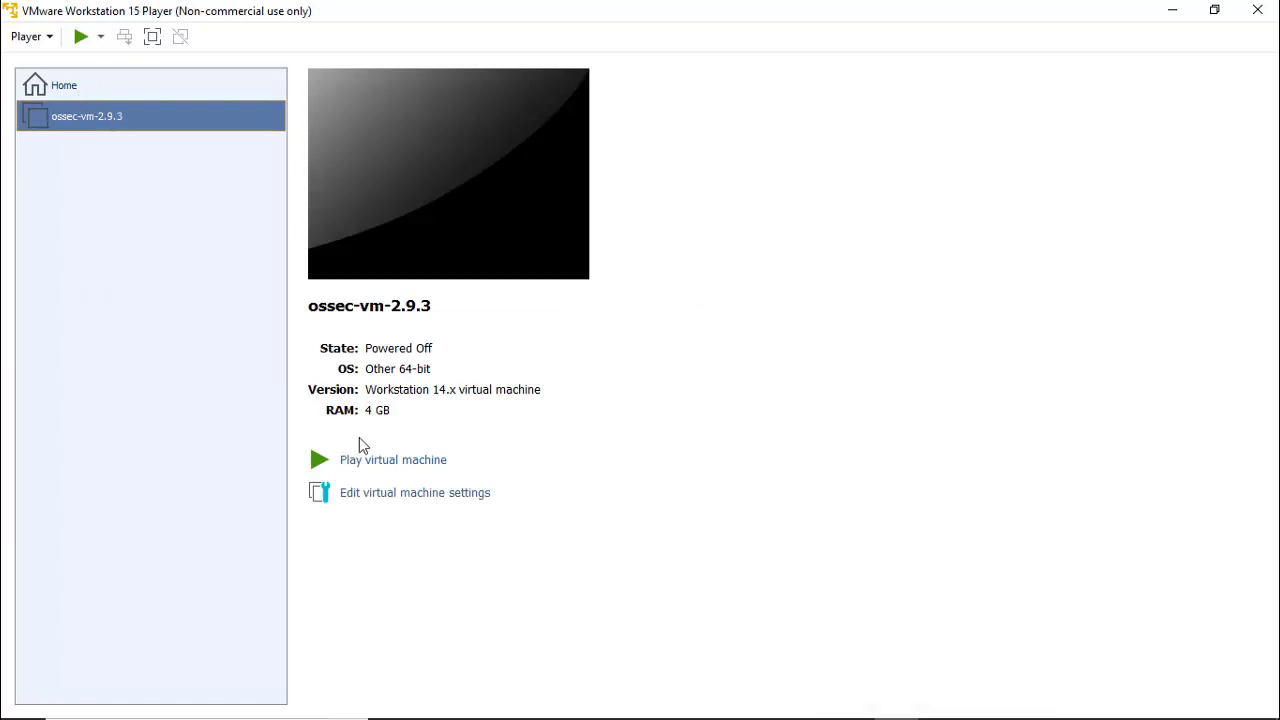
# Power on the imported ossec-vm-2.9.3 virtual machine.
pyautogui.click(392, 458)
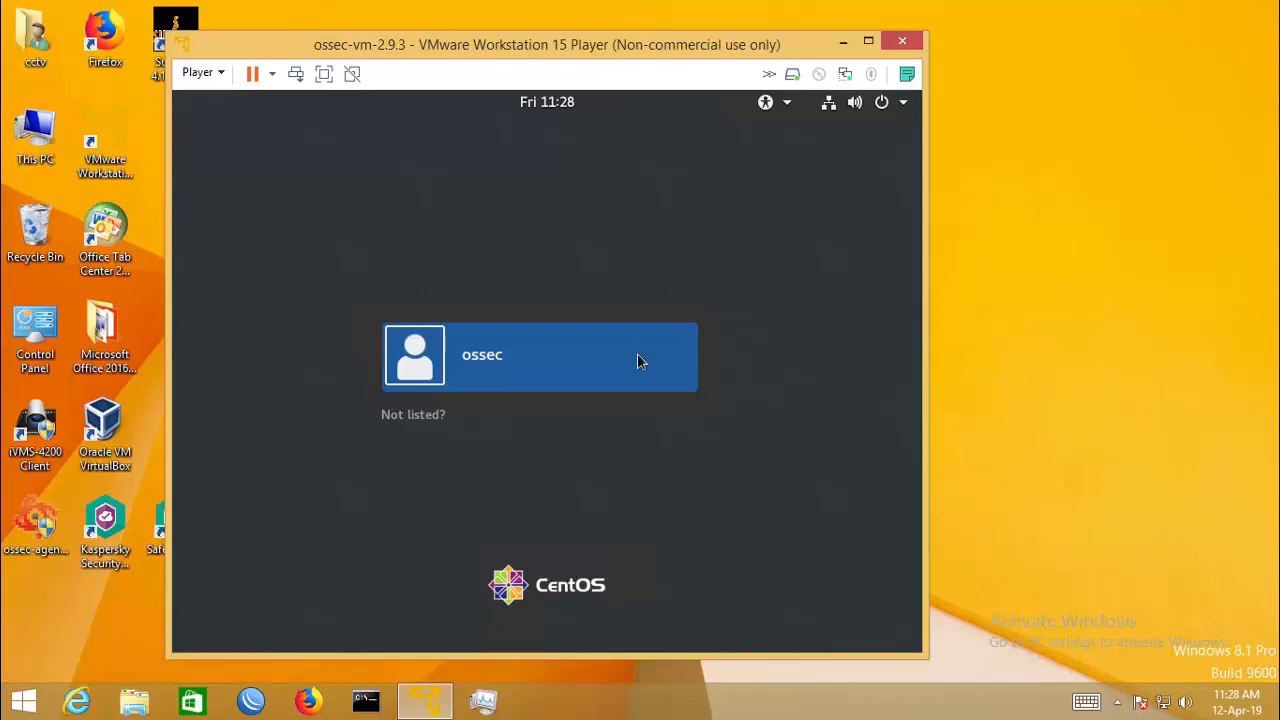
pyautogui.moveTo(640, 576)
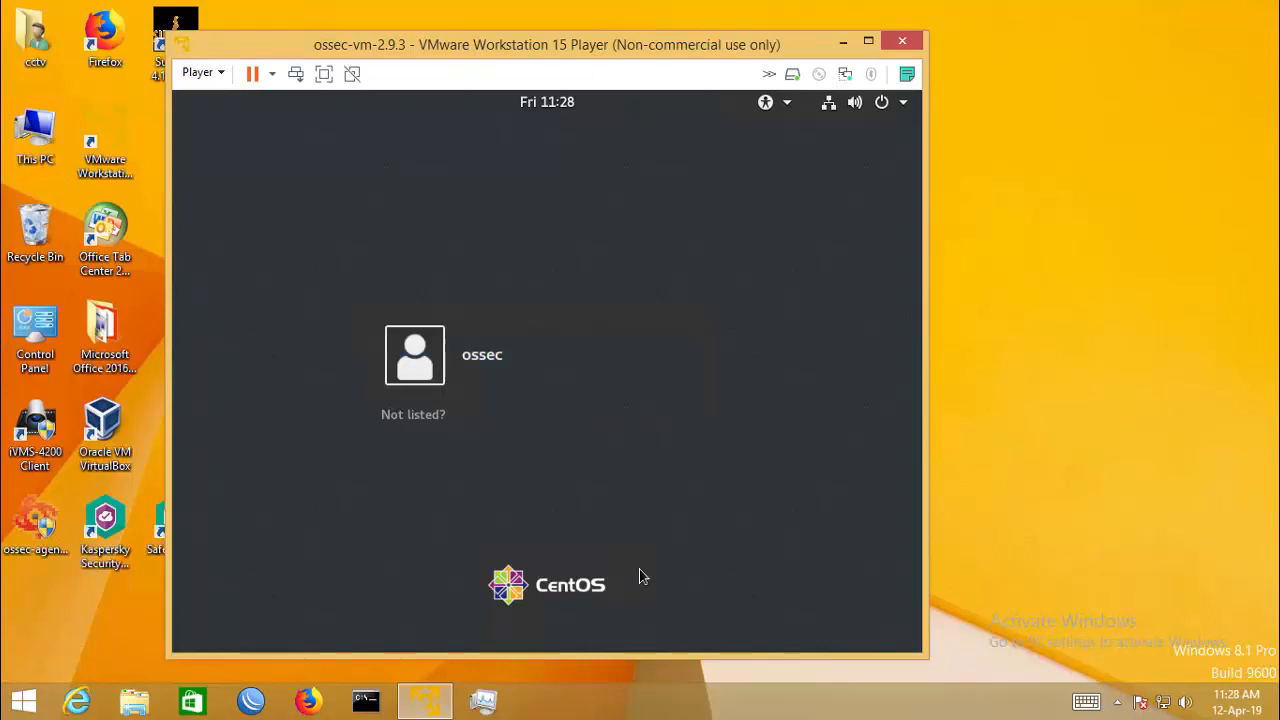
pyautogui.moveTo(240, 418)
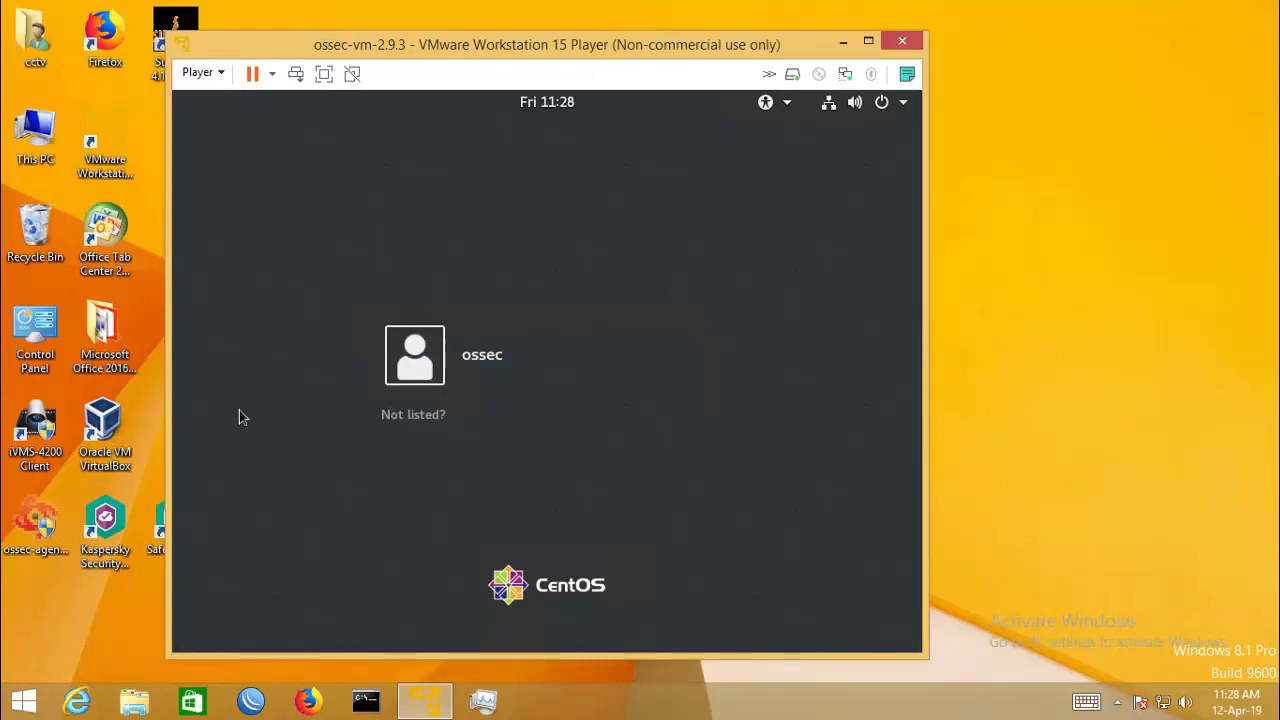
pyautogui.moveTo(546, 604)
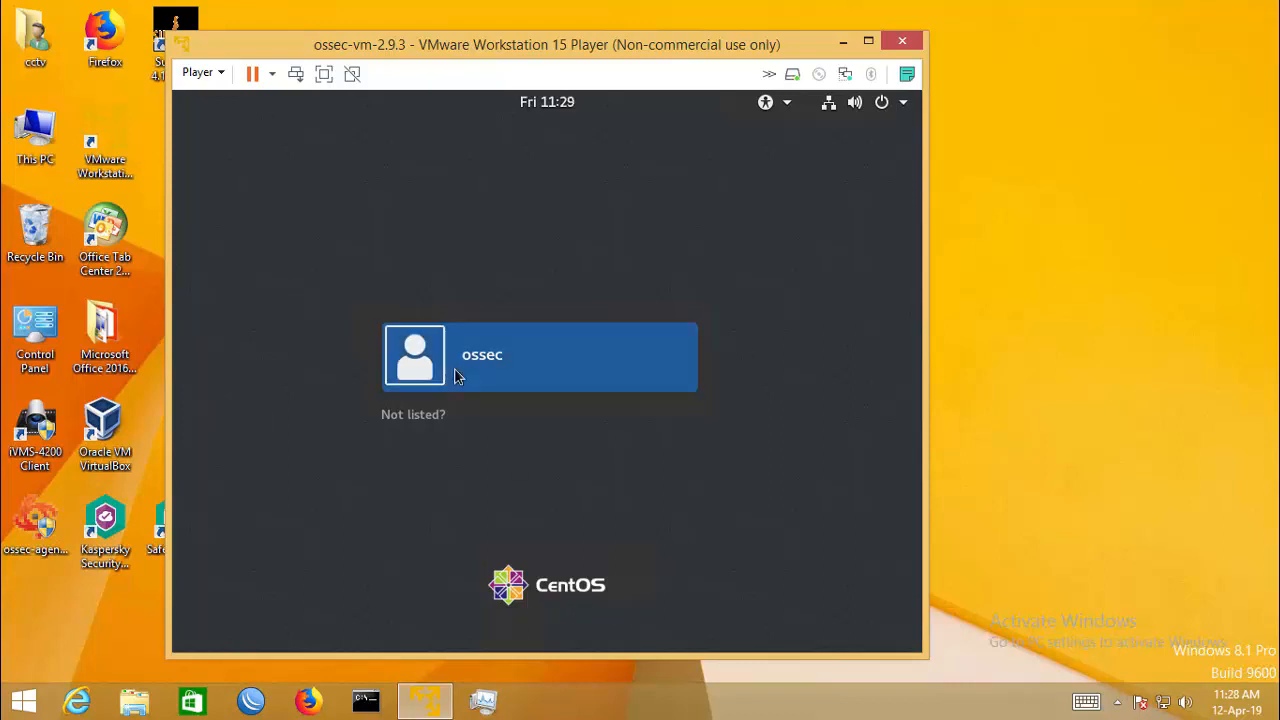
pyautogui.moveTo(476, 380)
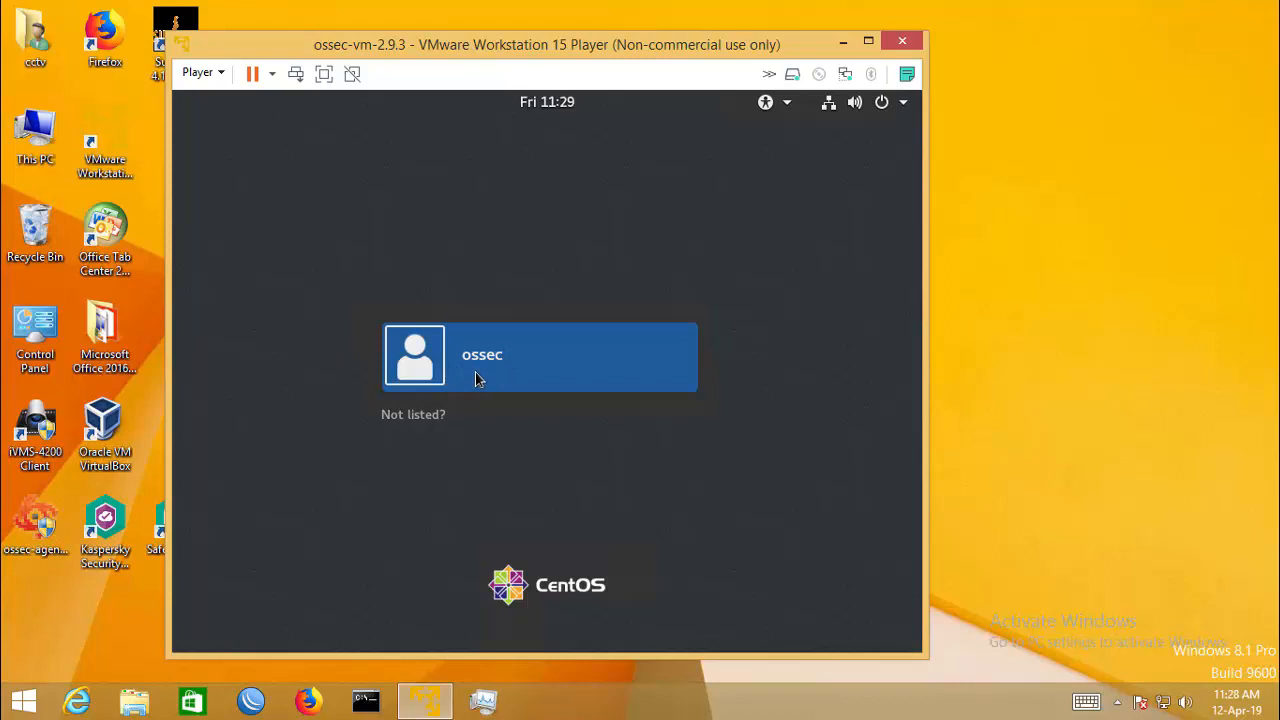
pyautogui.moveTo(492, 364)
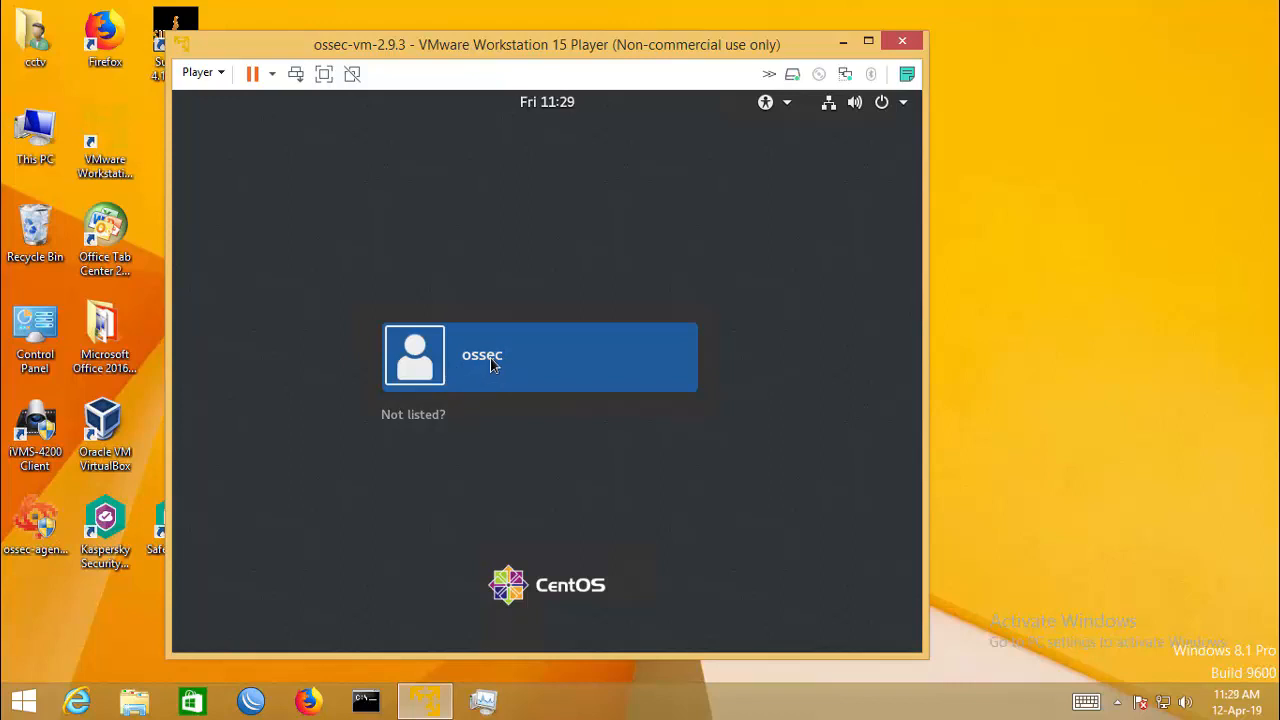
# Choose the ossec account on the CentOS login screen.
pyautogui.click(540, 356)
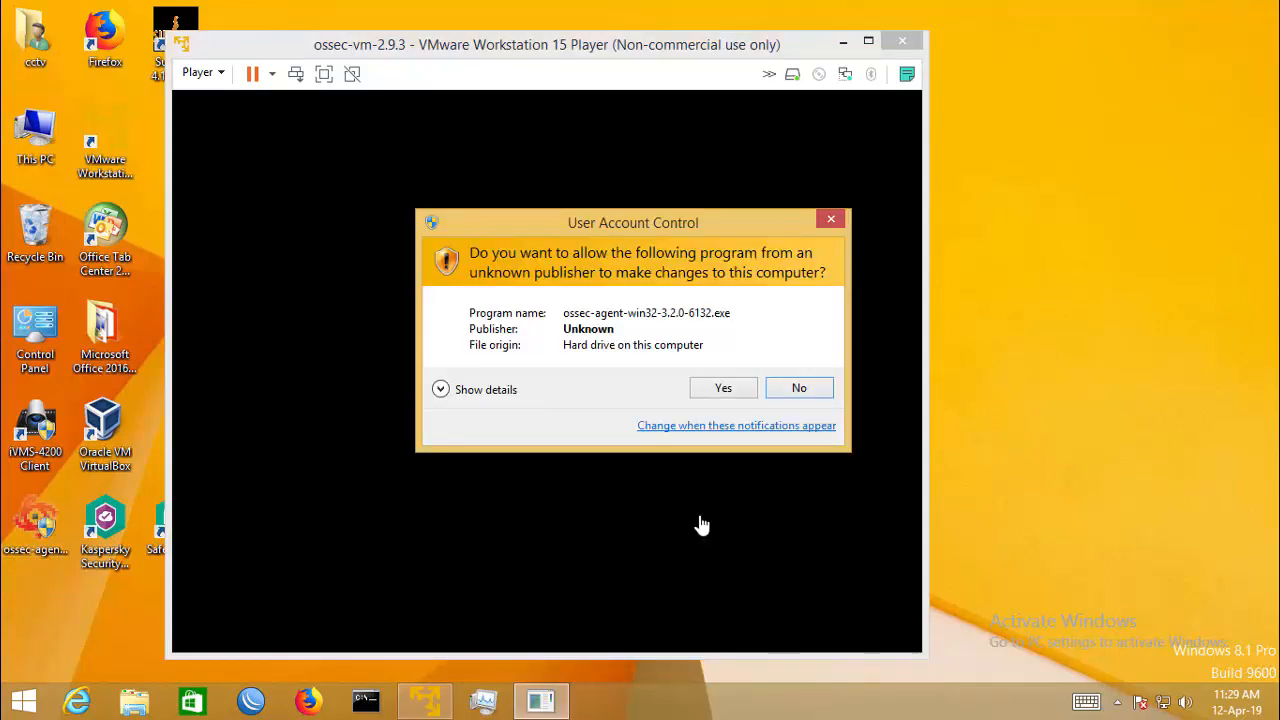
pyautogui.moveTo(800, 388)
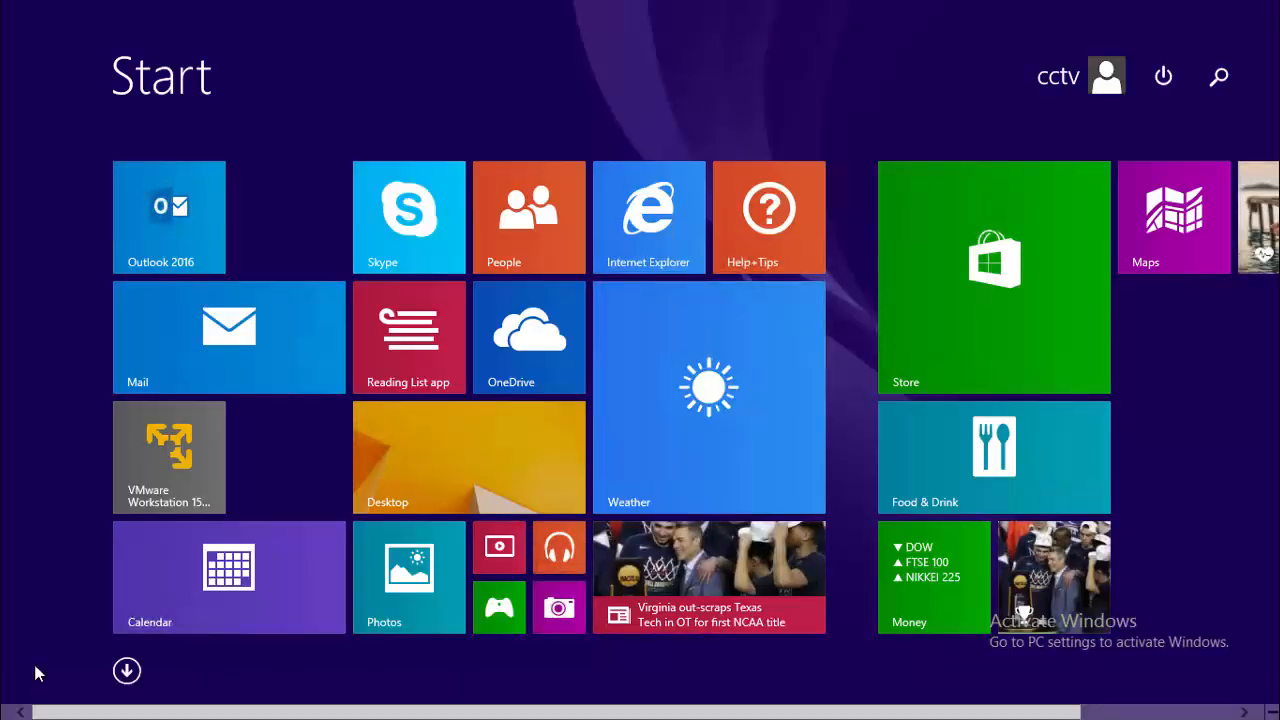
# Show the full Apps list and scroll to the OSSEC Agent Manager.
pyautogui.click(126, 670)
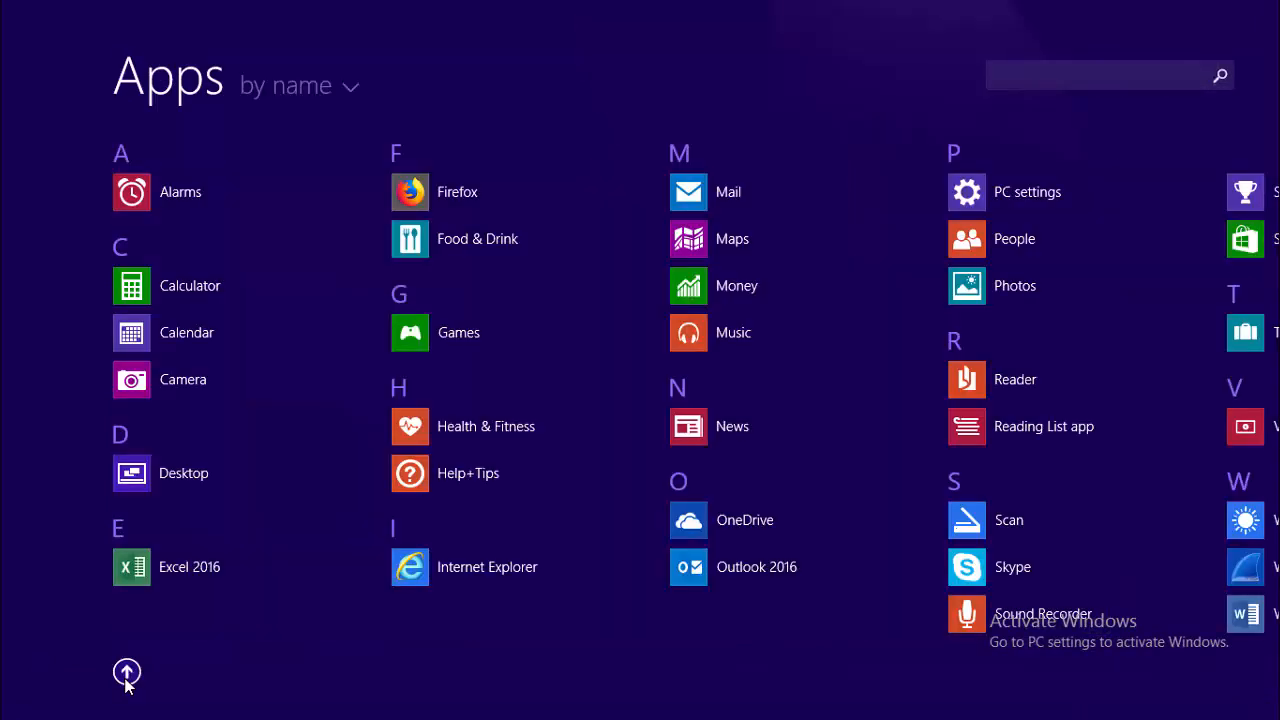
pyautogui.hscroll(3)
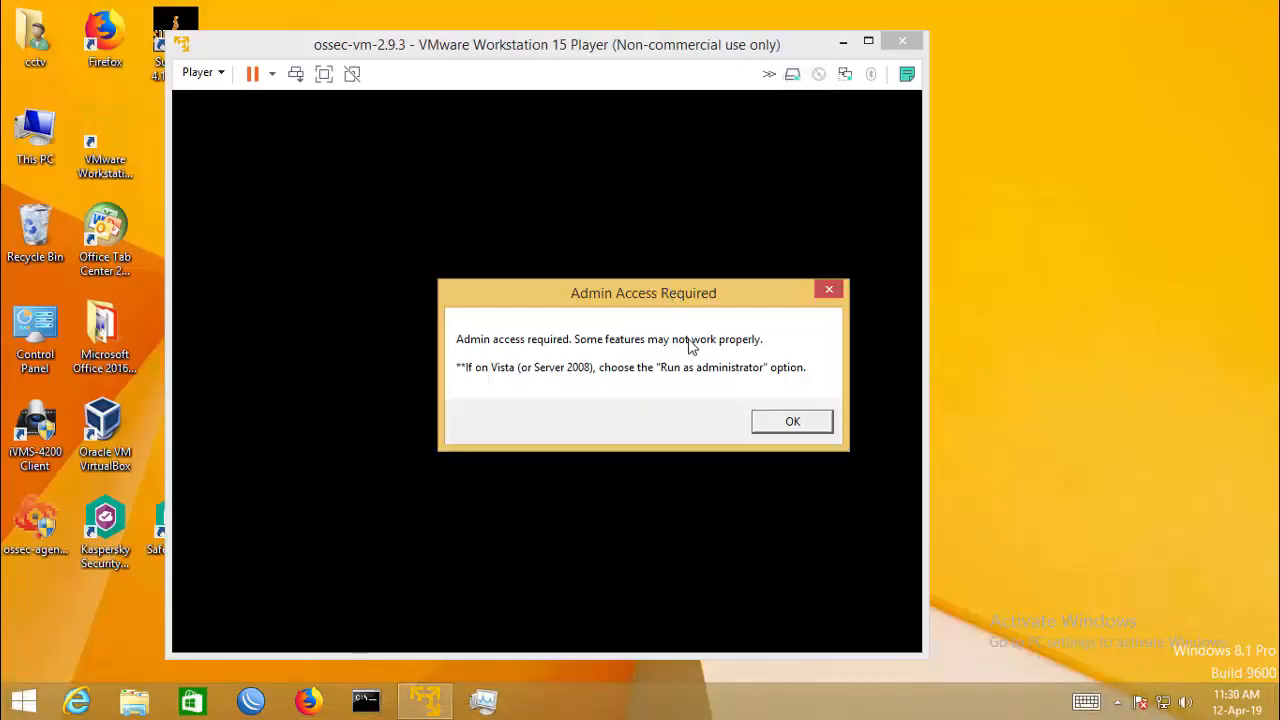
# Dismiss the Admin Access Required warning to reach the Agent Manager window.
pyautogui.click(792, 420)
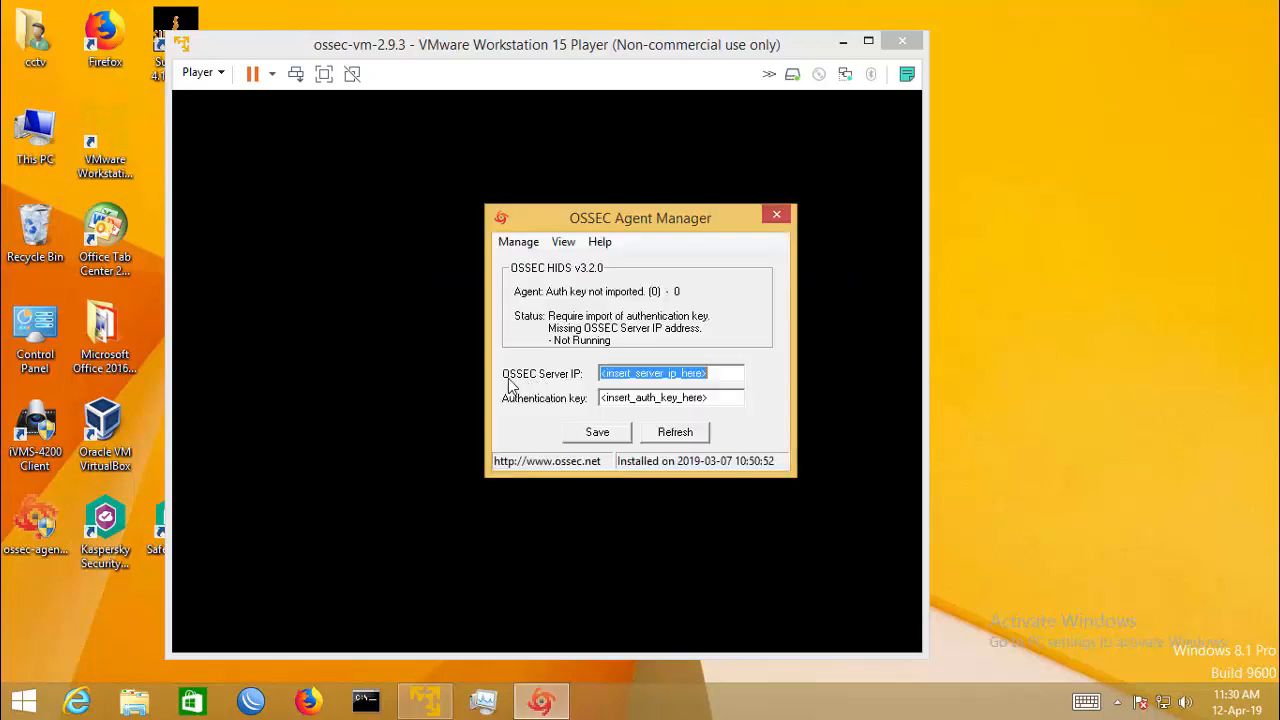
pyautogui.moveTo(508, 414)
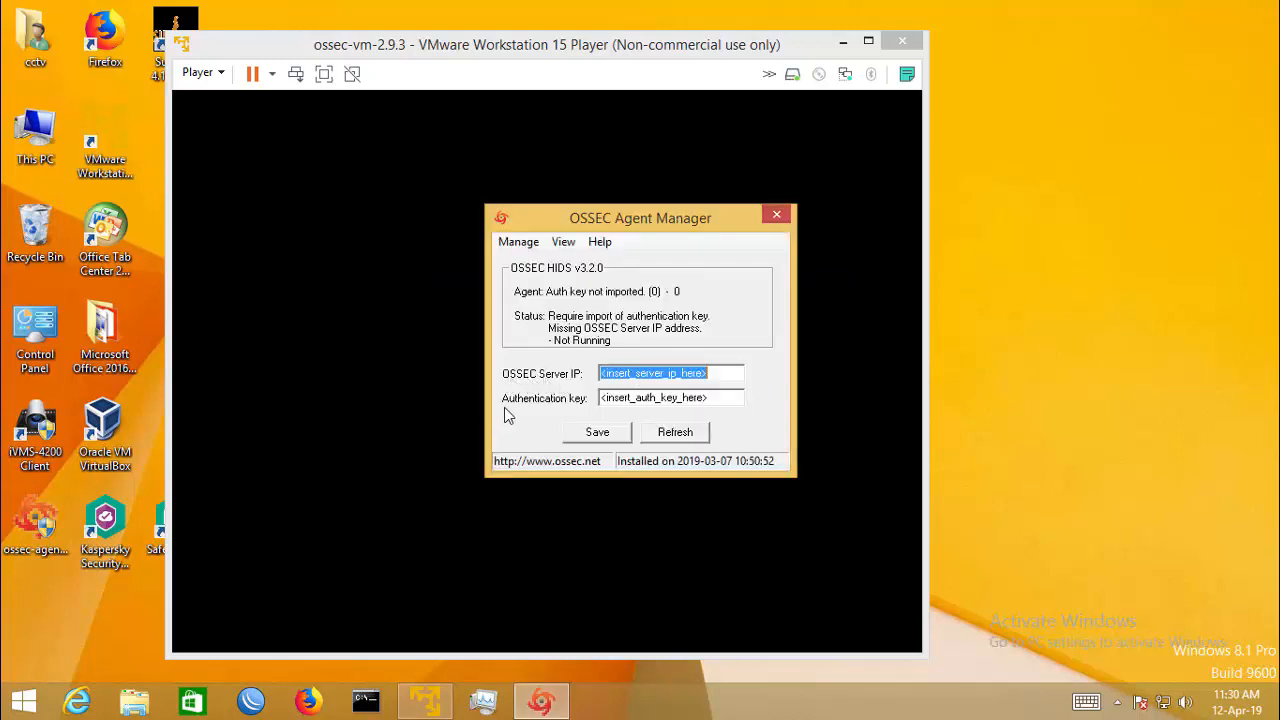
pyautogui.moveTo(568, 388)
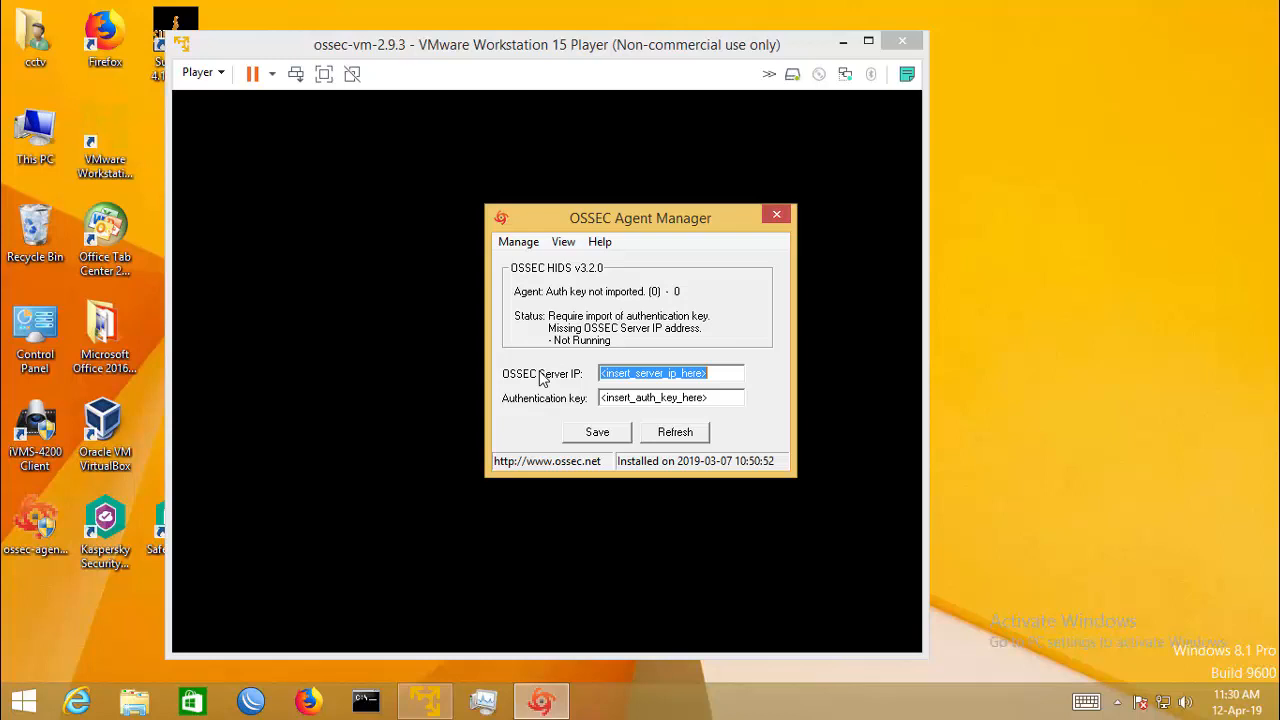
pyautogui.moveTo(504, 408)
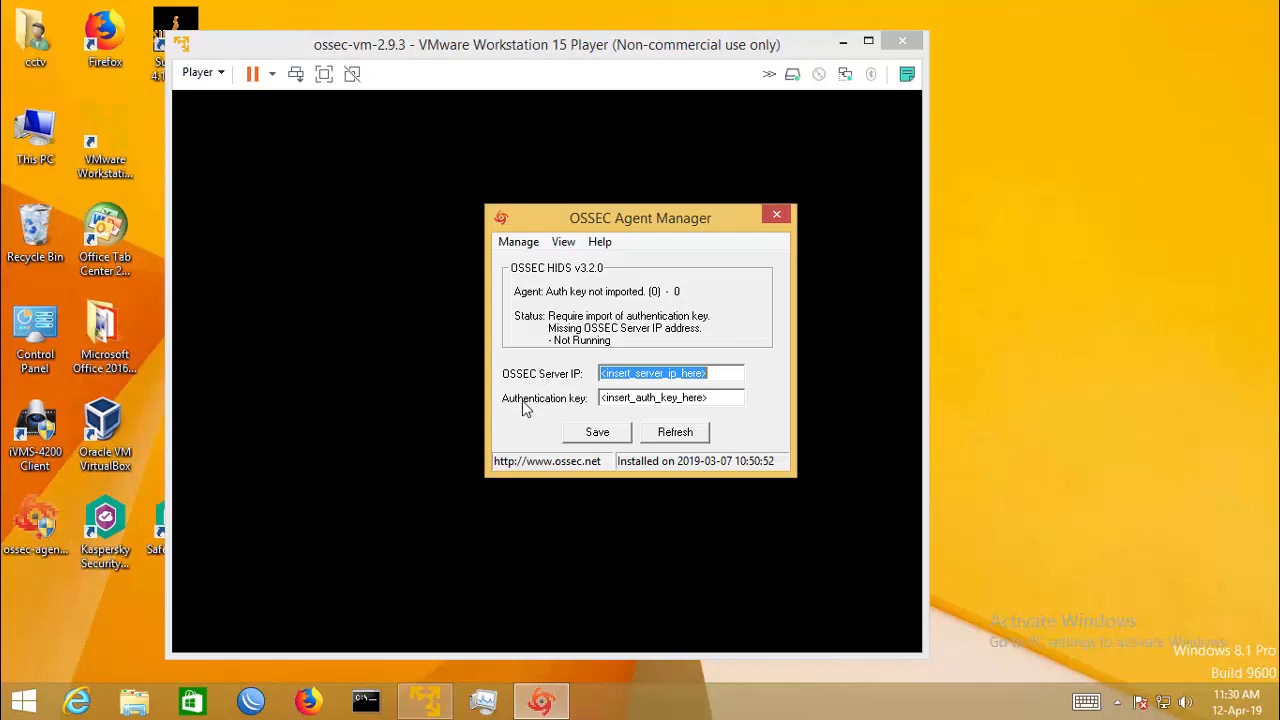
pyautogui.moveTo(578, 410)
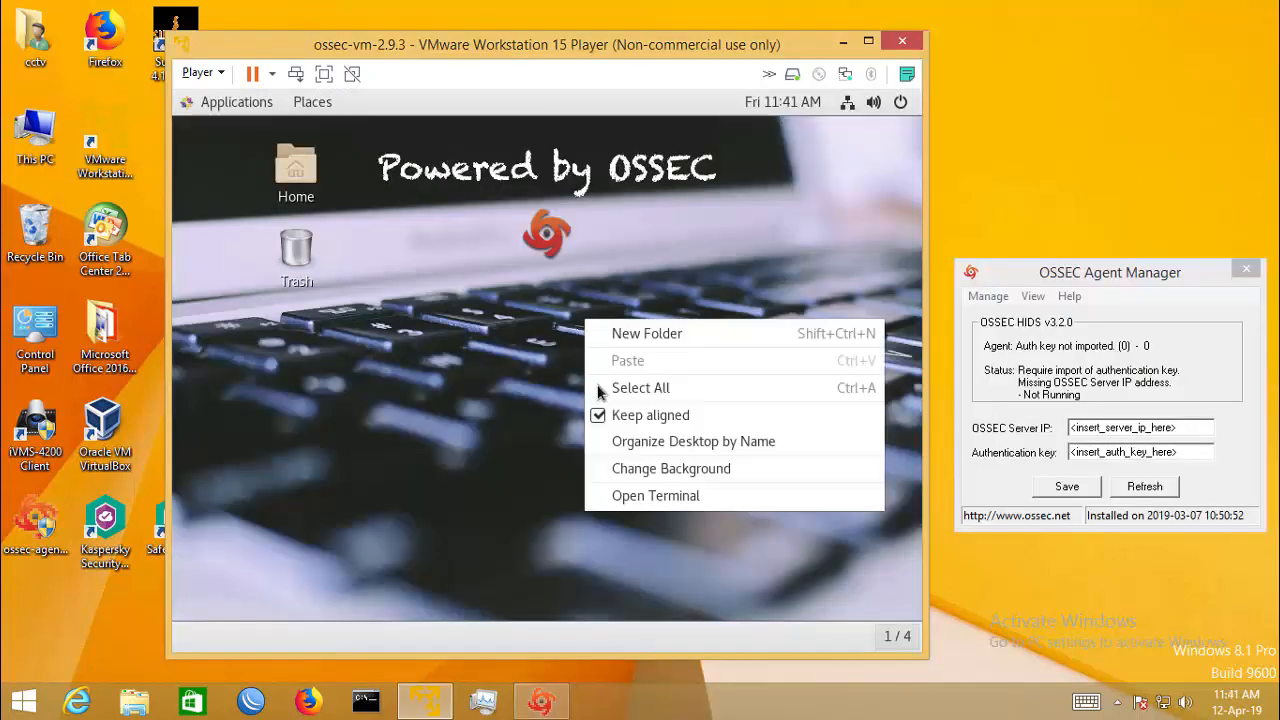
# Start a terminal on the server desktop and become root with sudo su.
pyautogui.click(656, 496)
pyautogui.write('sudo su')
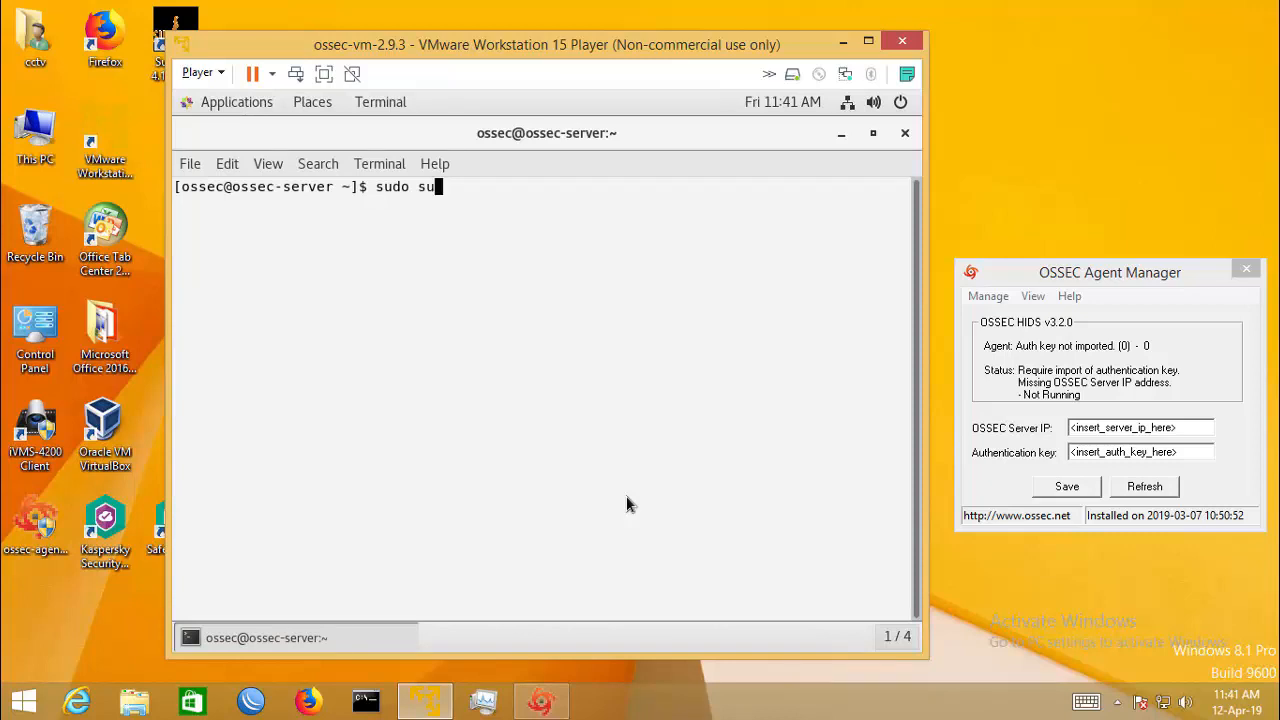
pyautogui.press('Return')
pyautogui.write('/var/ossec/bin/manage_agents')
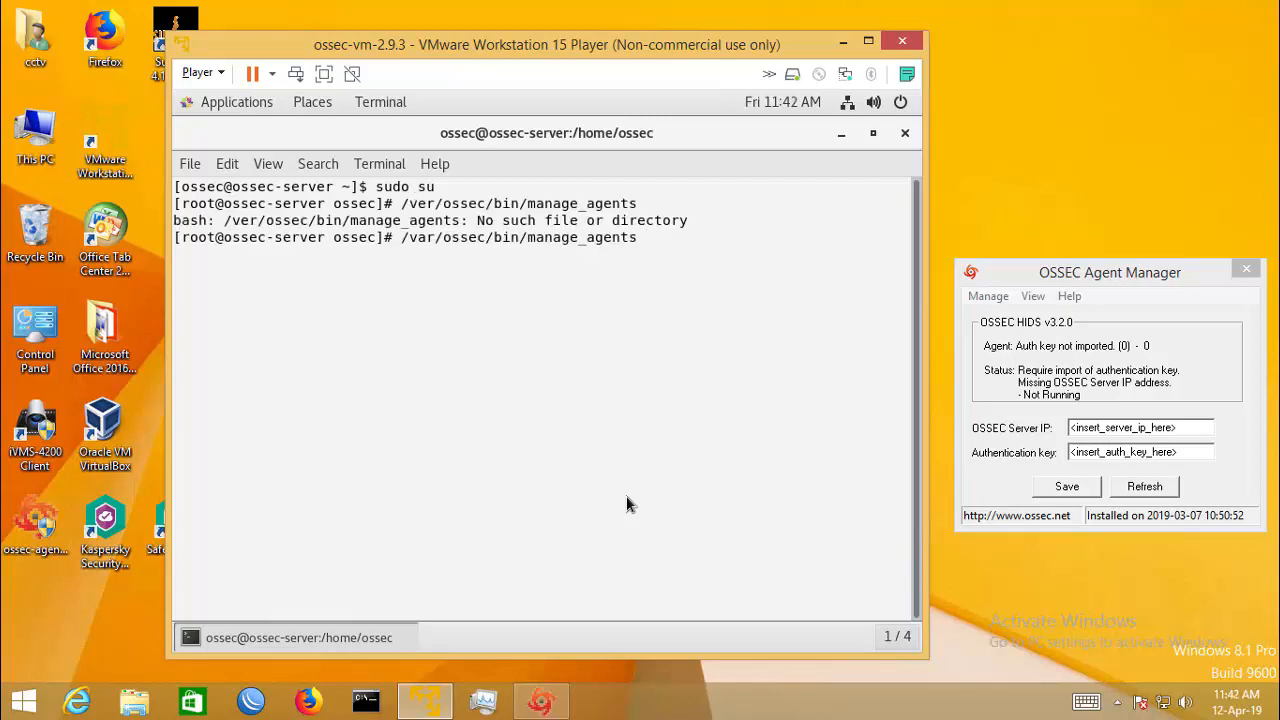
# Run manage_agents and begin adding a new agent named pc1.
pyautogui.press('Return')
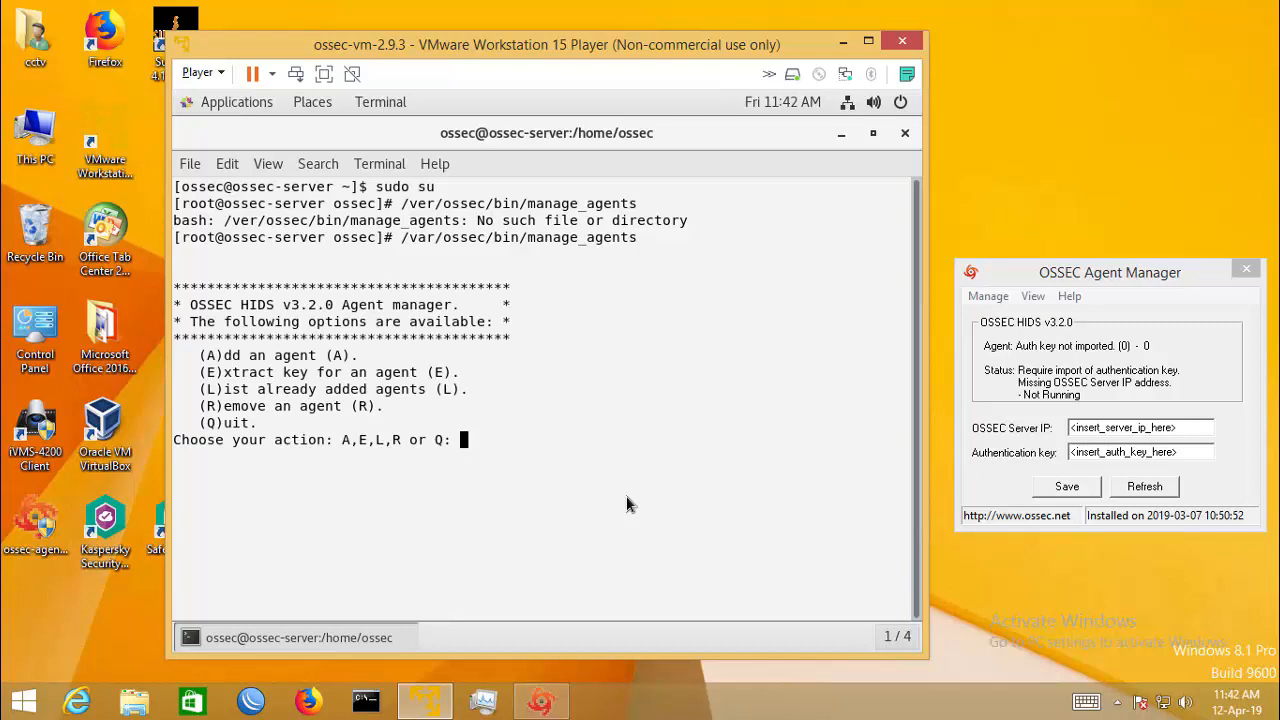
pyautogui.write('a')
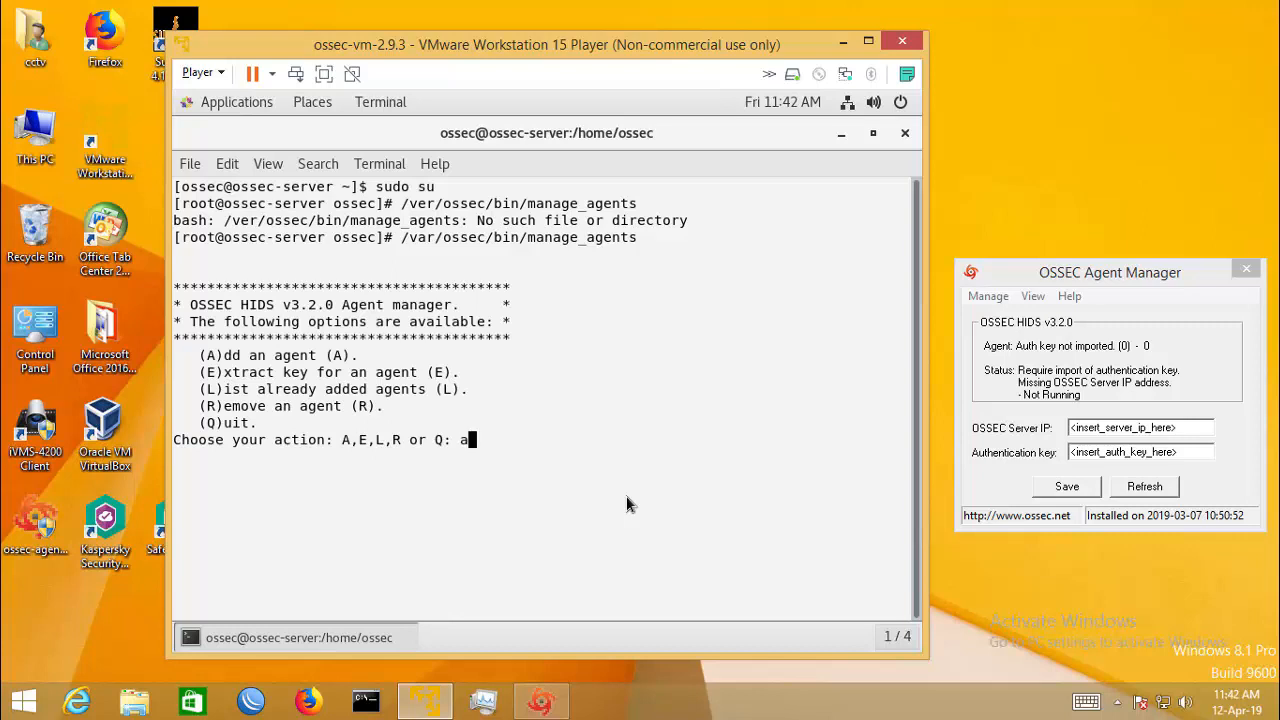
pyautogui.press('Return')
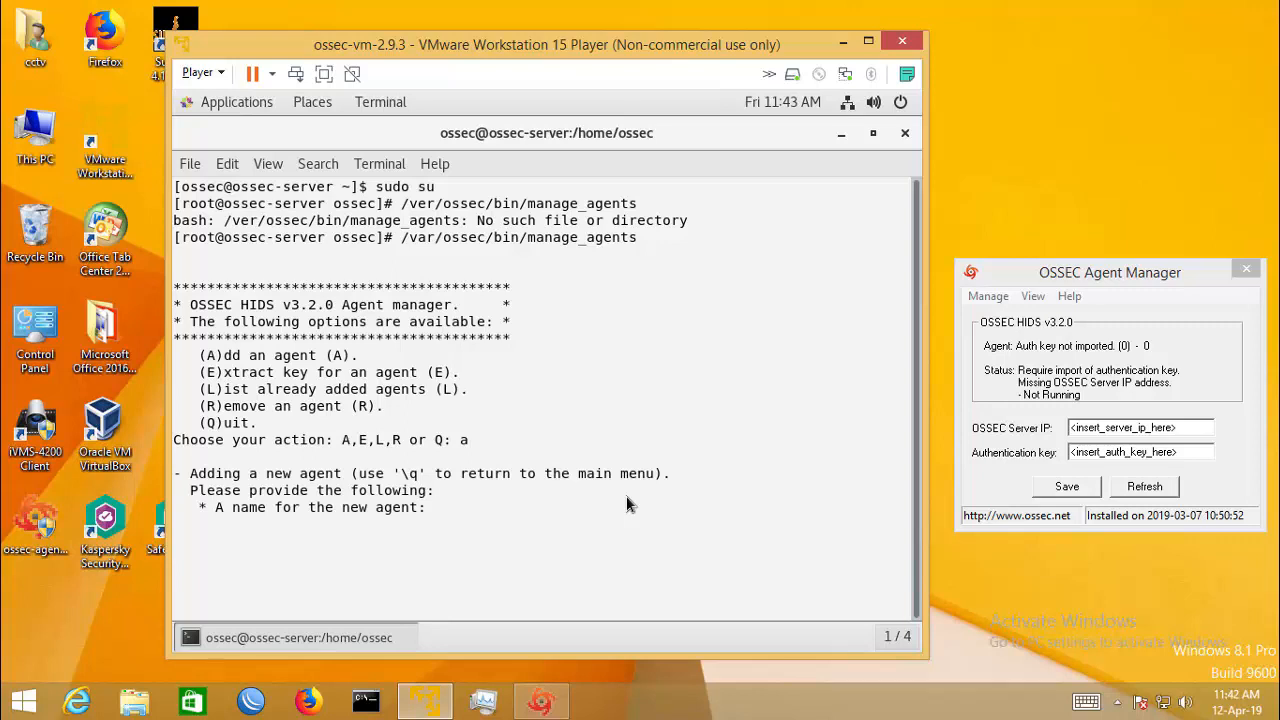
pyautogui.write('pc1')
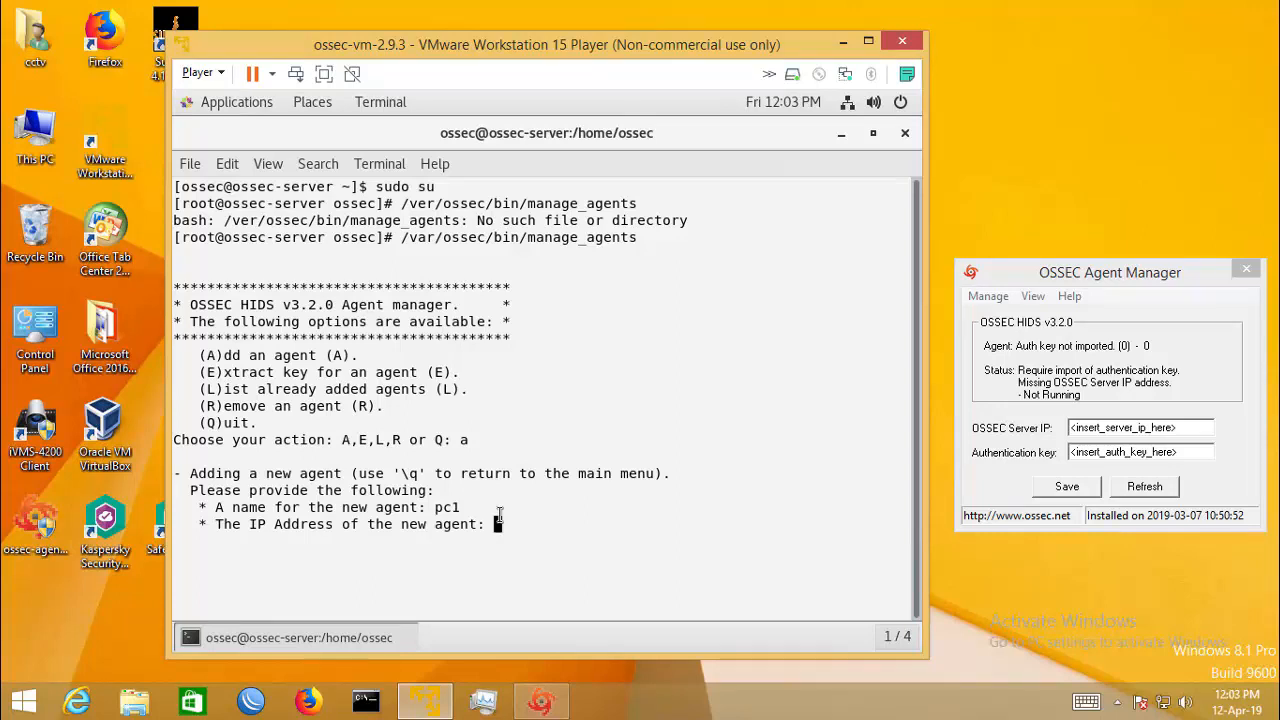
# Give pc1 the IP 172.16.16.179/22 and confirm adding it as ID 004.
pyautogui.write('17')
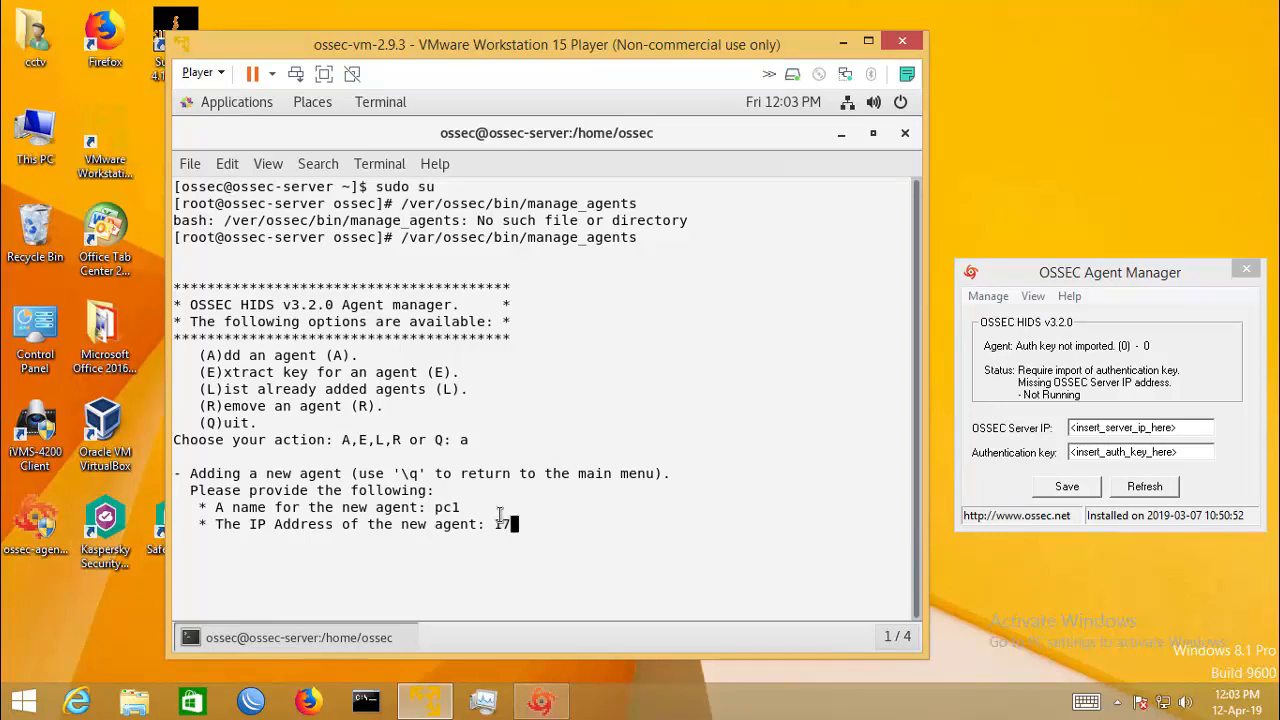
pyautogui.write('2.16.16')
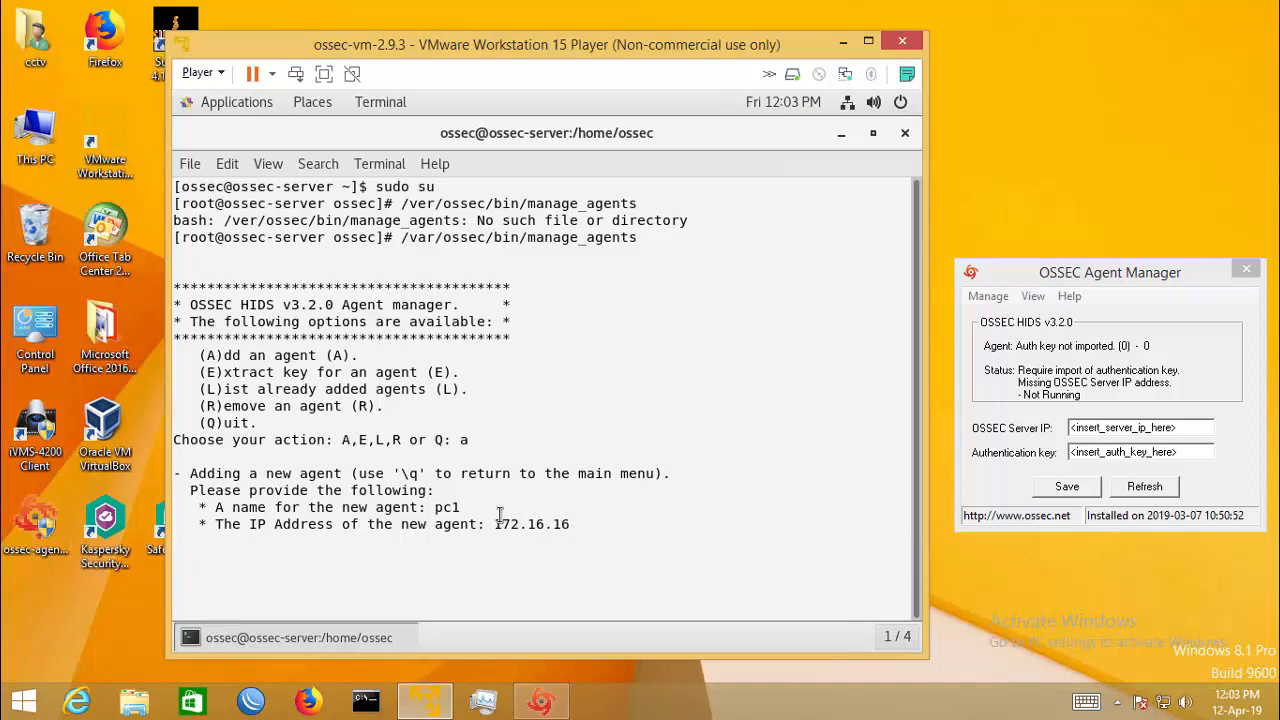
pyautogui.write('.45')
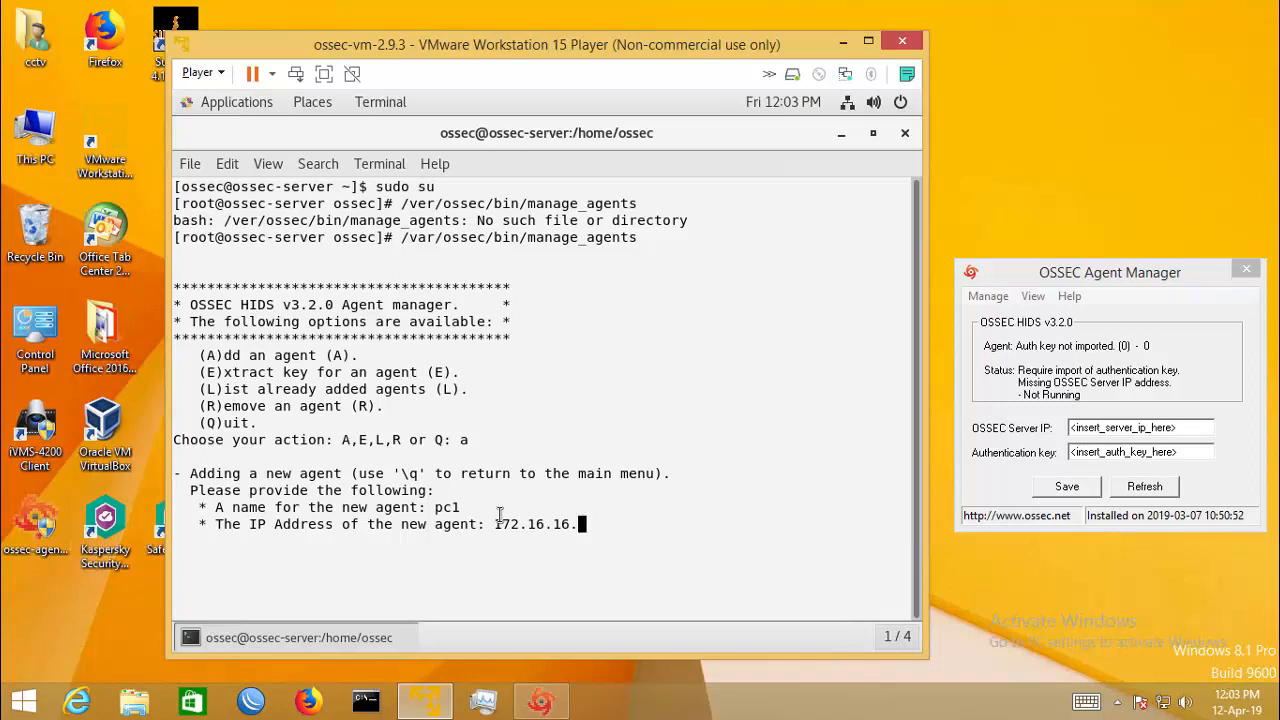
pyautogui.write('17')
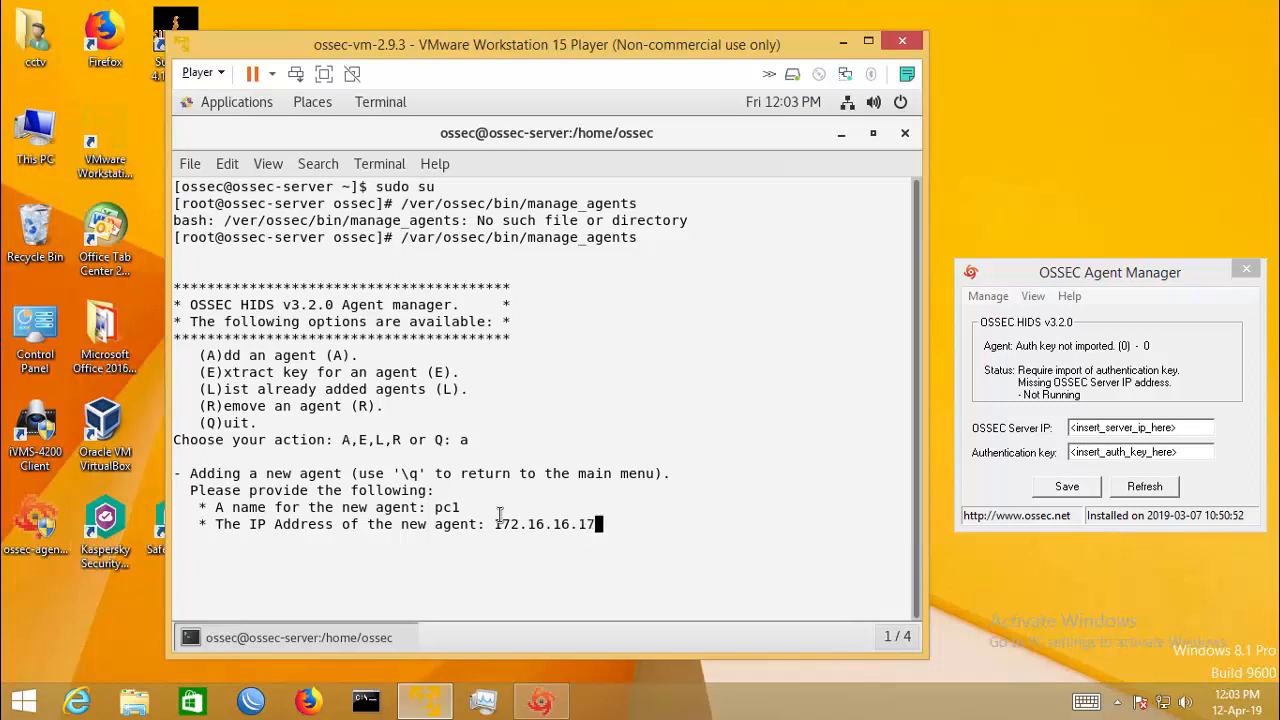
pyautogui.write('9')
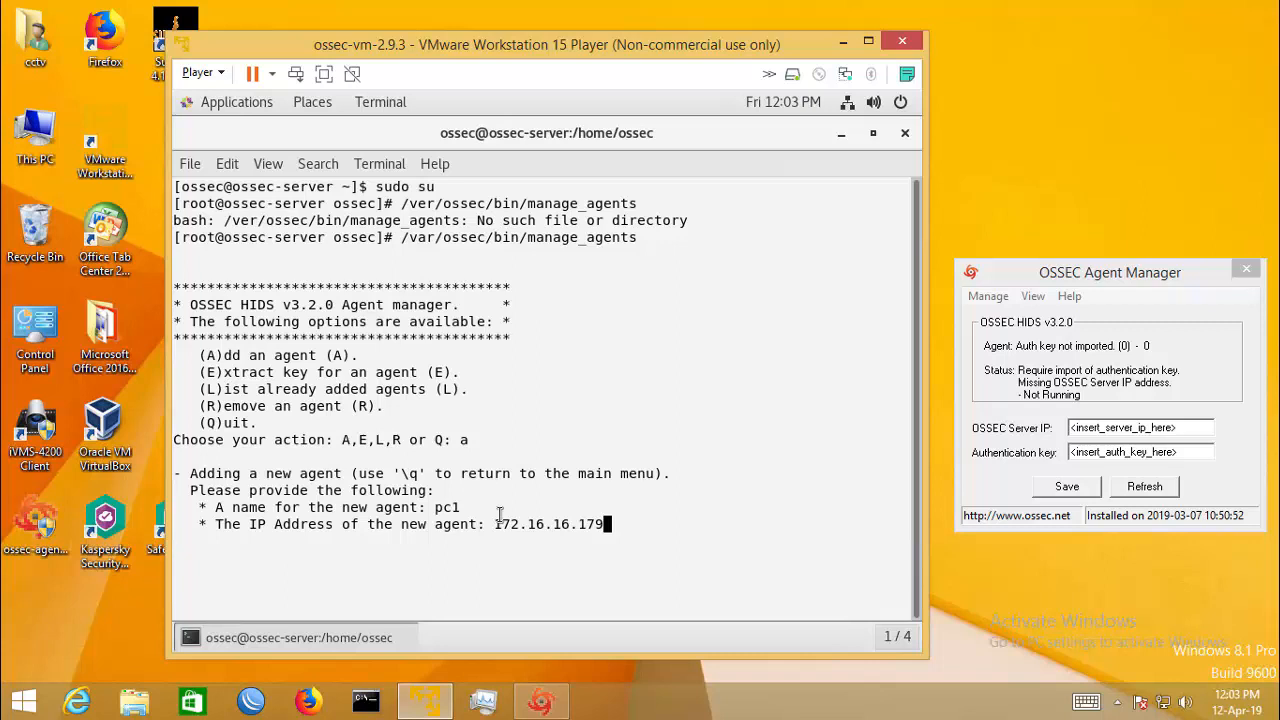
pyautogui.write('/22')
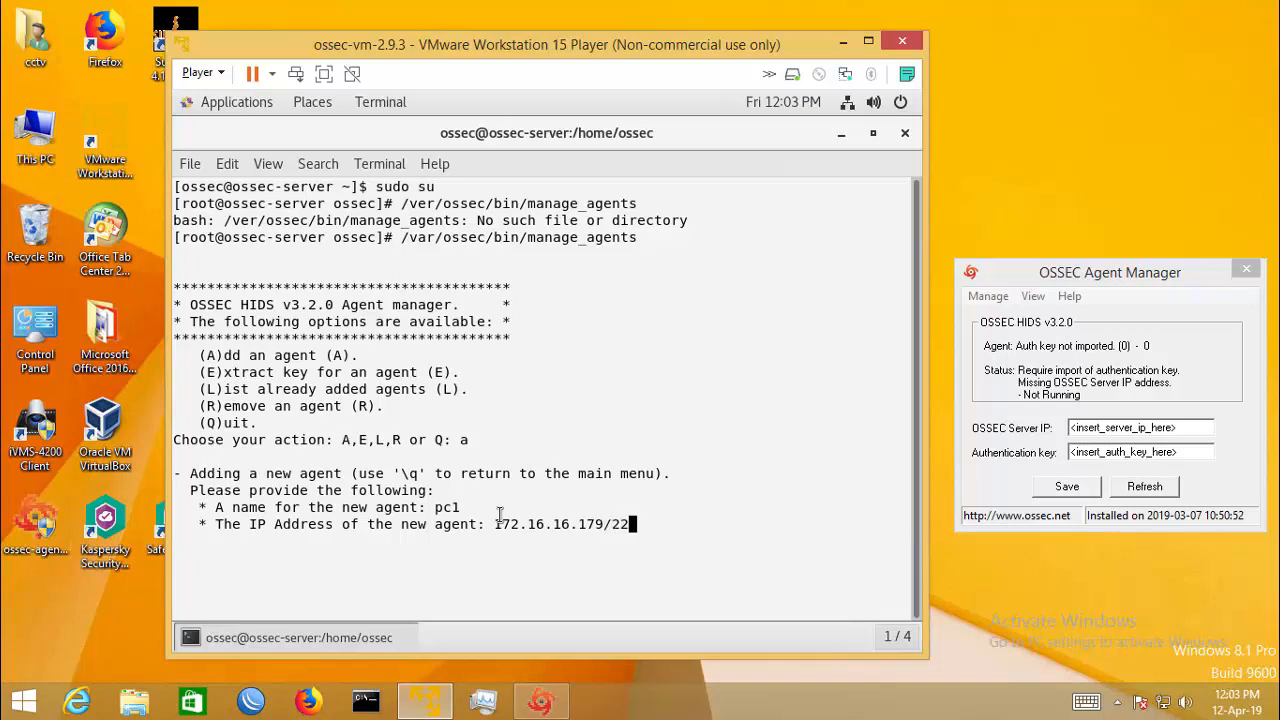
pyautogui.press('Return')
pyautogui.write('y')
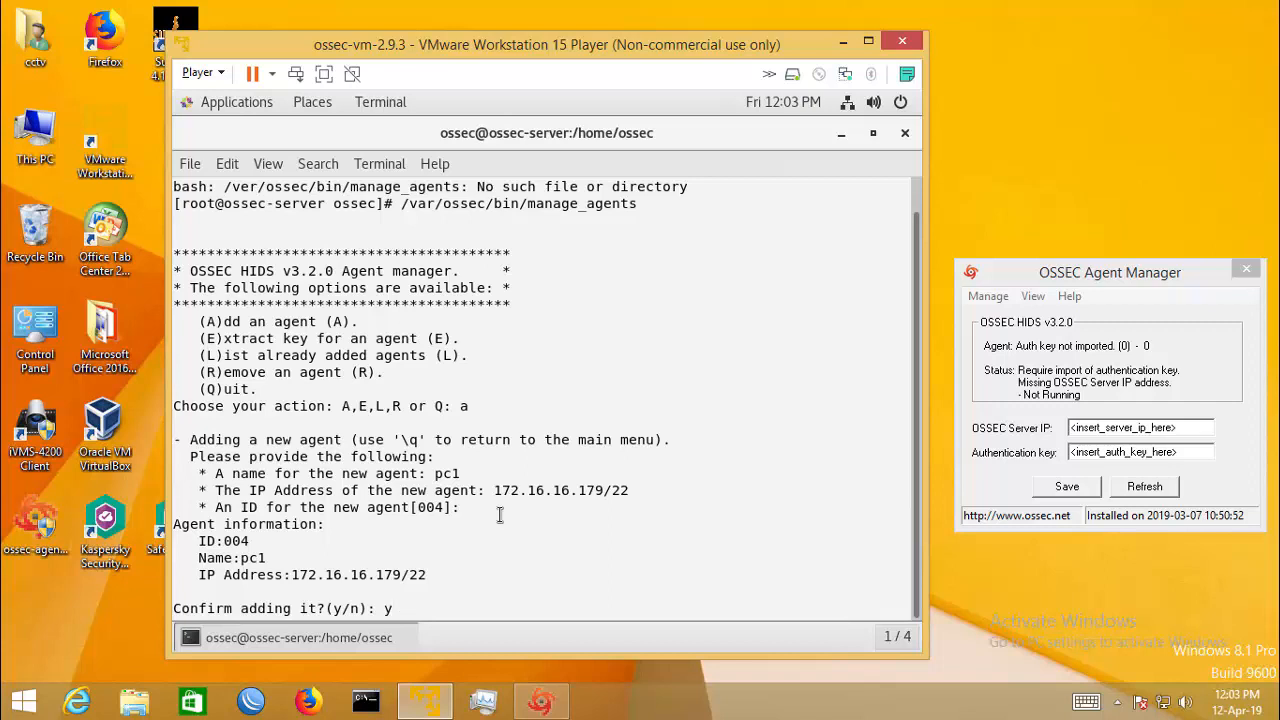
pyautogui.press('Return')
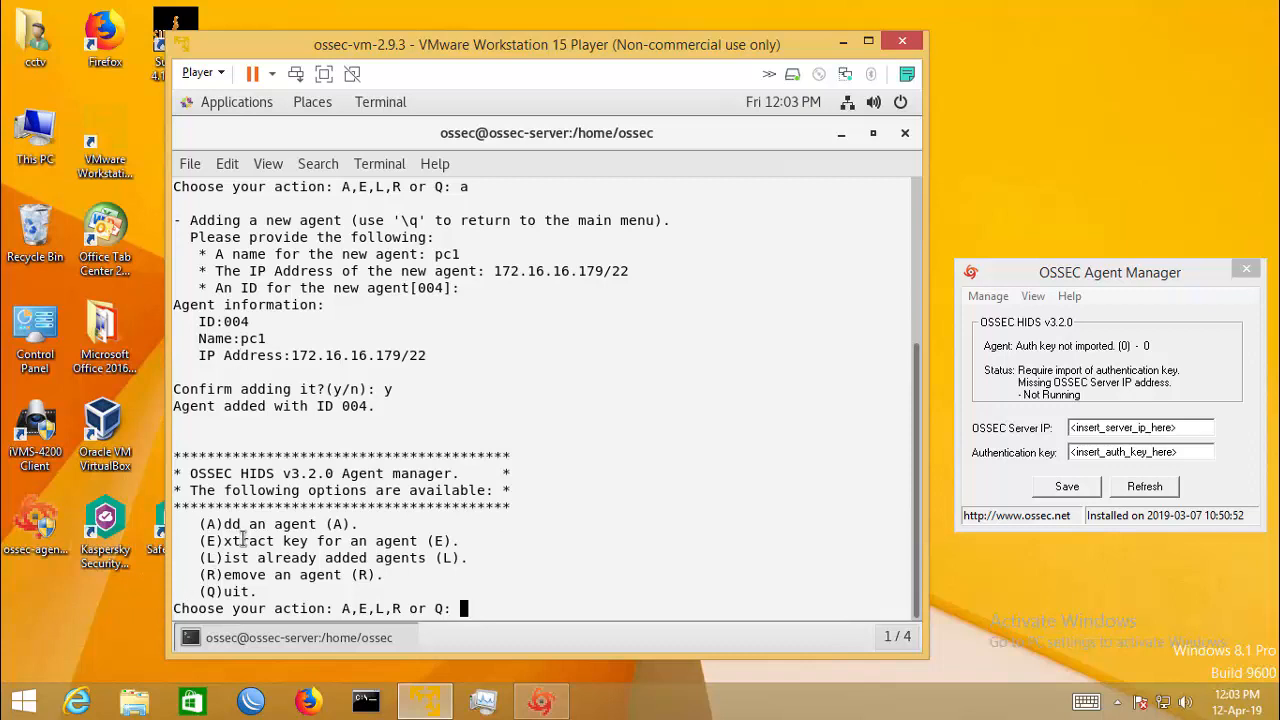
# Extract the key for agent 004 and bring up copy options on it.
pyautogui.write('e')
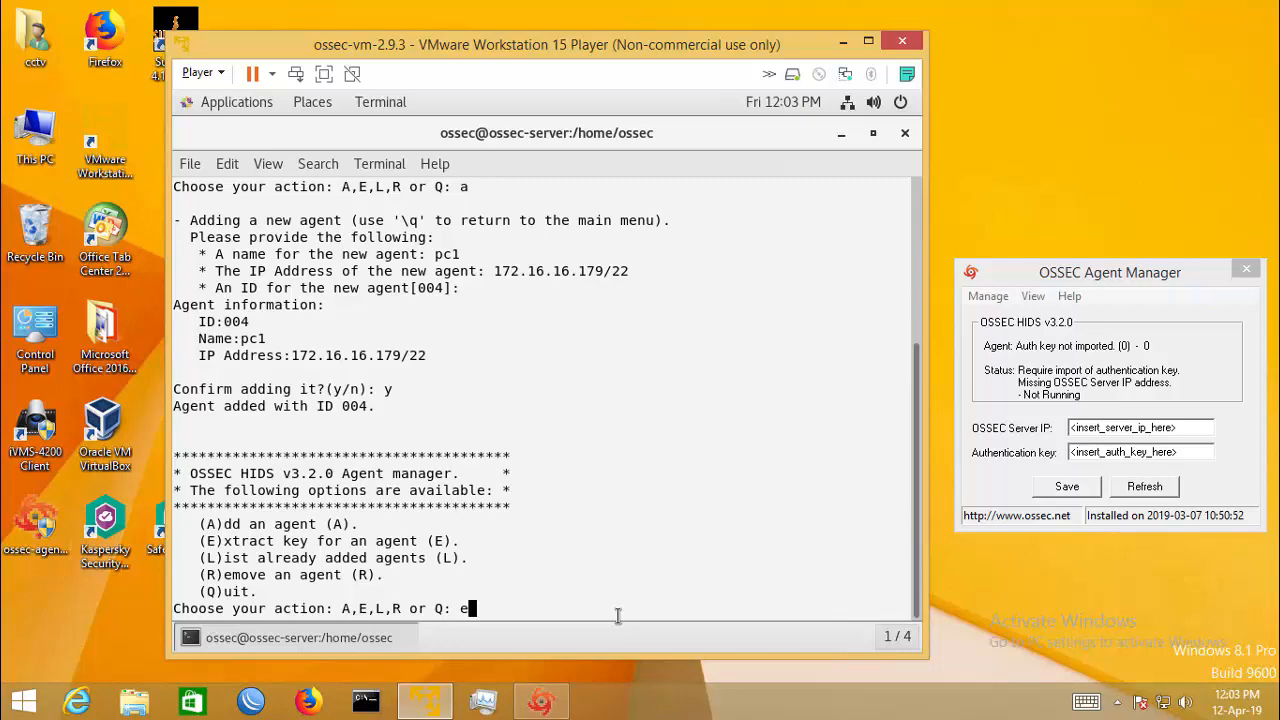
pyautogui.press('Return')
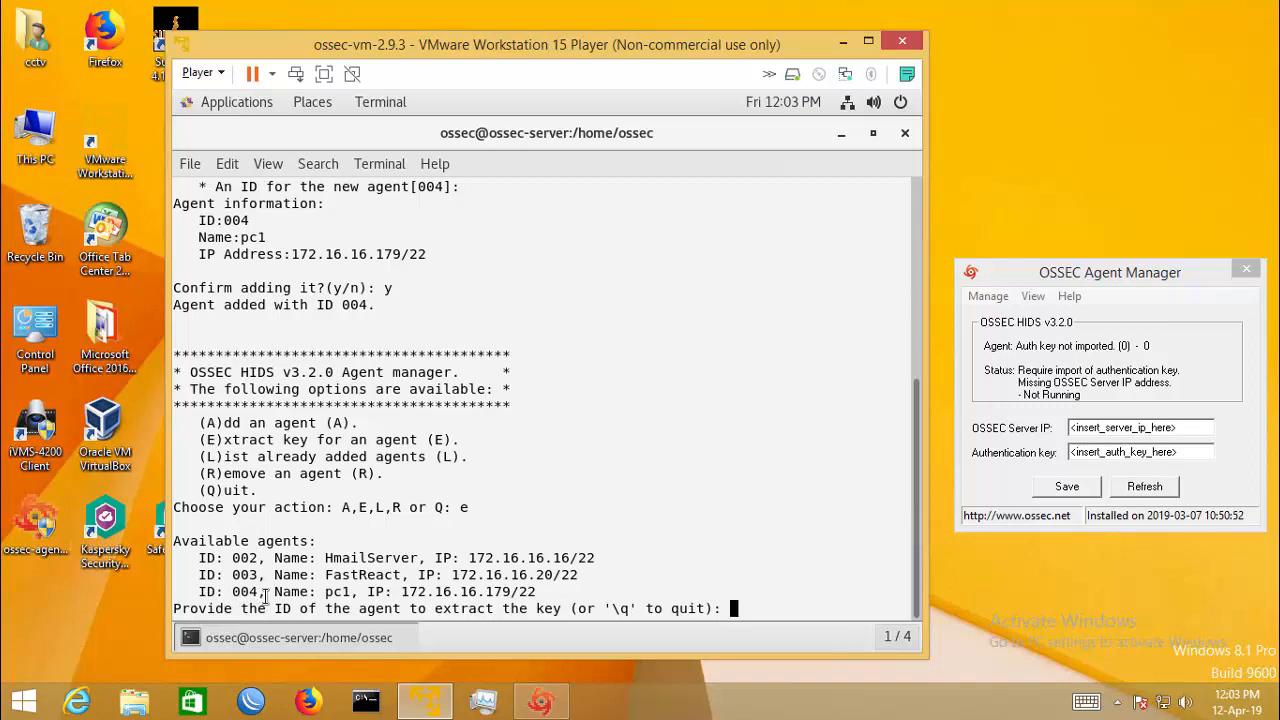
pyautogui.write('004')
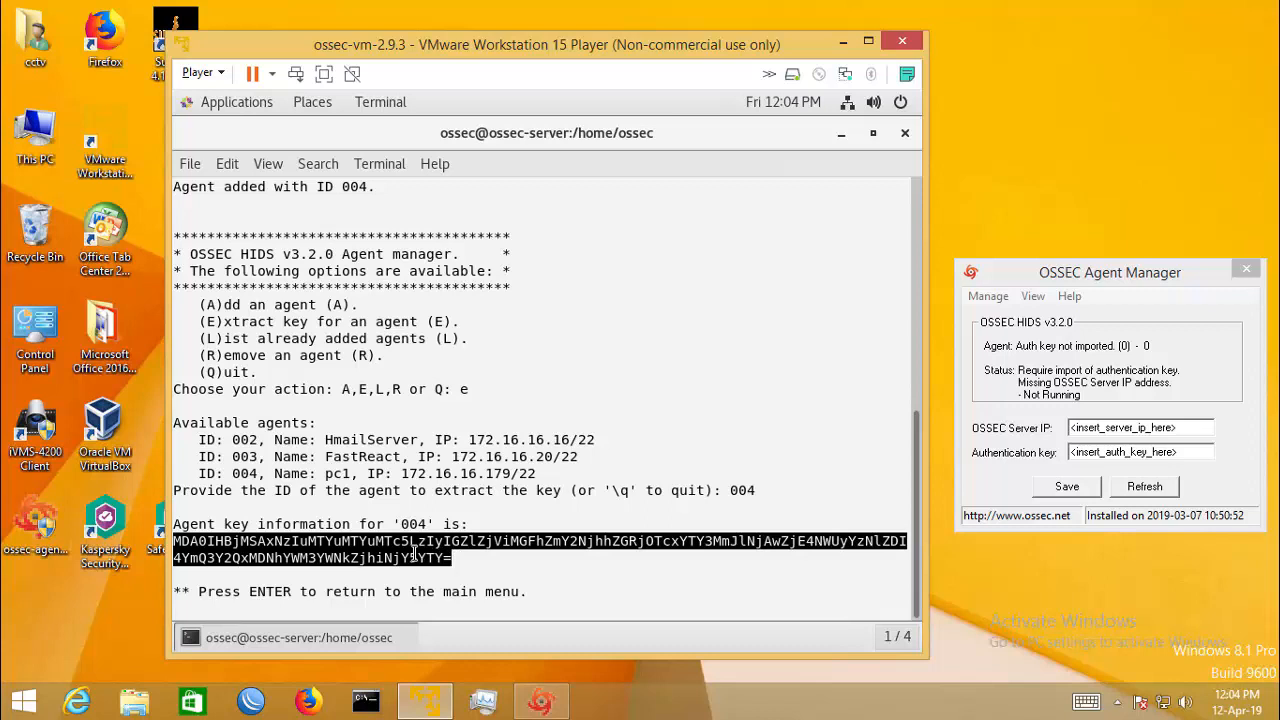
pyautogui.rightClick(410, 540)
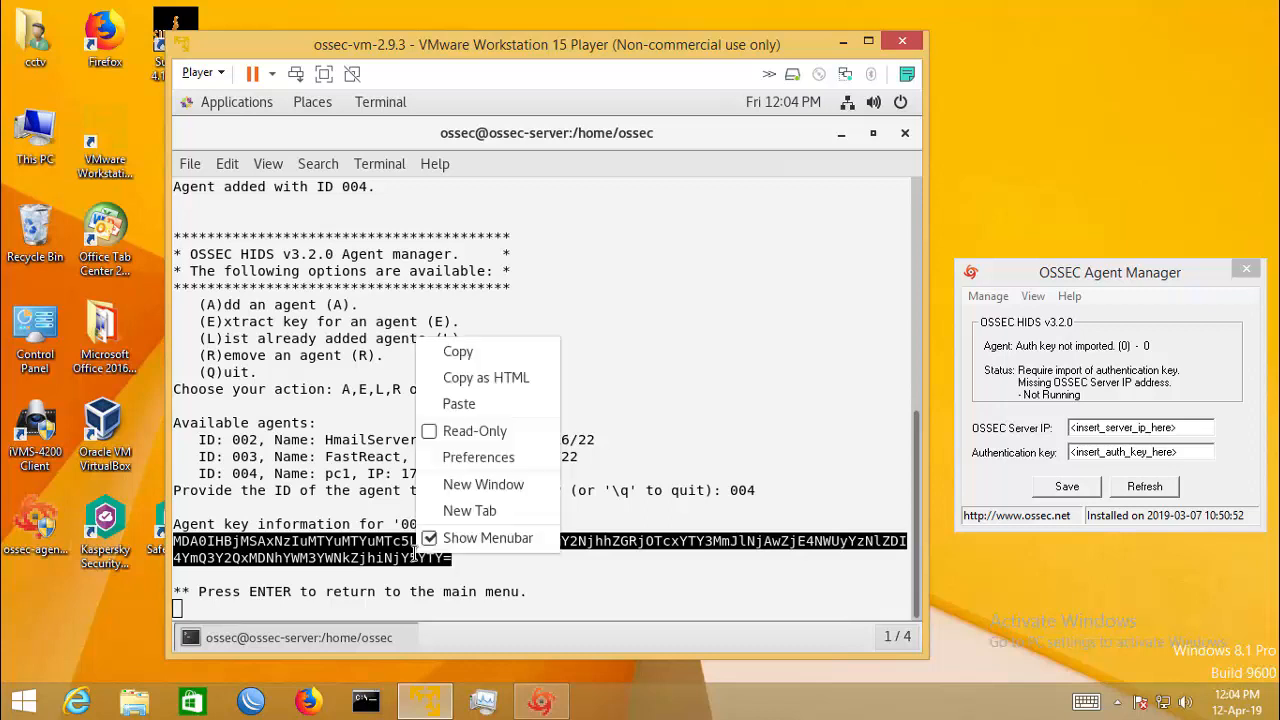
pyautogui.moveTo(458, 352)
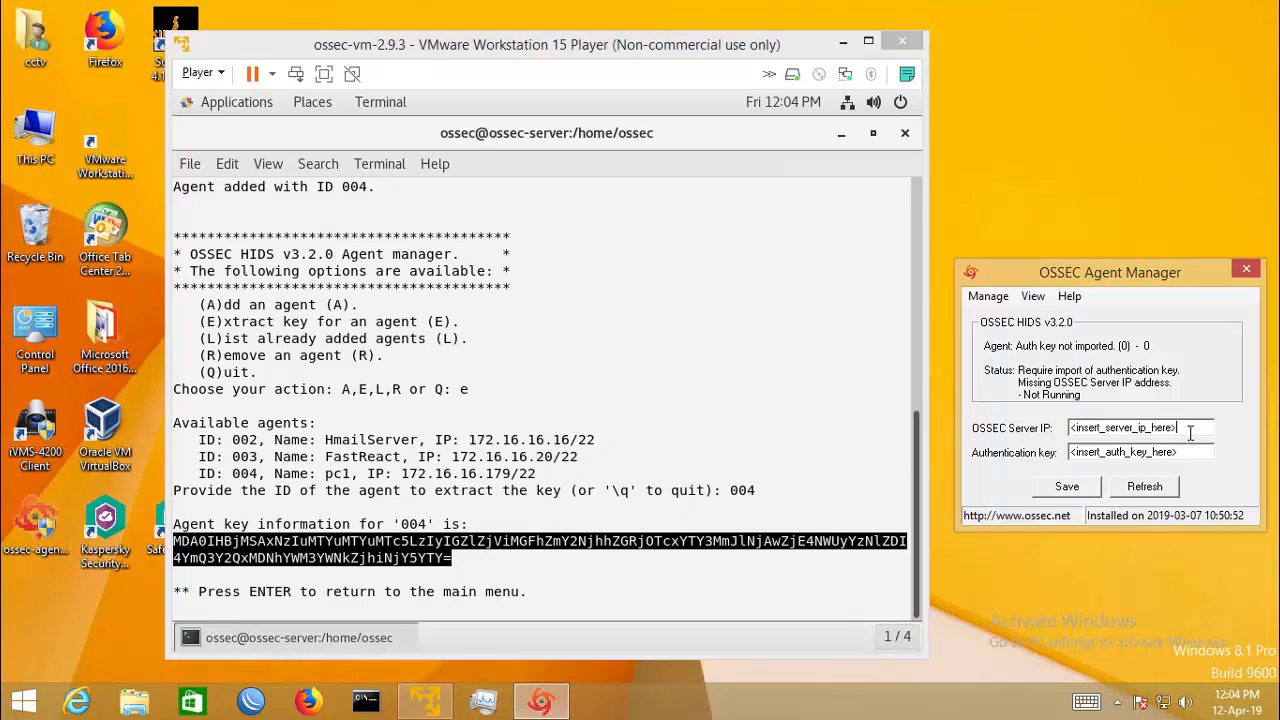
# Enter server IP 172.16.16.21 and paste the copied agent authentication key.
pyautogui.write('17216')
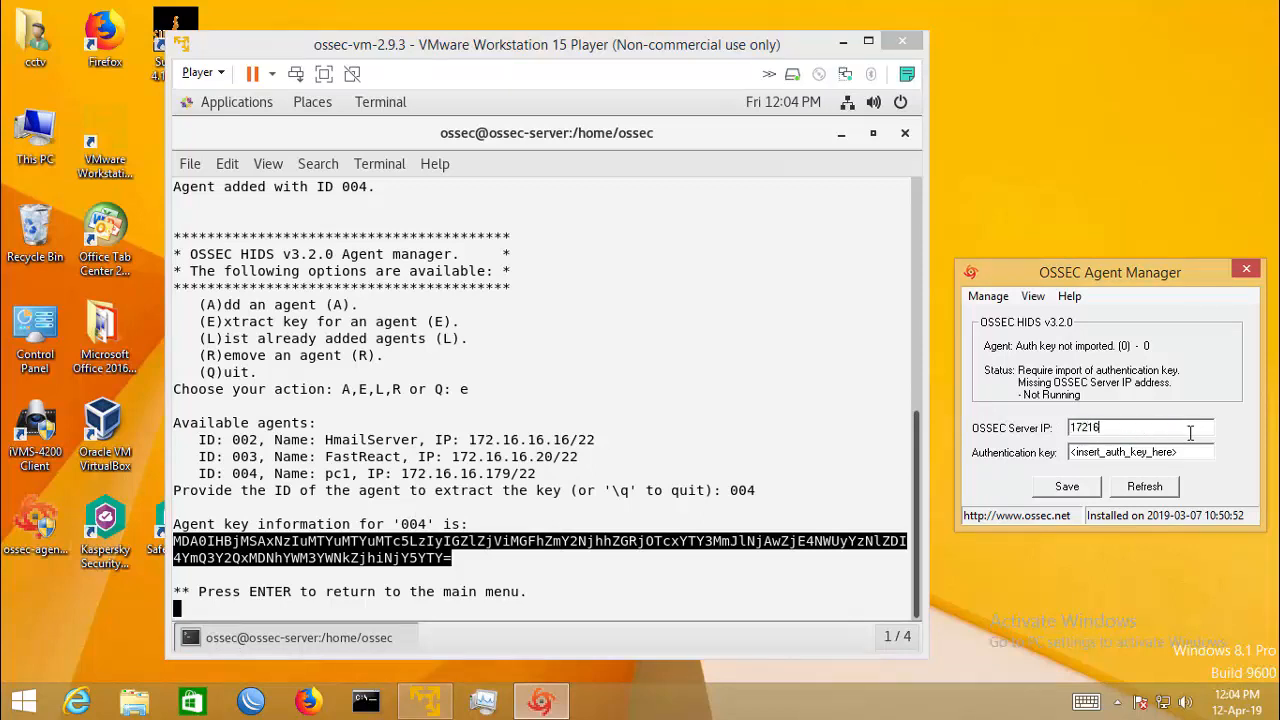
pyautogui.press('BackSpace')
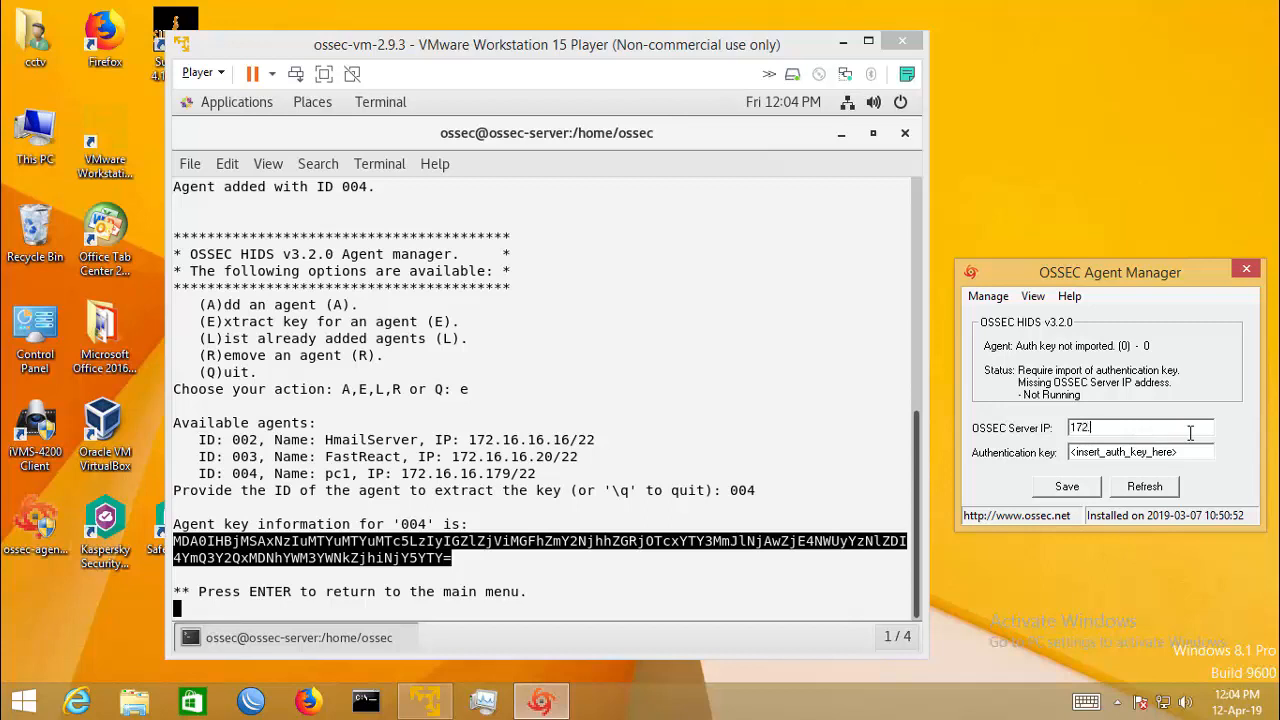
pyautogui.write('.16.21')
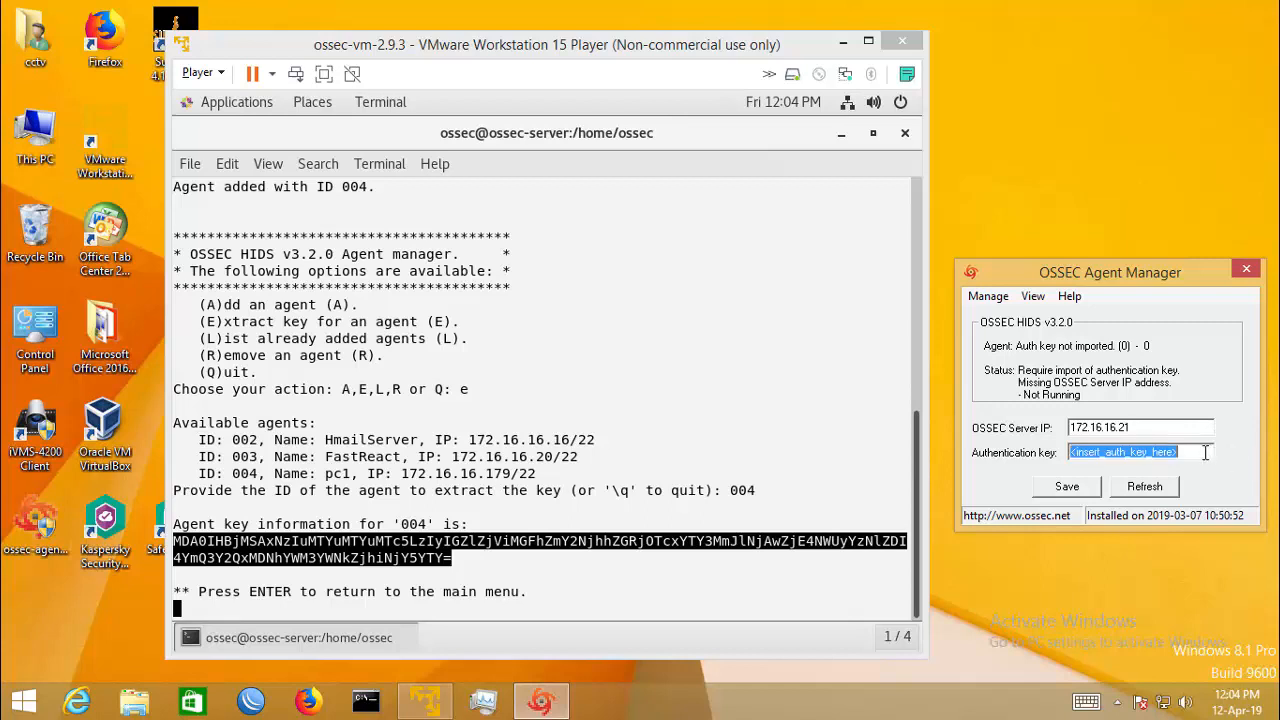
pyautogui.rightClick(1122, 452)
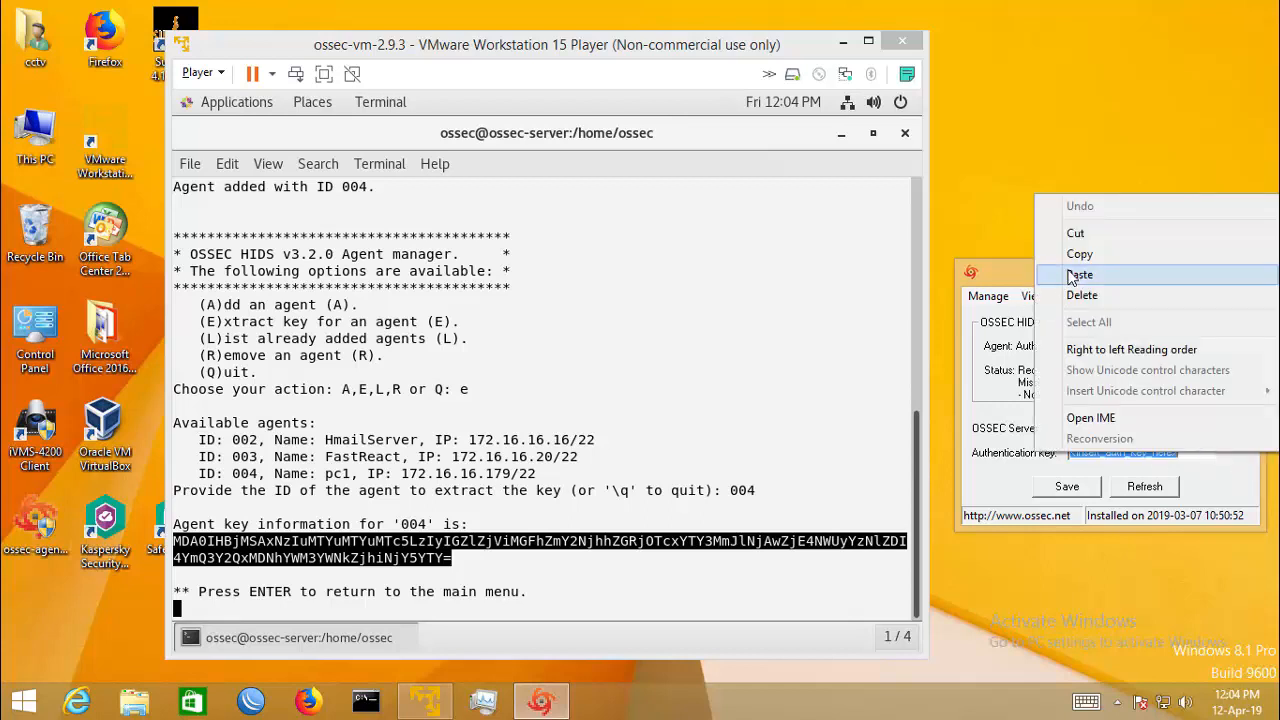
pyautogui.click(1080, 274)
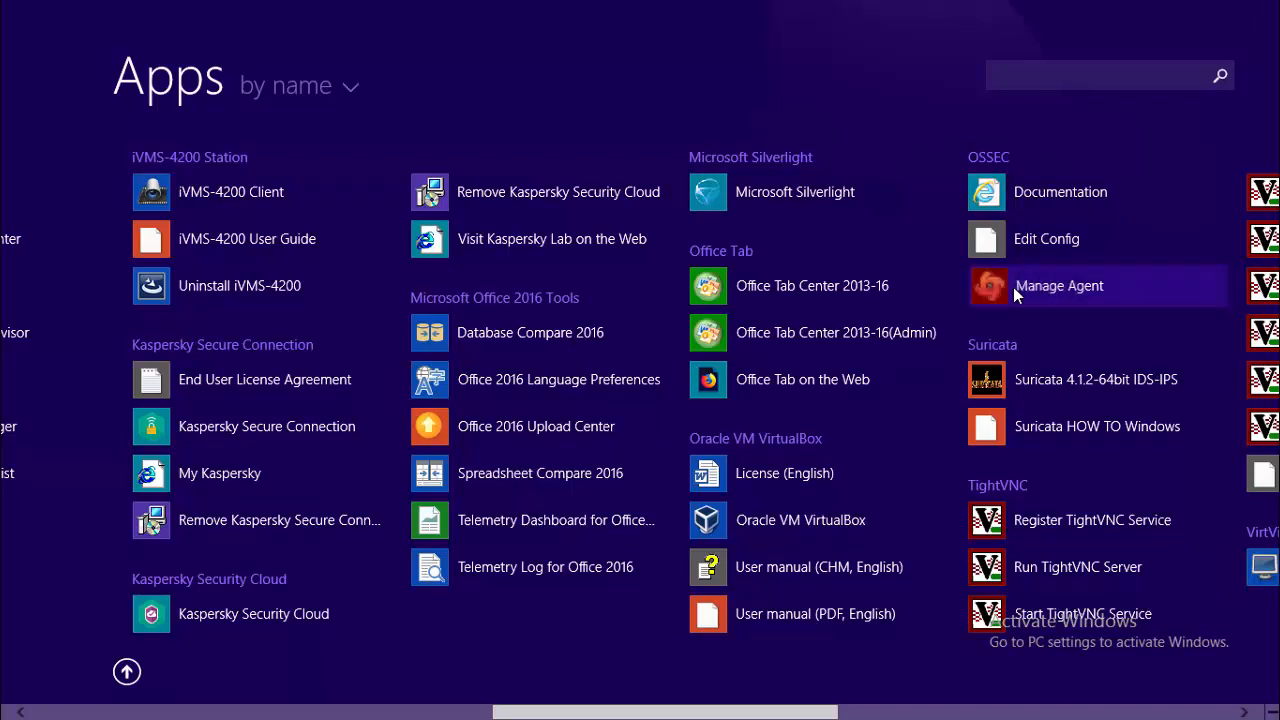
# Run the OSSEC Manage Agent app as administrator from the Apps view.
pyautogui.rightClick(1060, 284)
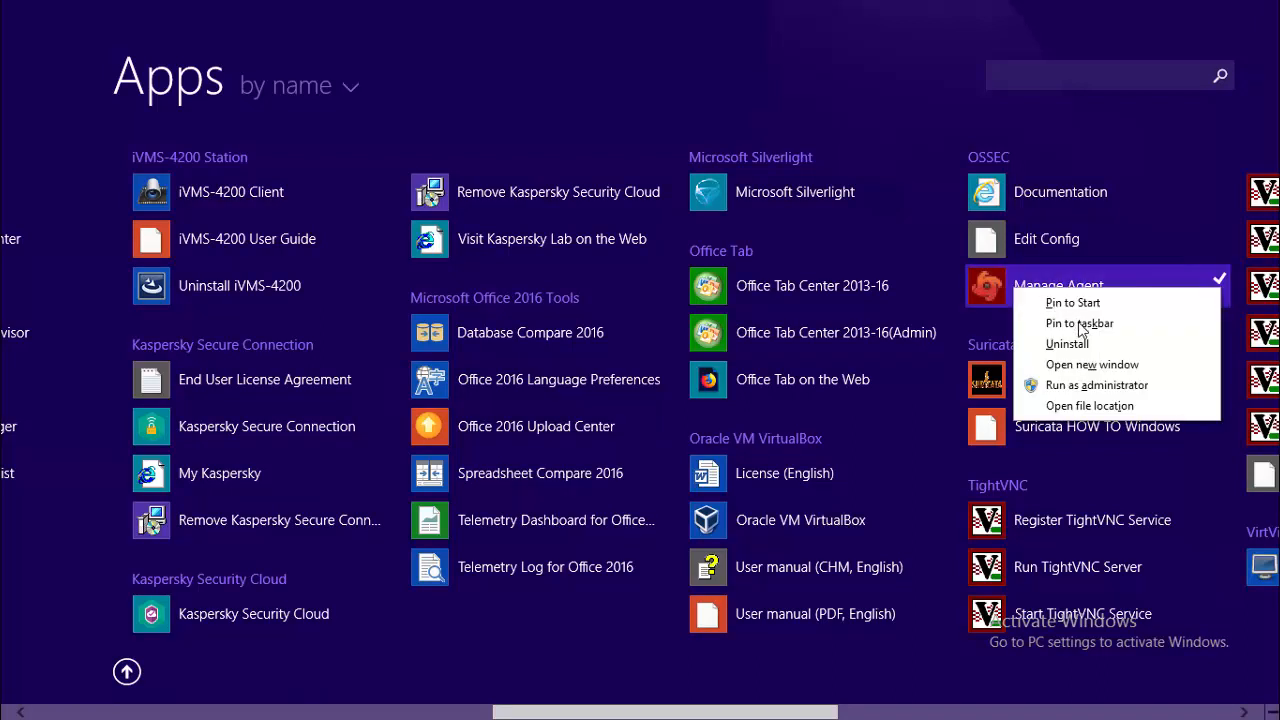
pyautogui.moveTo(1082, 388)
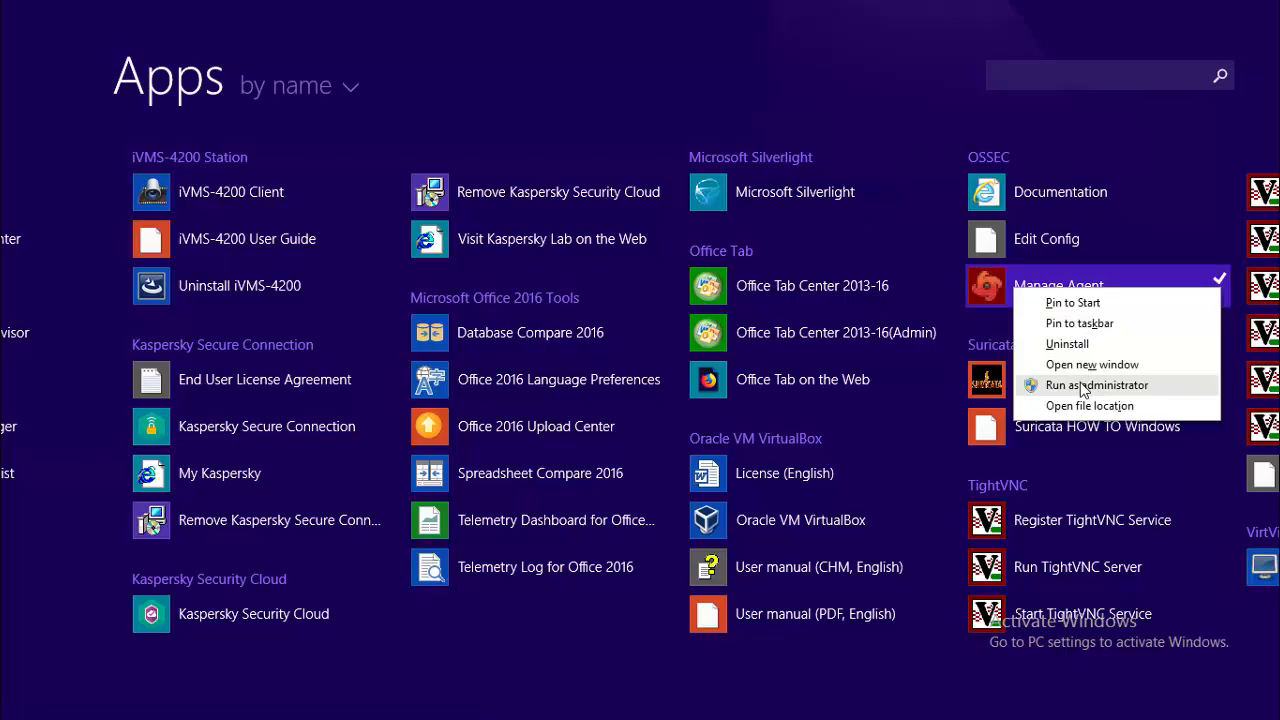
pyautogui.click(1096, 384)
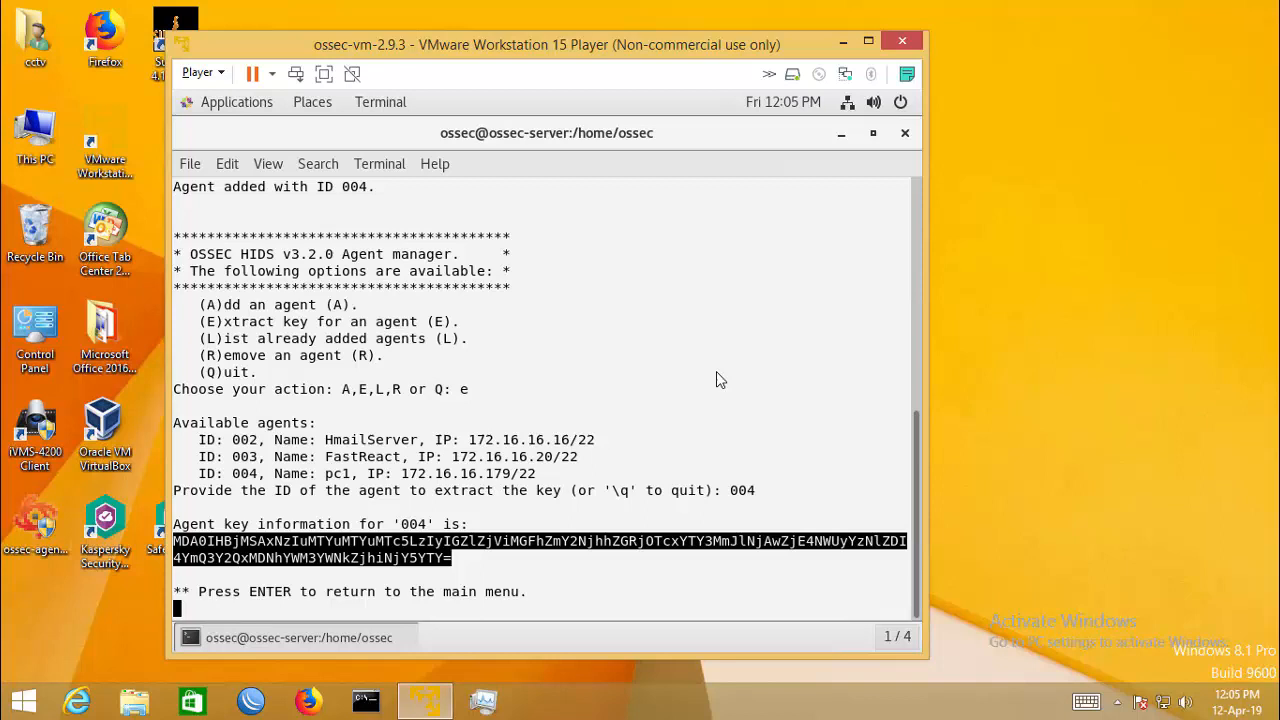
# Move the Agent Manager window beside the terminal showing agent 004's key.
pyautogui.click(540, 700)
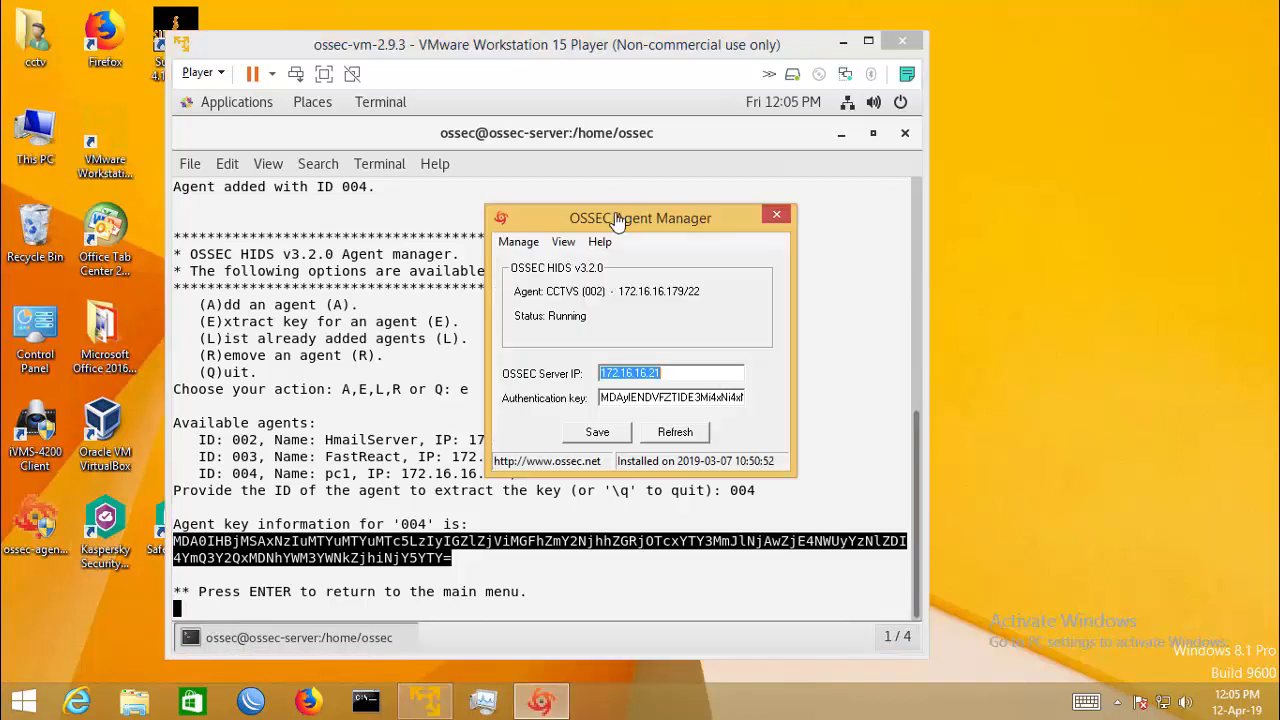
pyautogui.moveTo(640, 218); pyautogui.dragTo(788, 232)
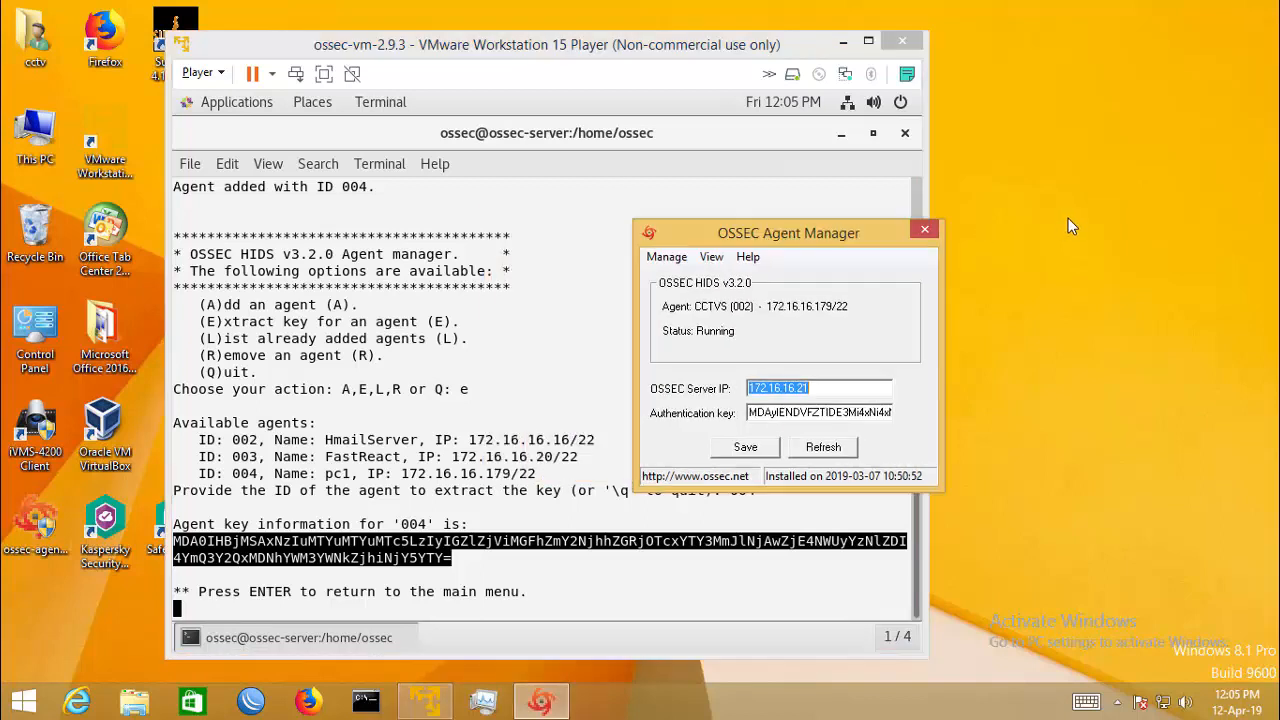
pyautogui.moveTo(788, 232); pyautogui.dragTo(1092, 220)
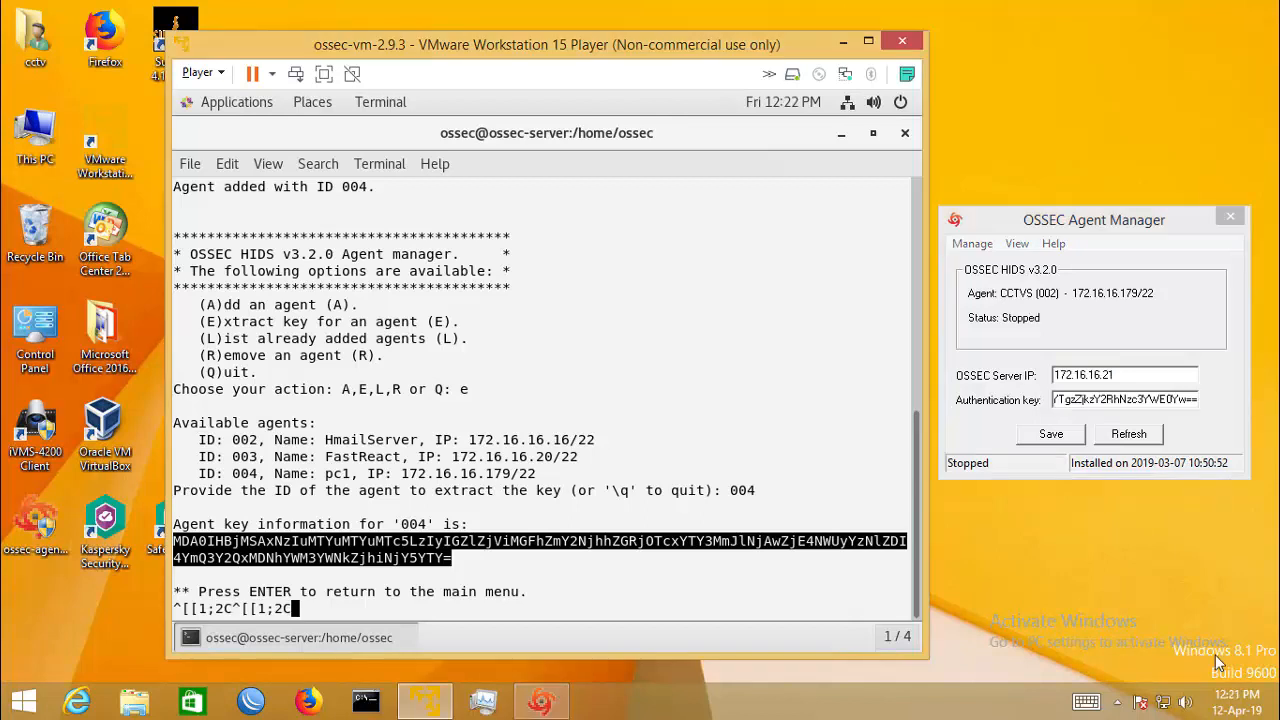
# Replace the old authentication key with pc1's extracted key.
pyautogui.tripleClick(1124, 400)
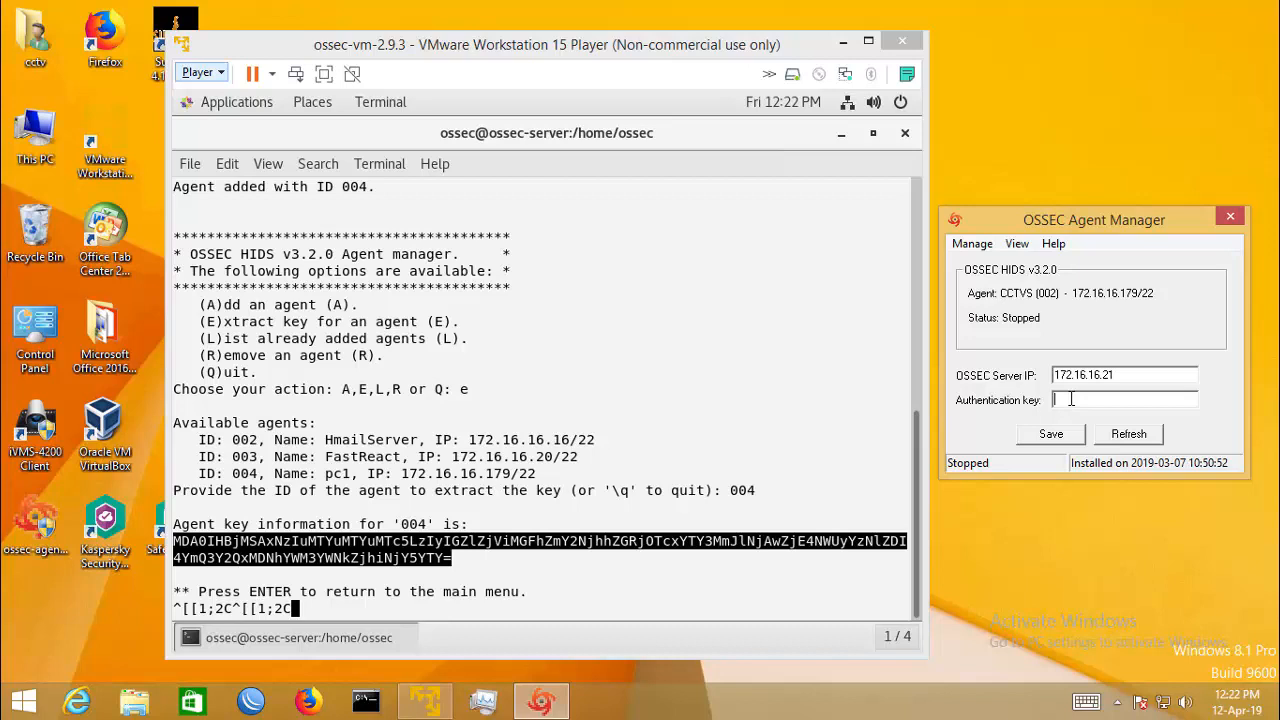
pyautogui.rightClick(1124, 400)
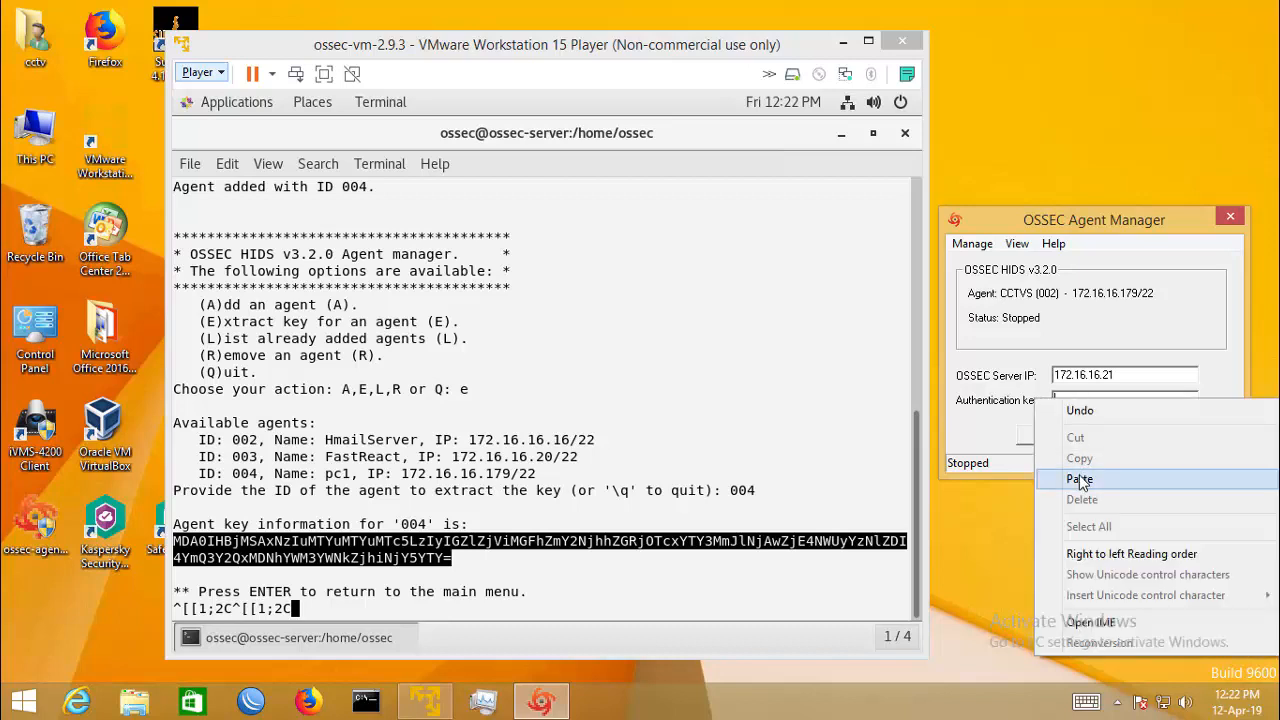
pyautogui.click(1080, 480)
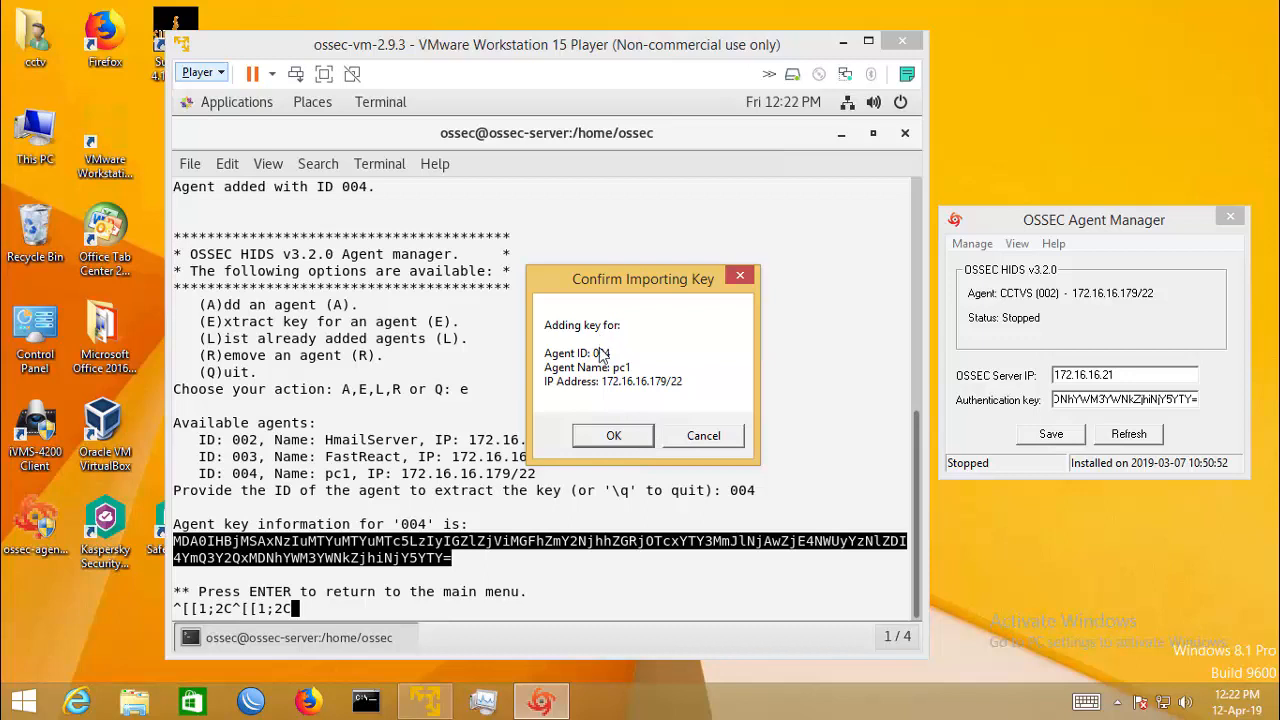
pyautogui.moveTo(544, 332)
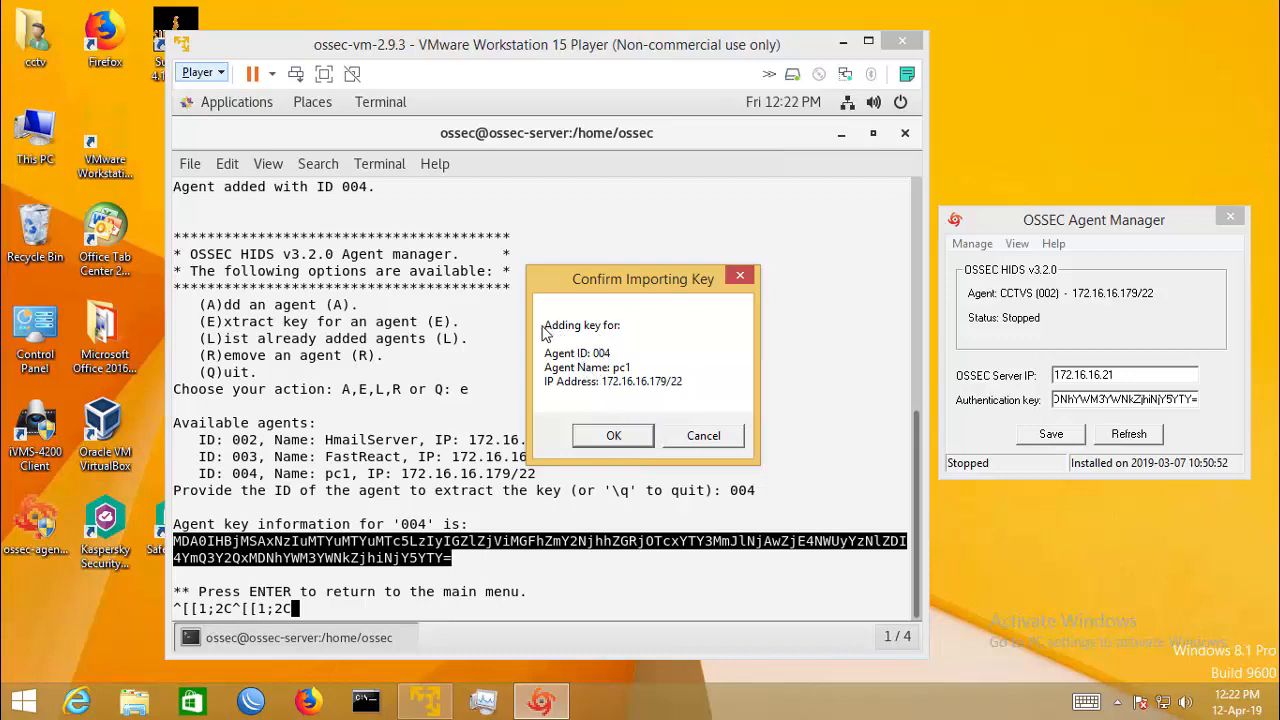
pyautogui.moveTo(676, 388)
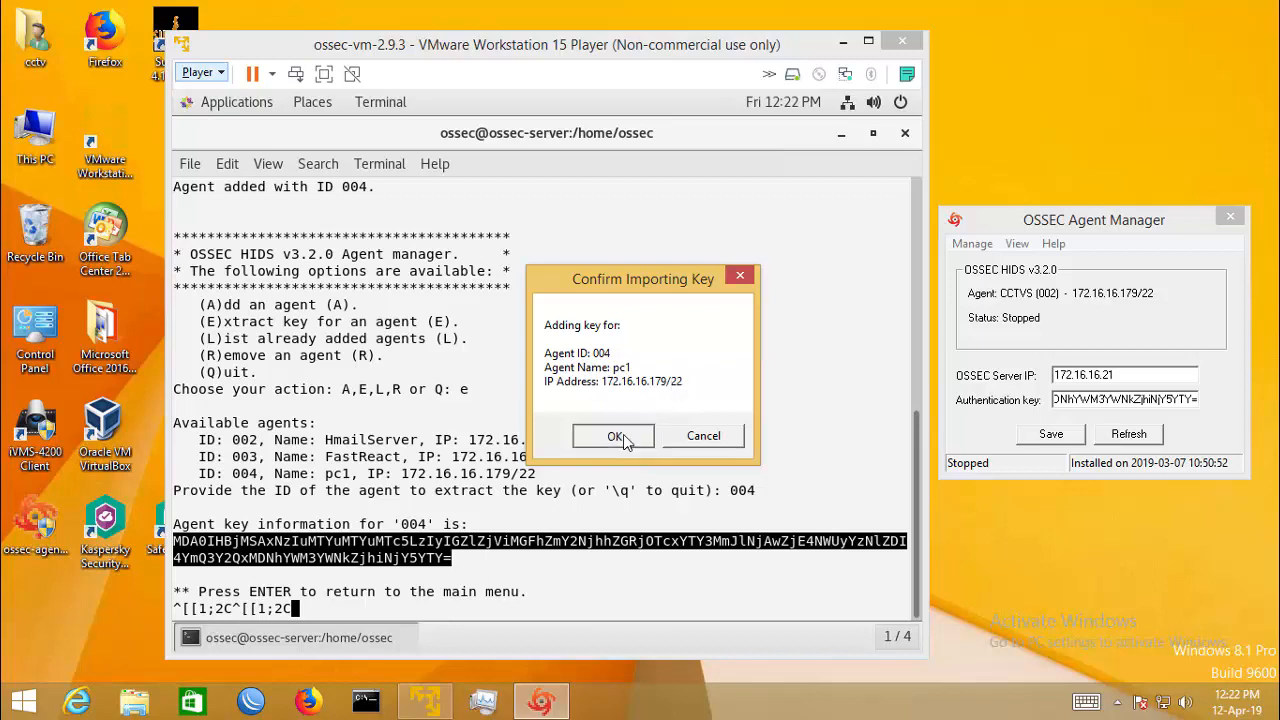
# Confirm the pc1 key import and restart the agent so it reports Running.
pyautogui.click(614, 436)
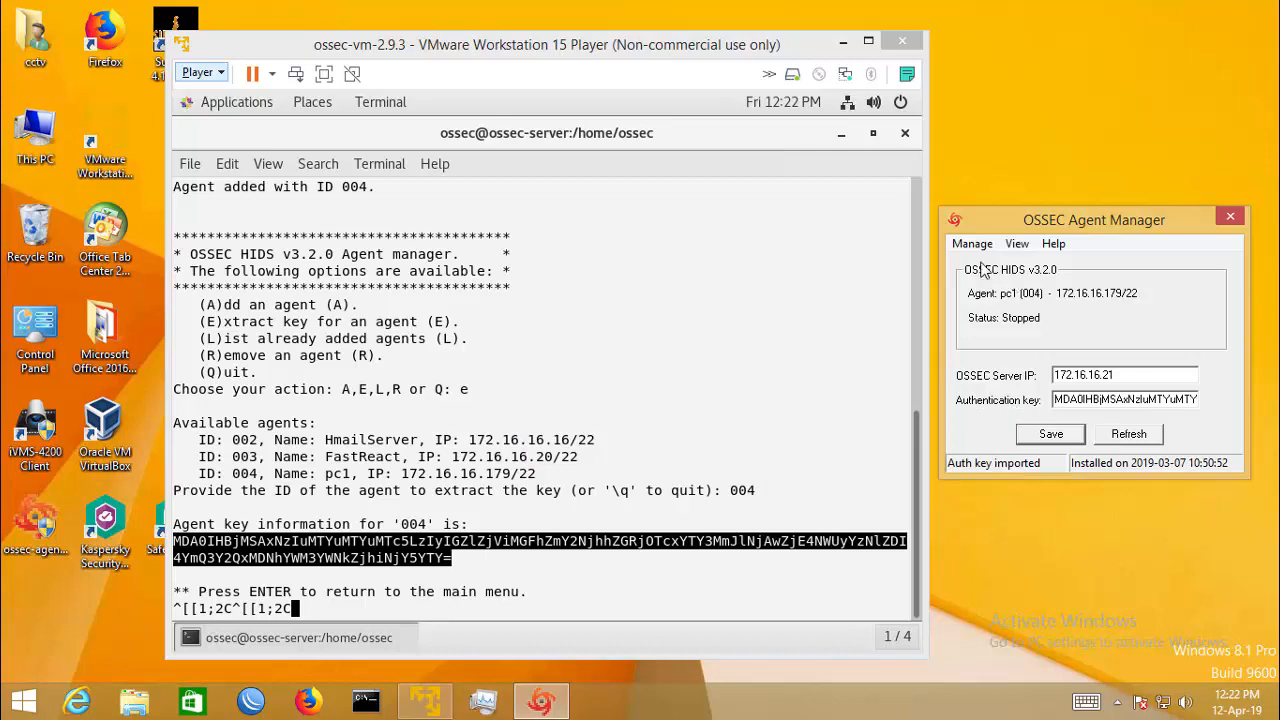
pyautogui.click(972, 244)
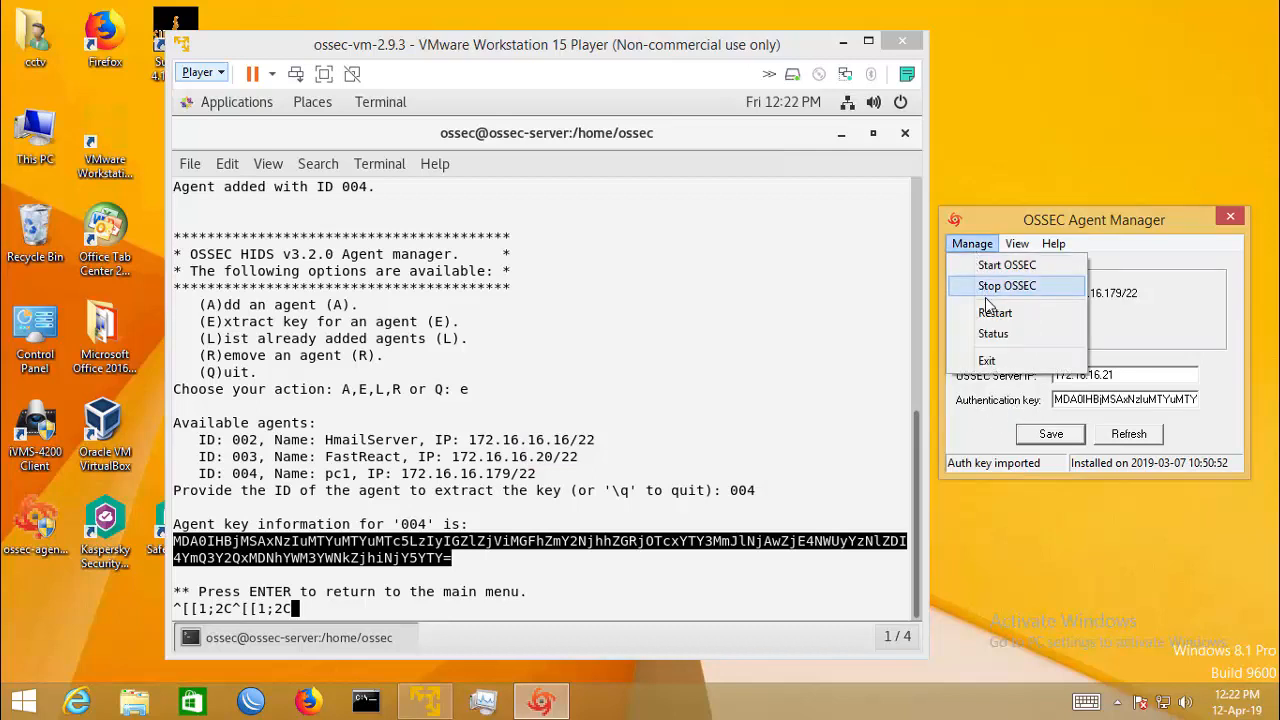
pyautogui.moveTo(996, 312)
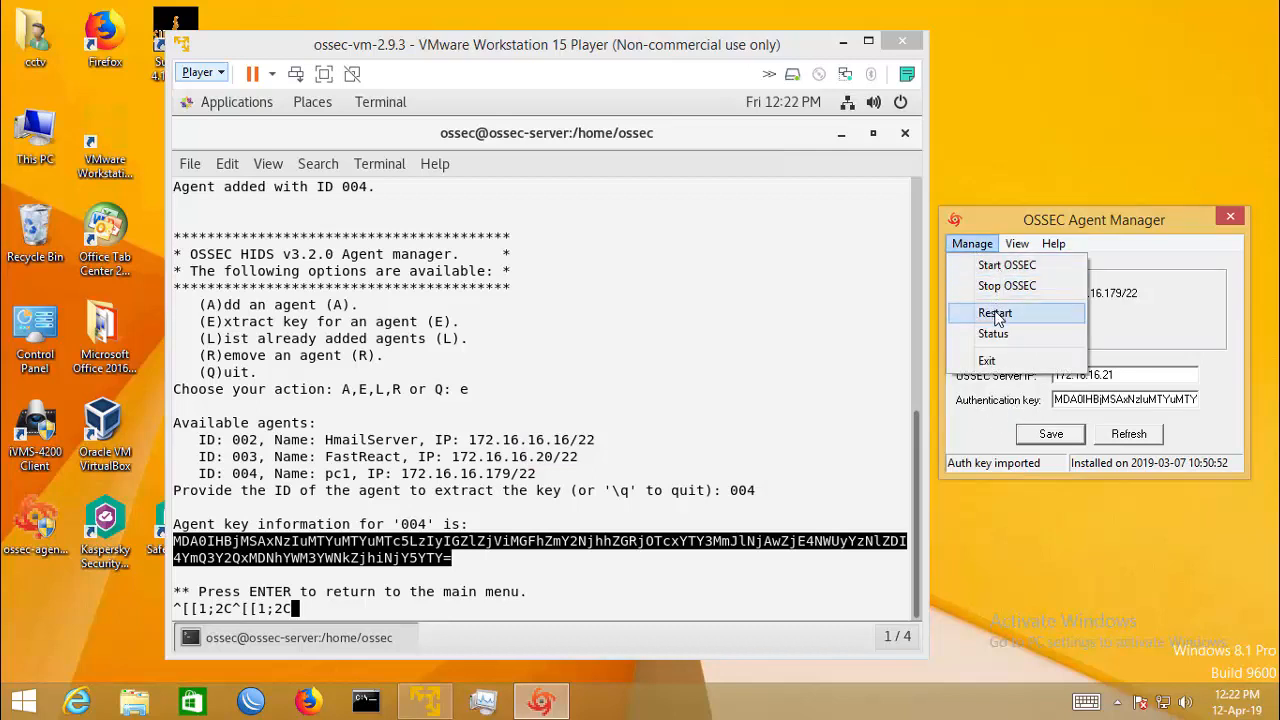
pyautogui.click(994, 312)
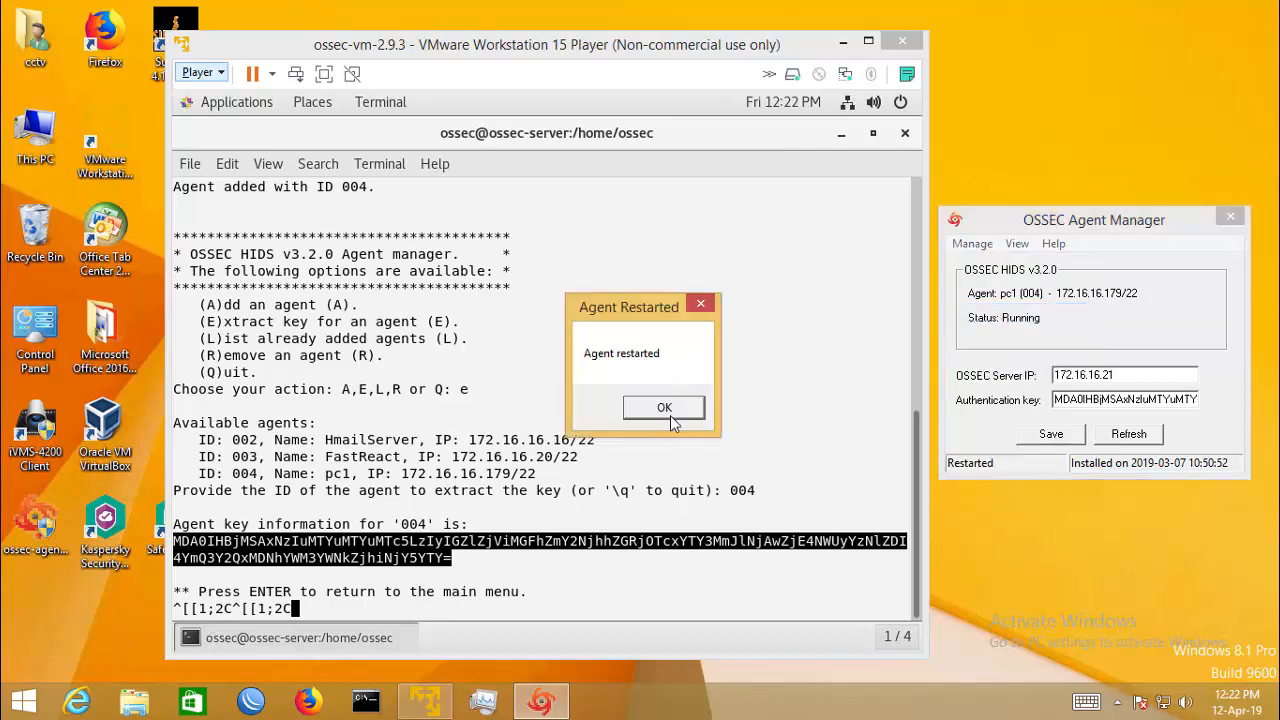
pyautogui.click(664, 408)
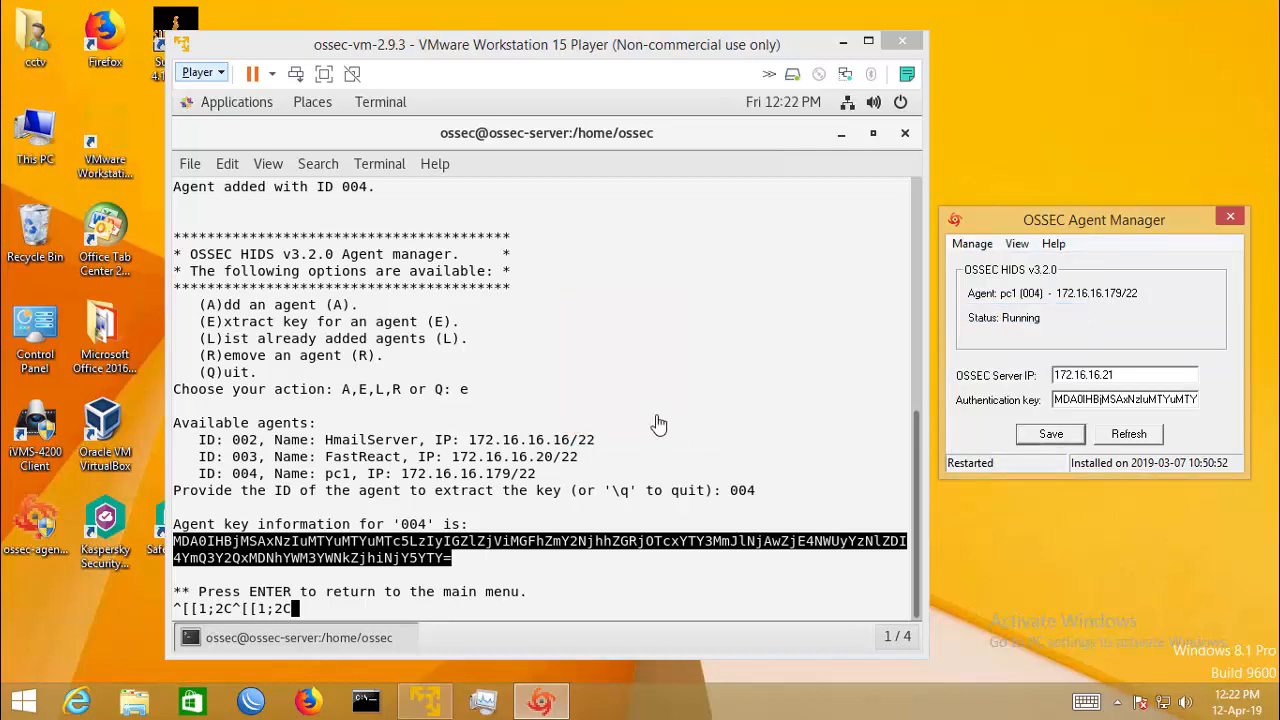
pyautogui.moveTo(276, 292)
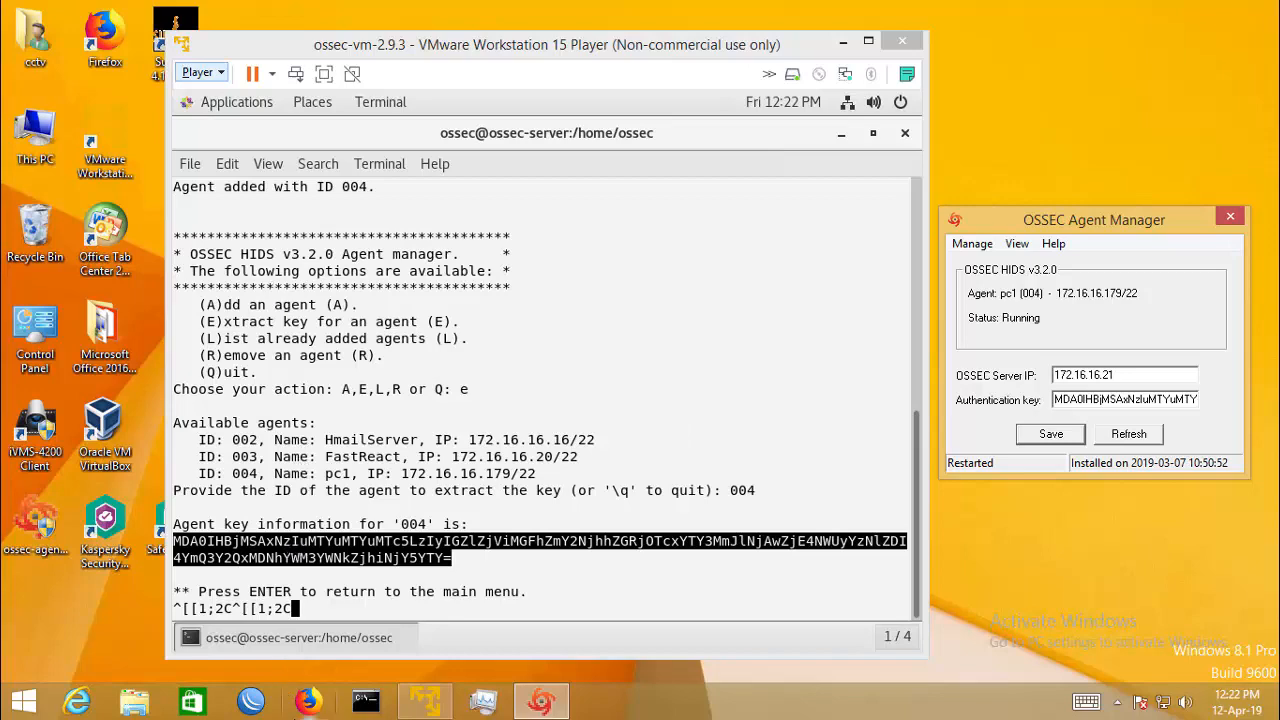
# Open Kibana at 172.16.16.21 in Firefox and show the saved dashboards list.
pyautogui.click(308, 700)
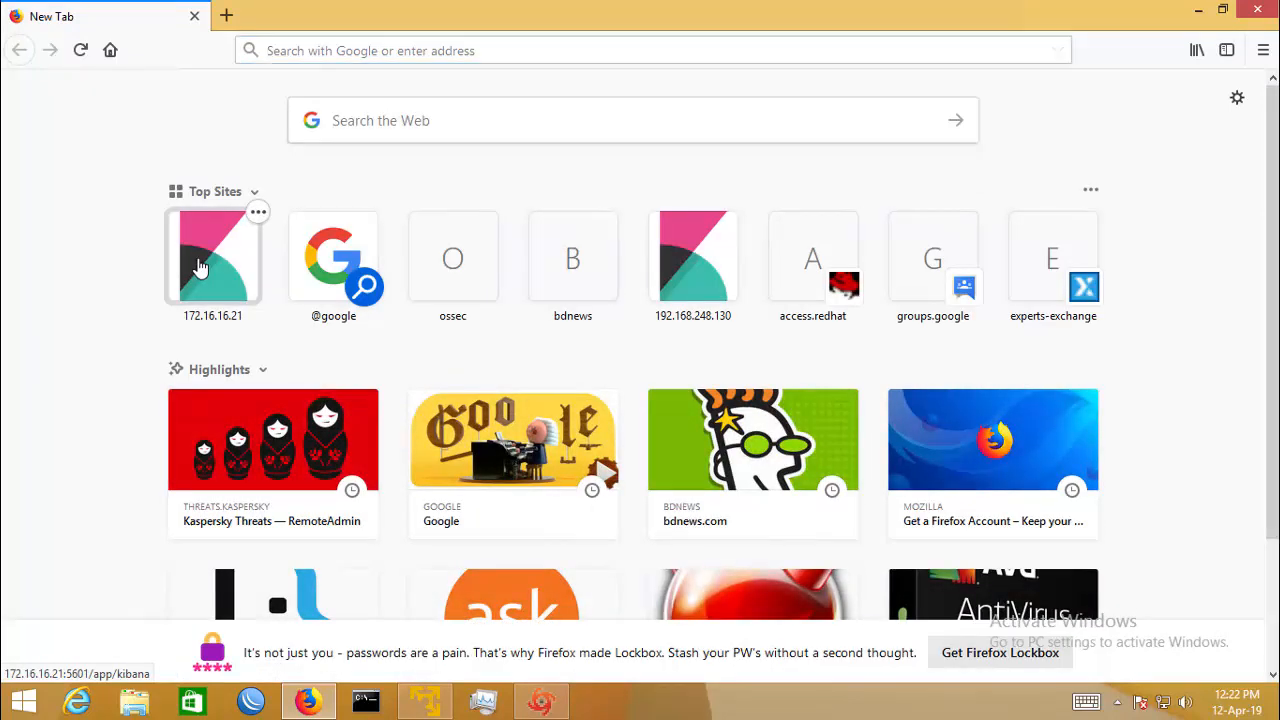
pyautogui.click(212, 256)
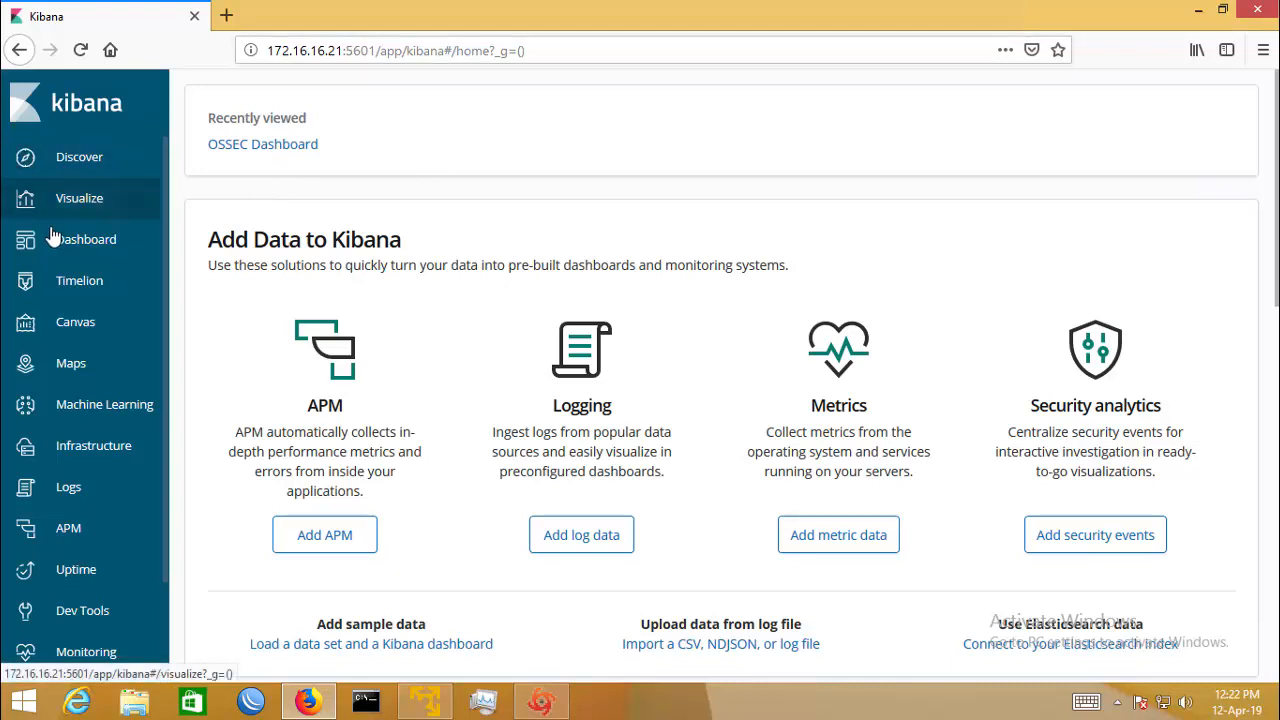
pyautogui.click(84, 240)
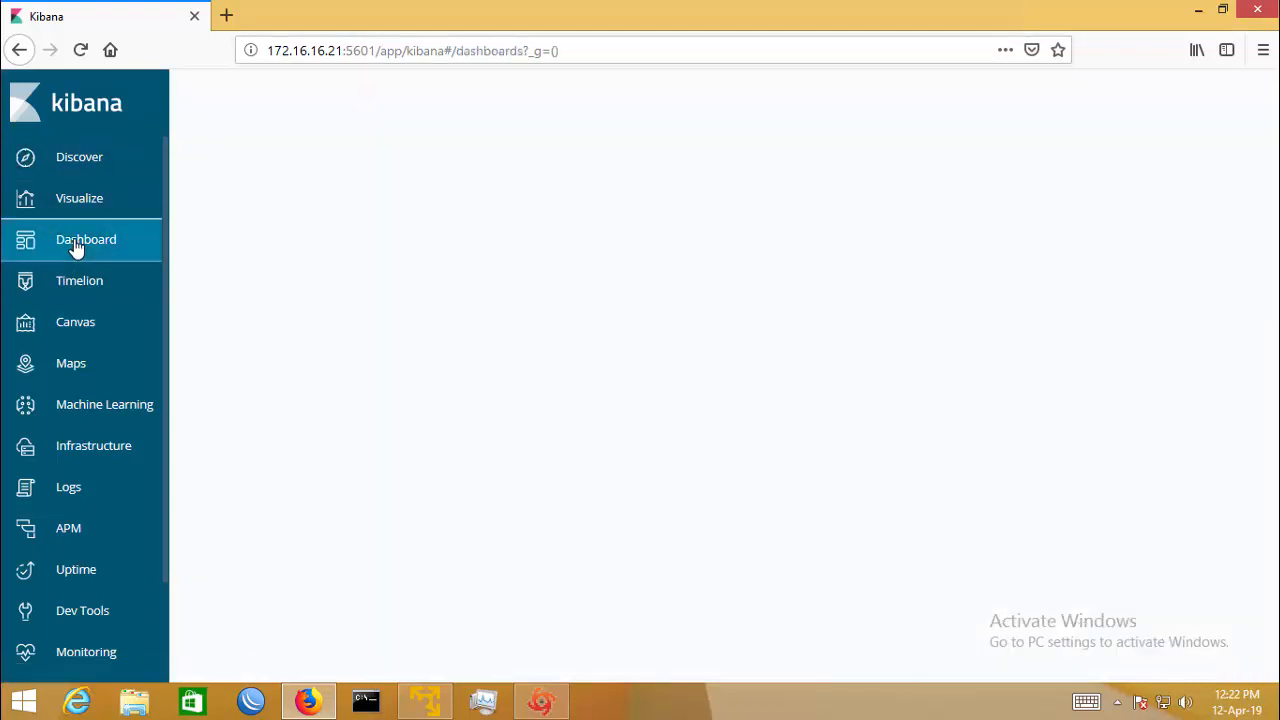
pyautogui.click(86, 240)
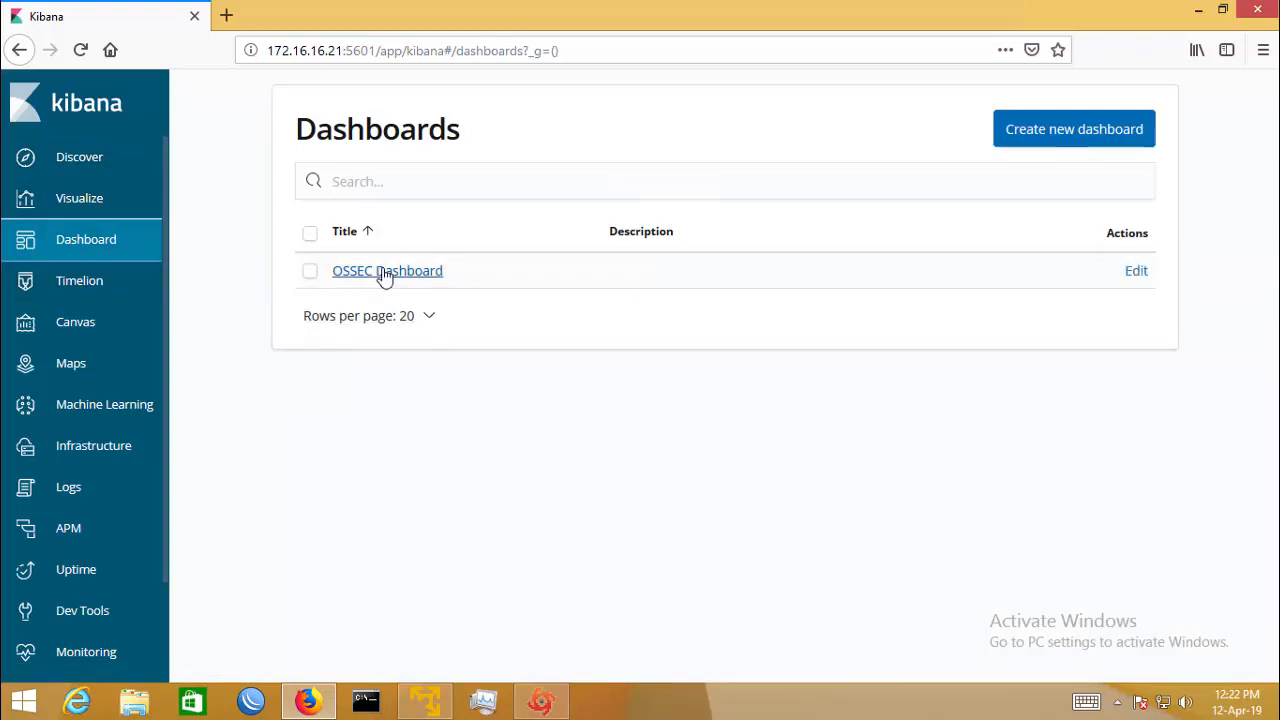
# Open the OSSEC Dashboard and remove the HmailServer agent filter so all agents show.
pyautogui.click(388, 270)
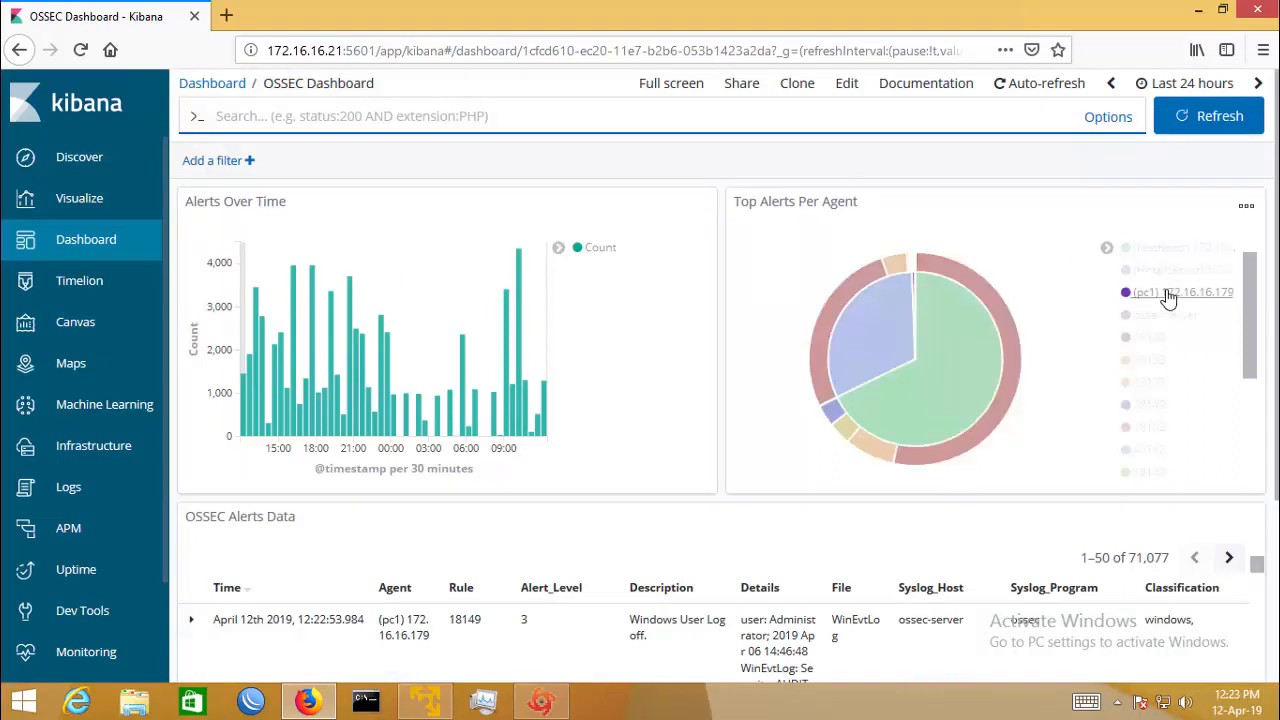
pyautogui.moveTo(1032, 452)
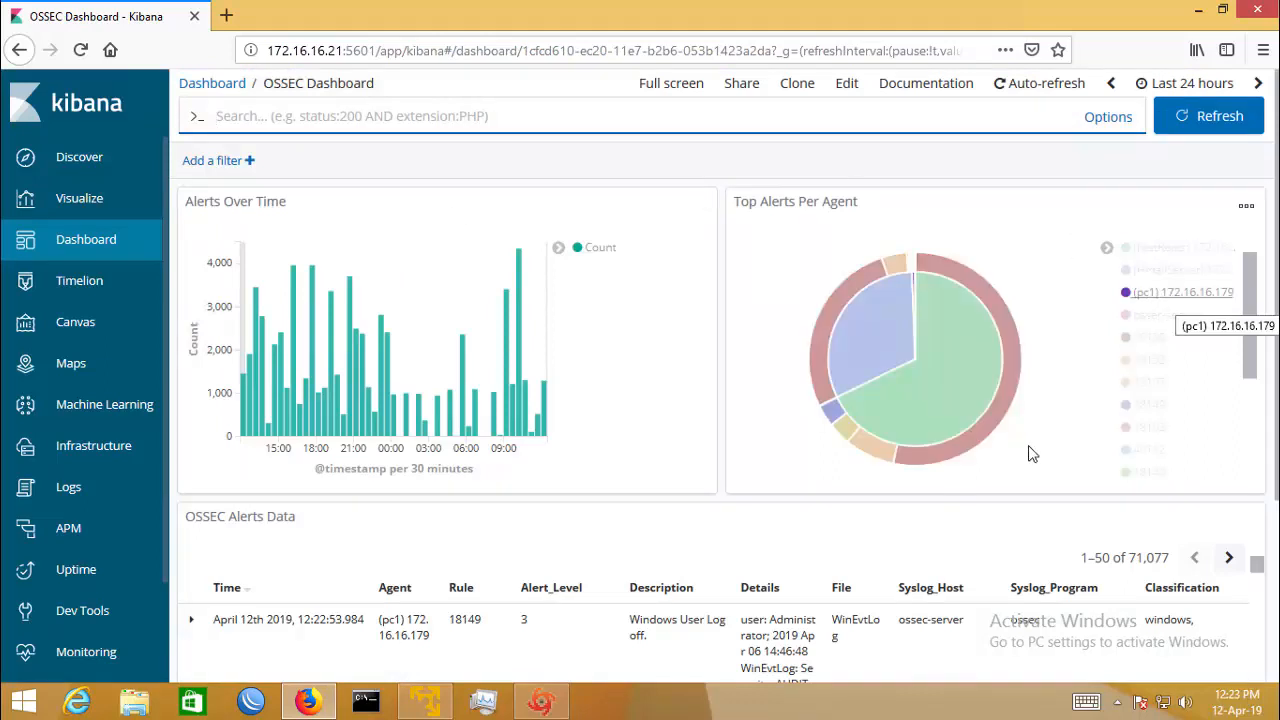
pyautogui.moveTo(844, 420)
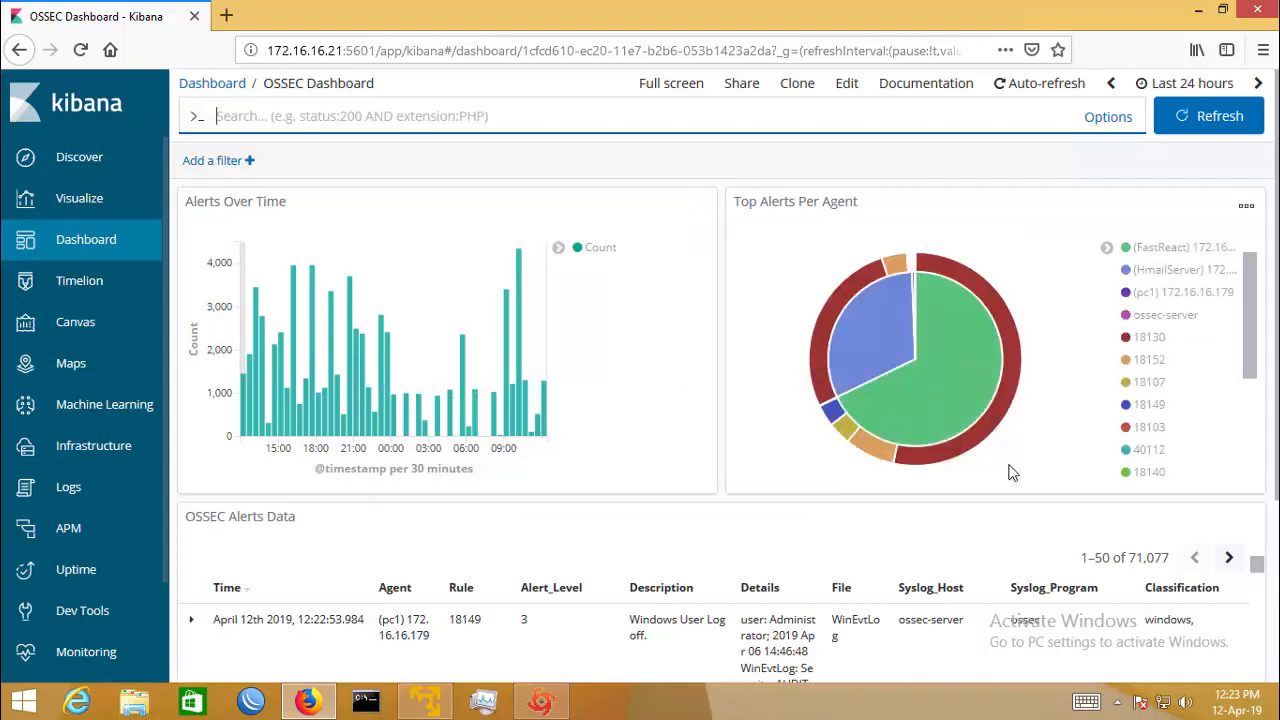
pyautogui.moveTo(500, 404)
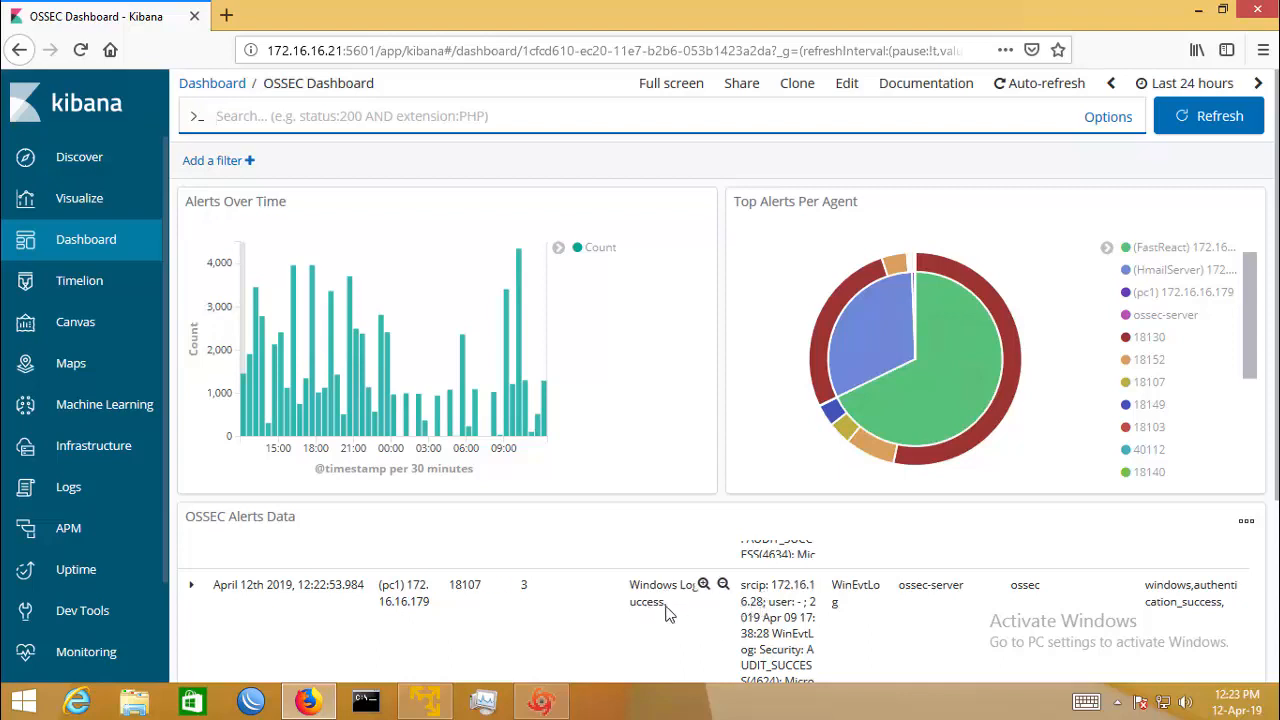
pyautogui.moveTo(676, 624)
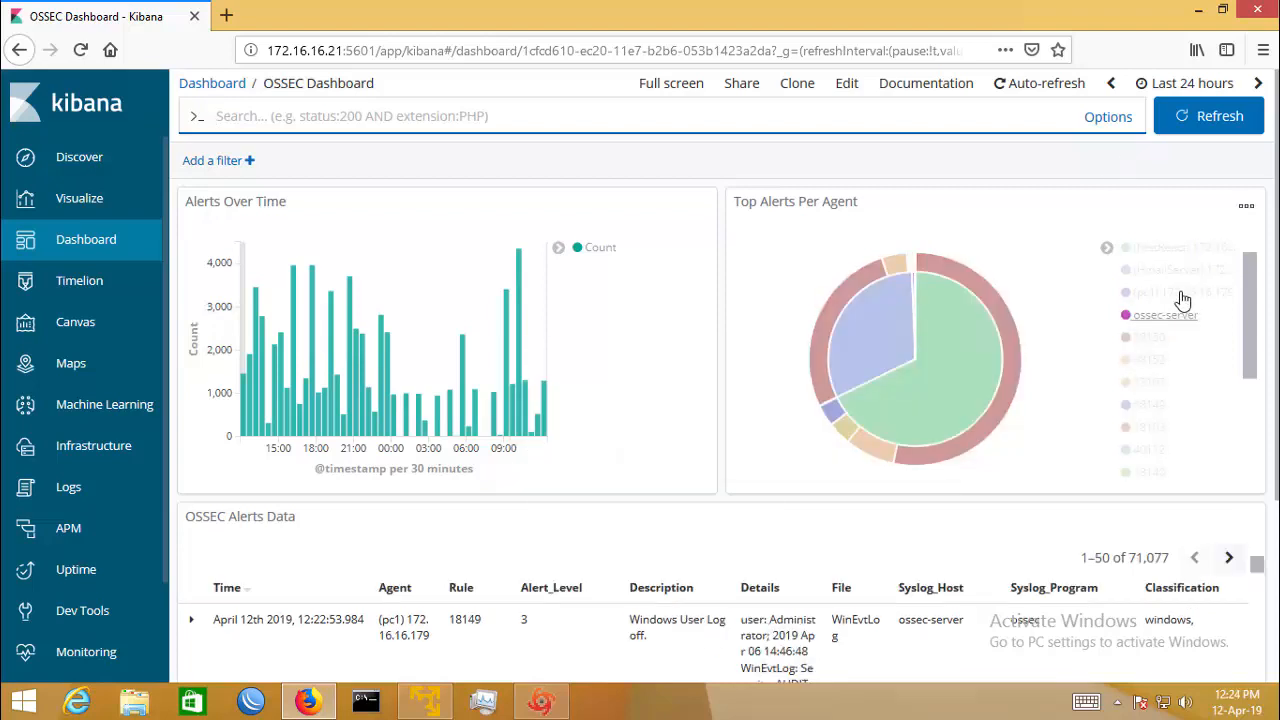
pyautogui.moveTo(1170, 248)
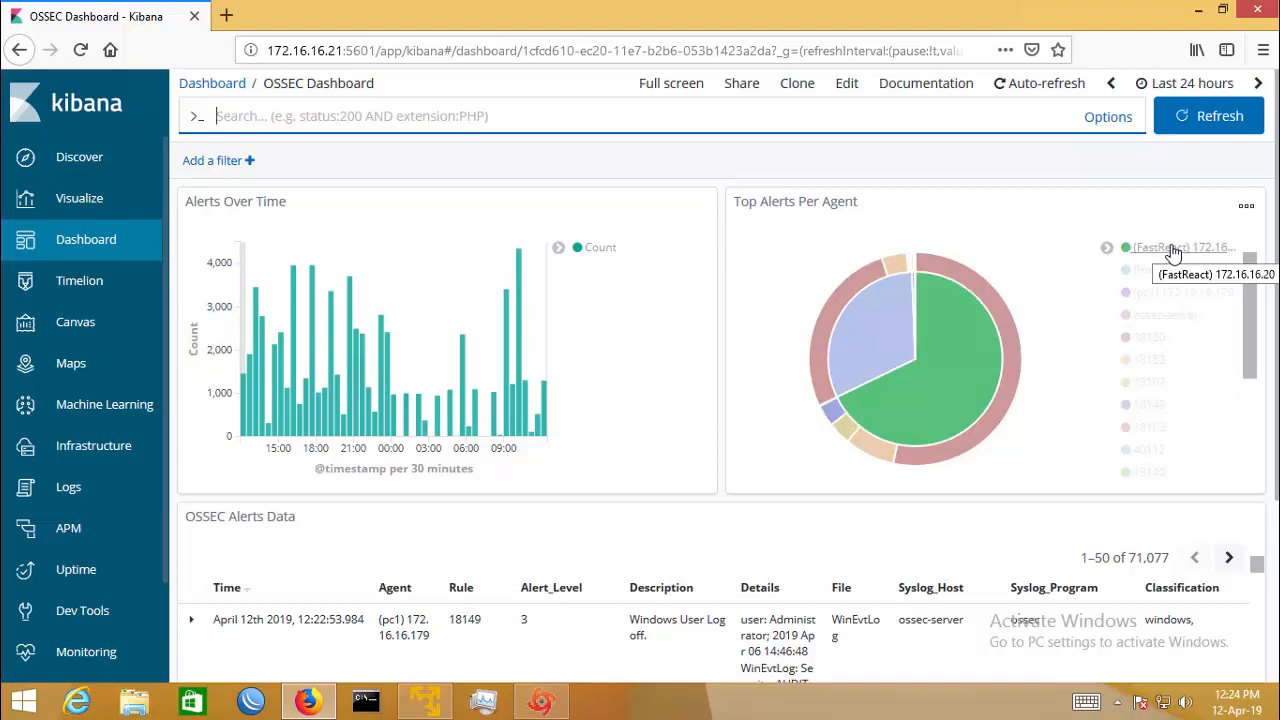
pyautogui.moveTo(830, 364)
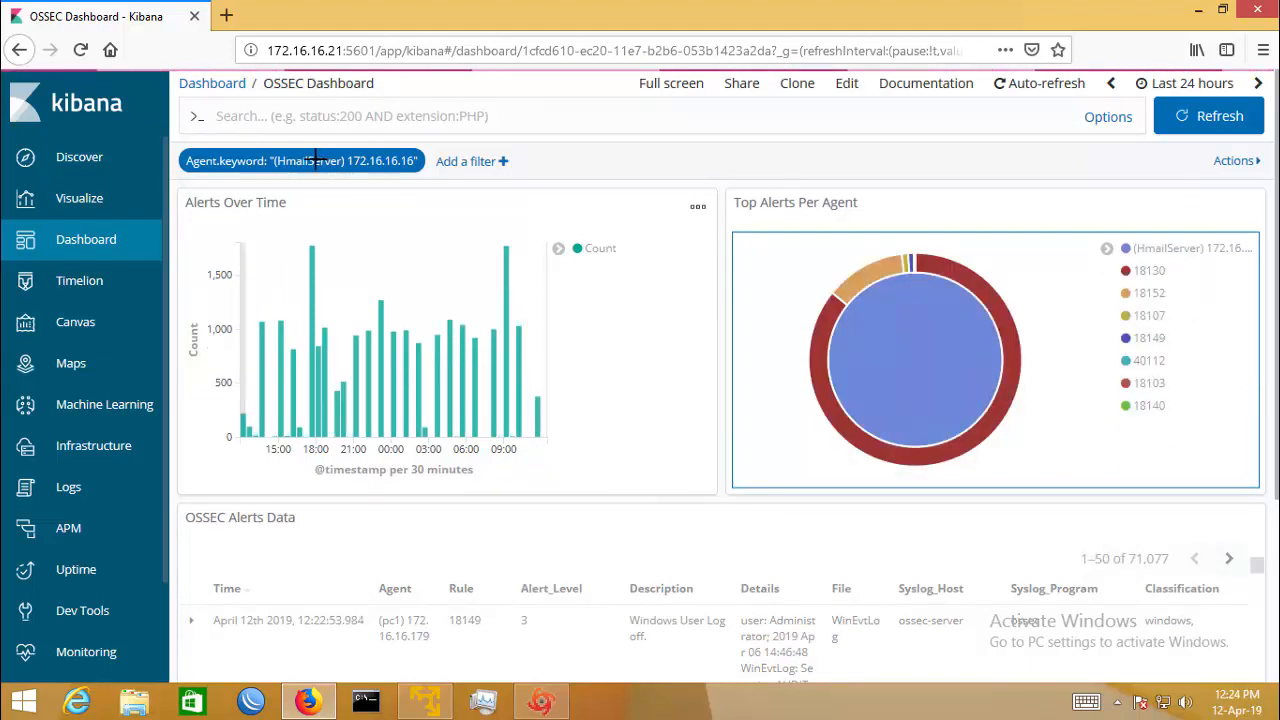
pyautogui.click(302, 160)
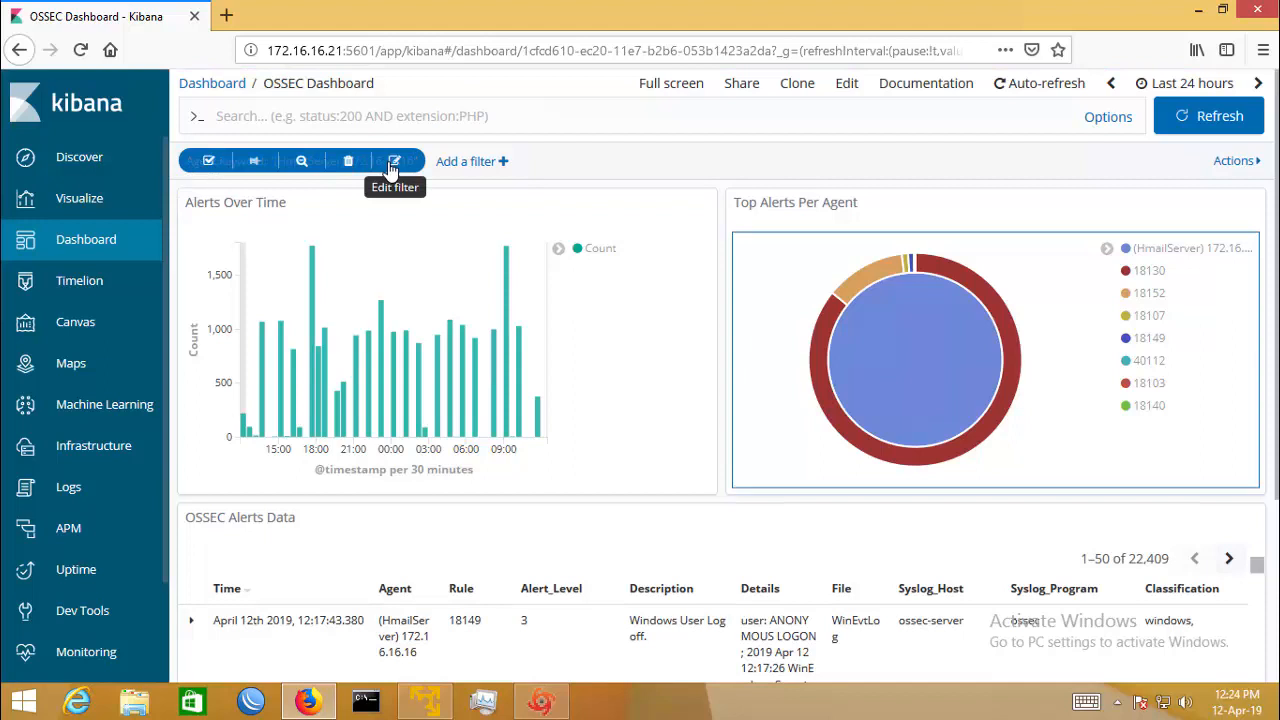
pyautogui.moveTo(352, 180)
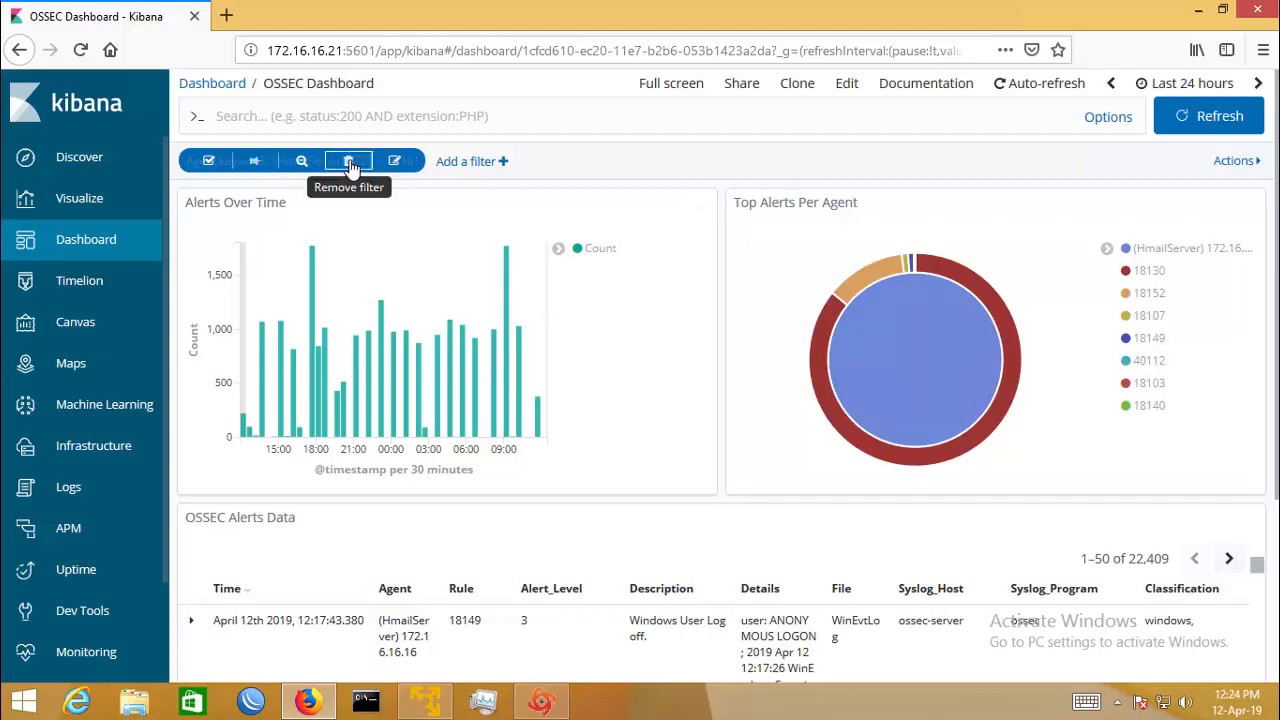
pyautogui.click(348, 160)
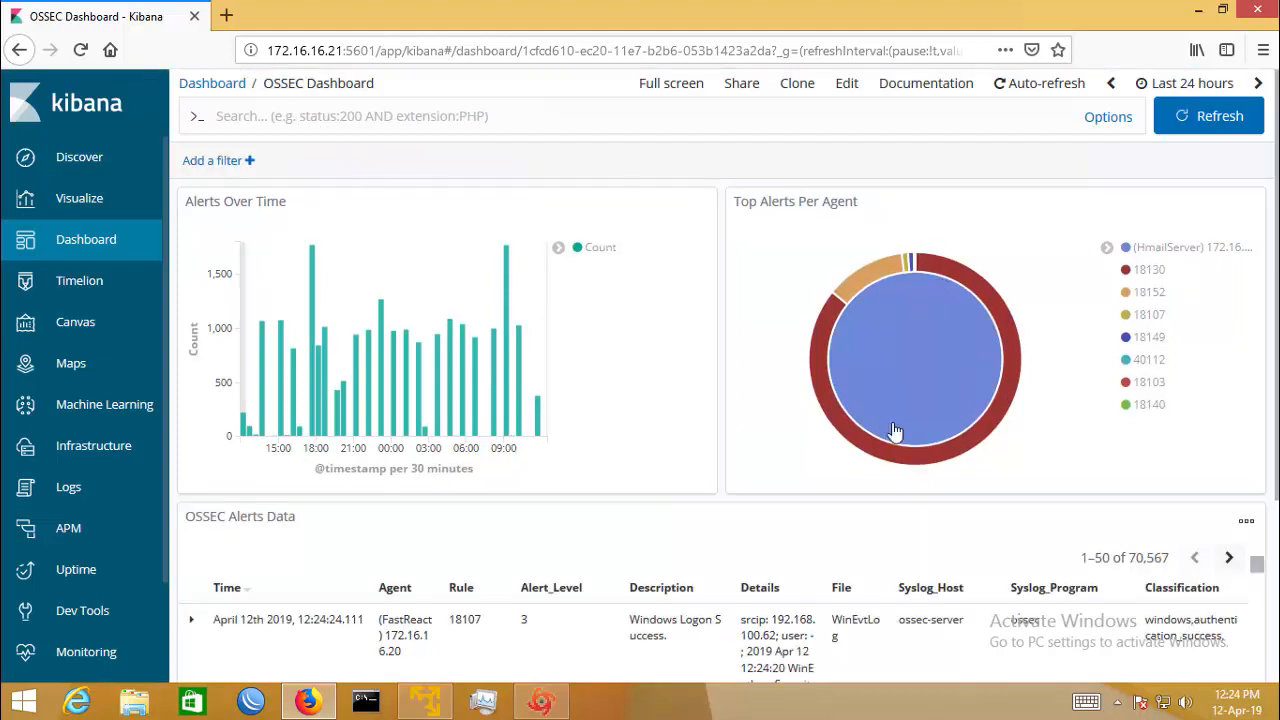
pyautogui.click(1208, 114)
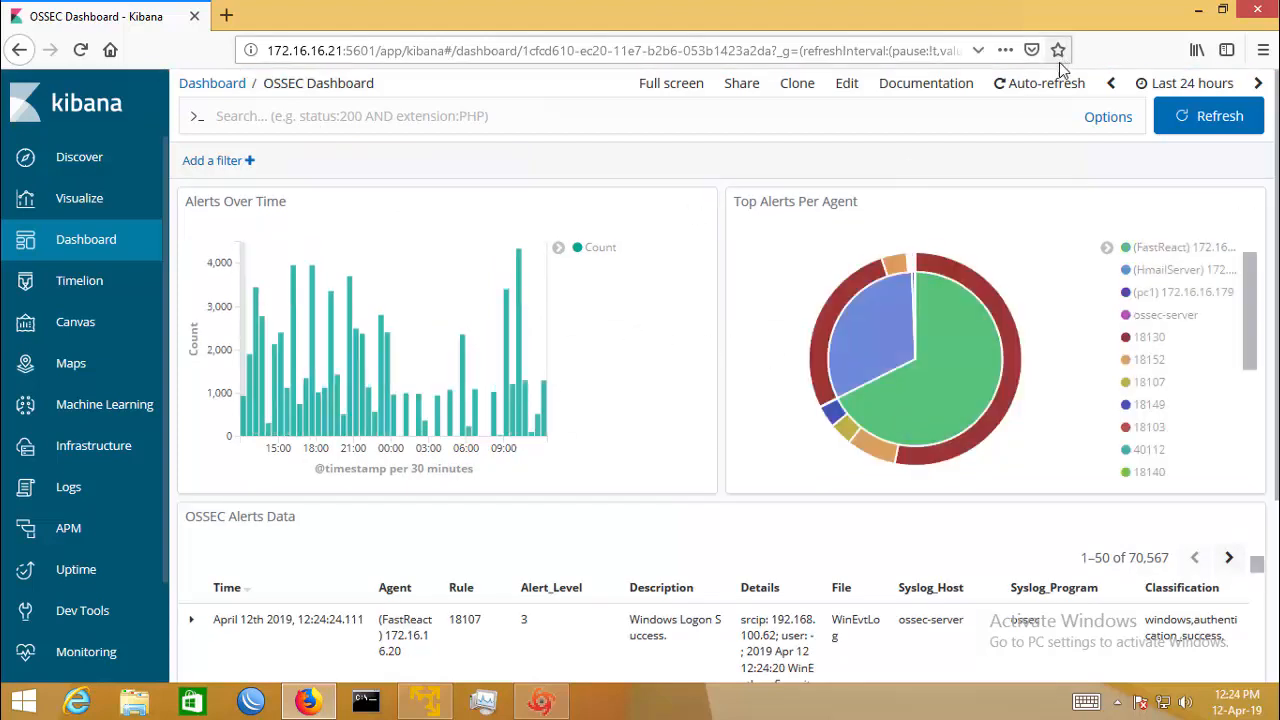
# Set auto-refresh to 5 minutes over the last 24 hours, then return to the dashboards list.
pyautogui.click(1040, 84)
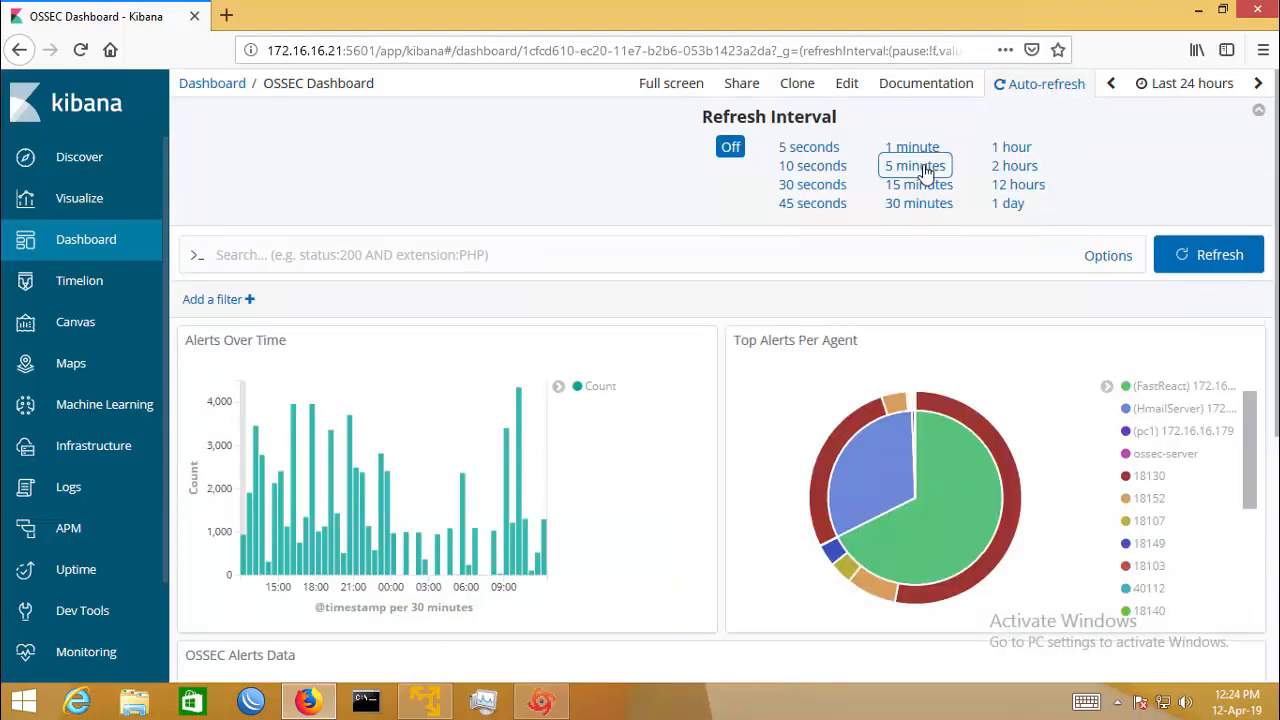
pyautogui.click(914, 164)
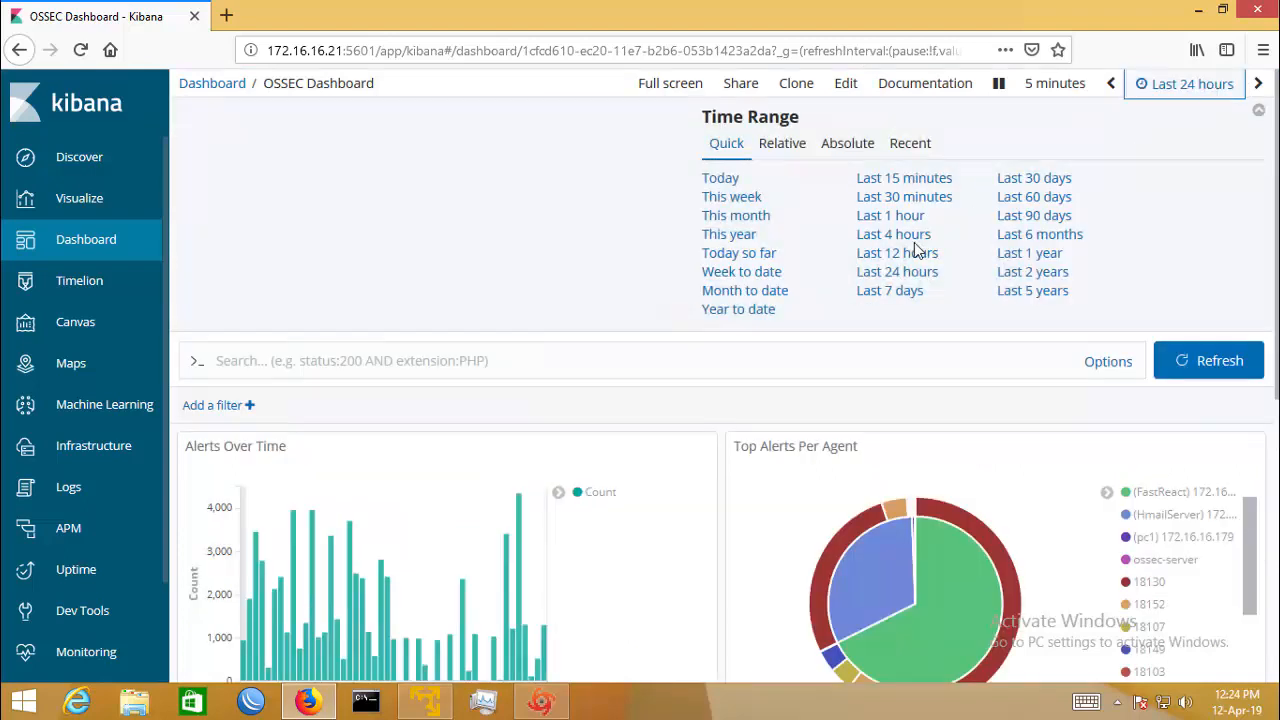
pyautogui.moveTo(728, 234)
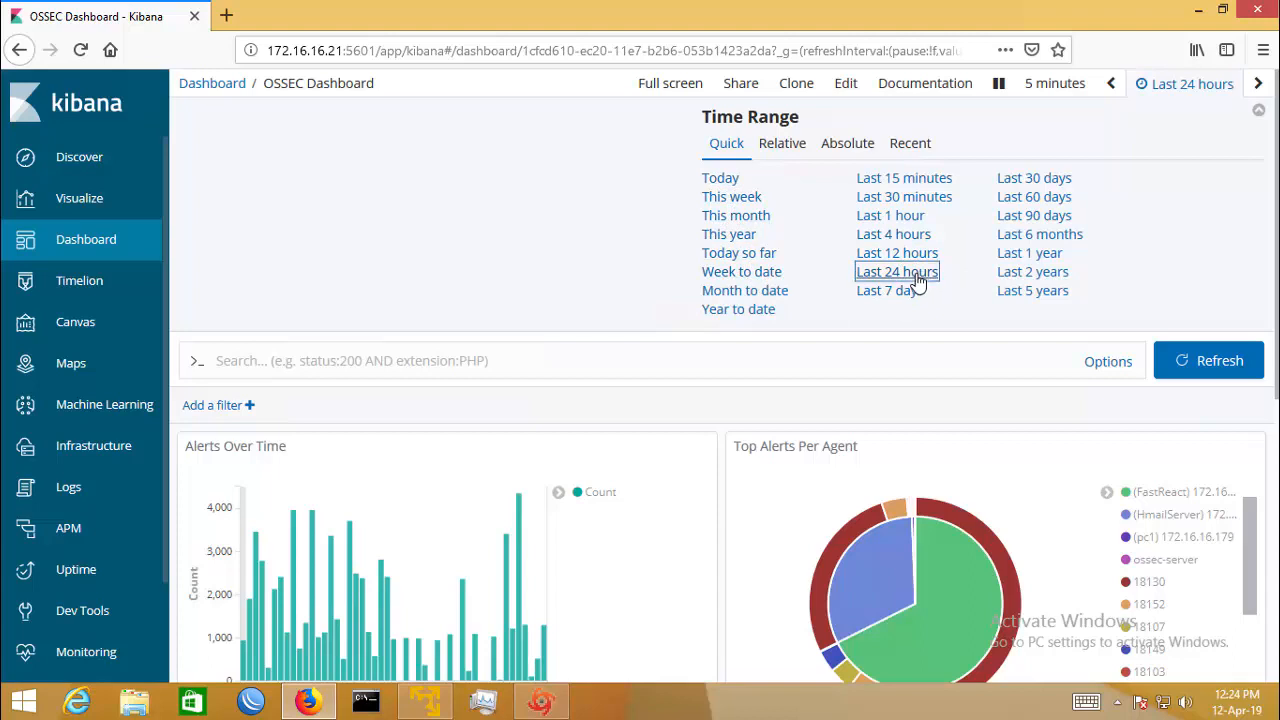
pyautogui.click(896, 272)
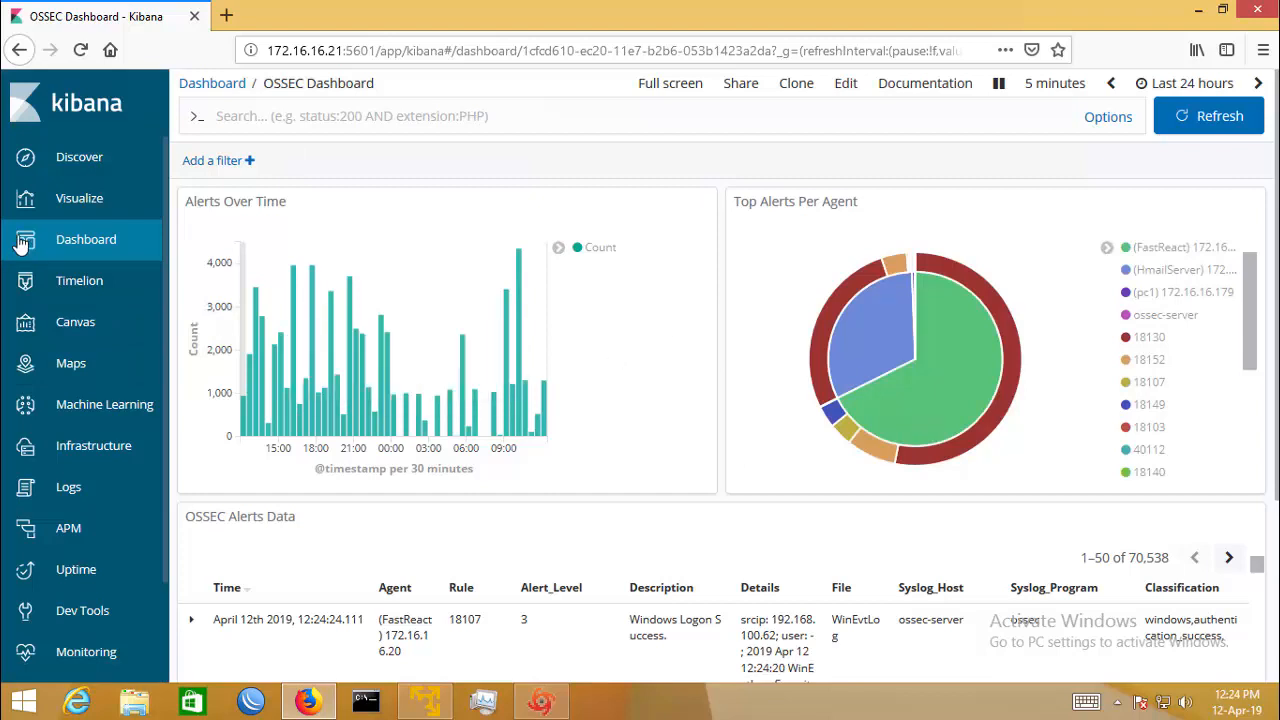
pyautogui.click(86, 240)
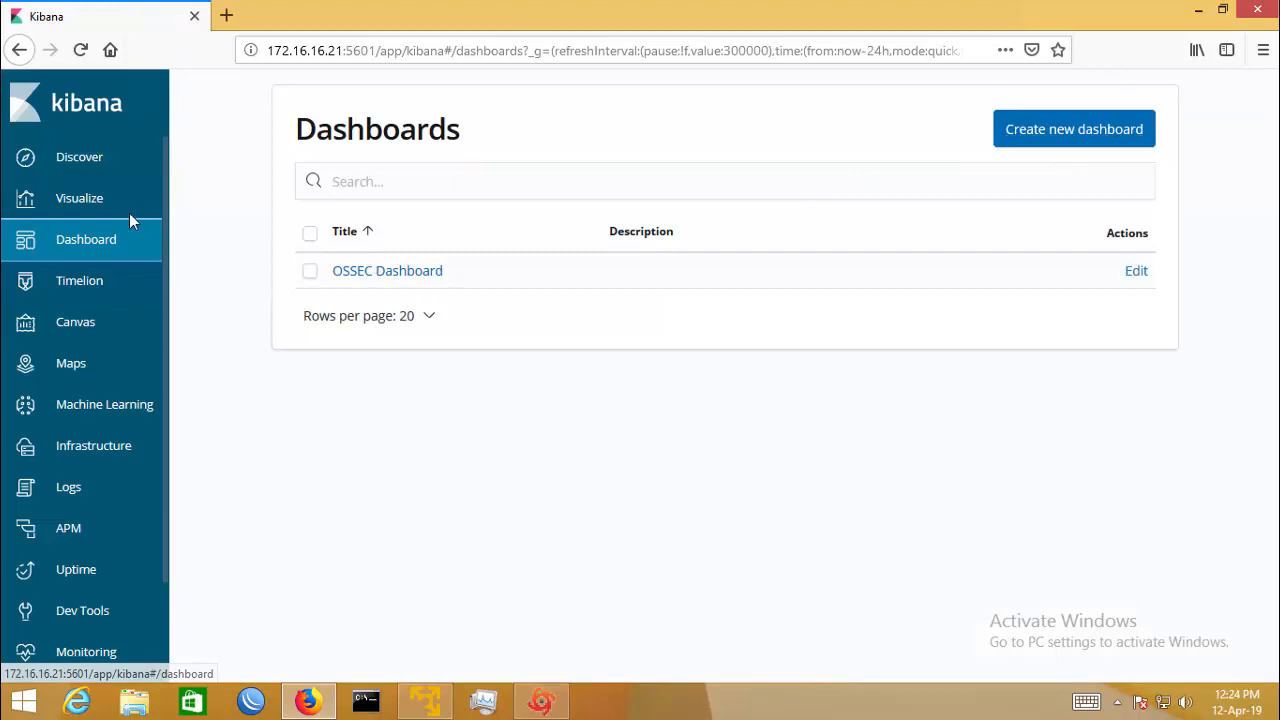
pyautogui.click(80, 198)
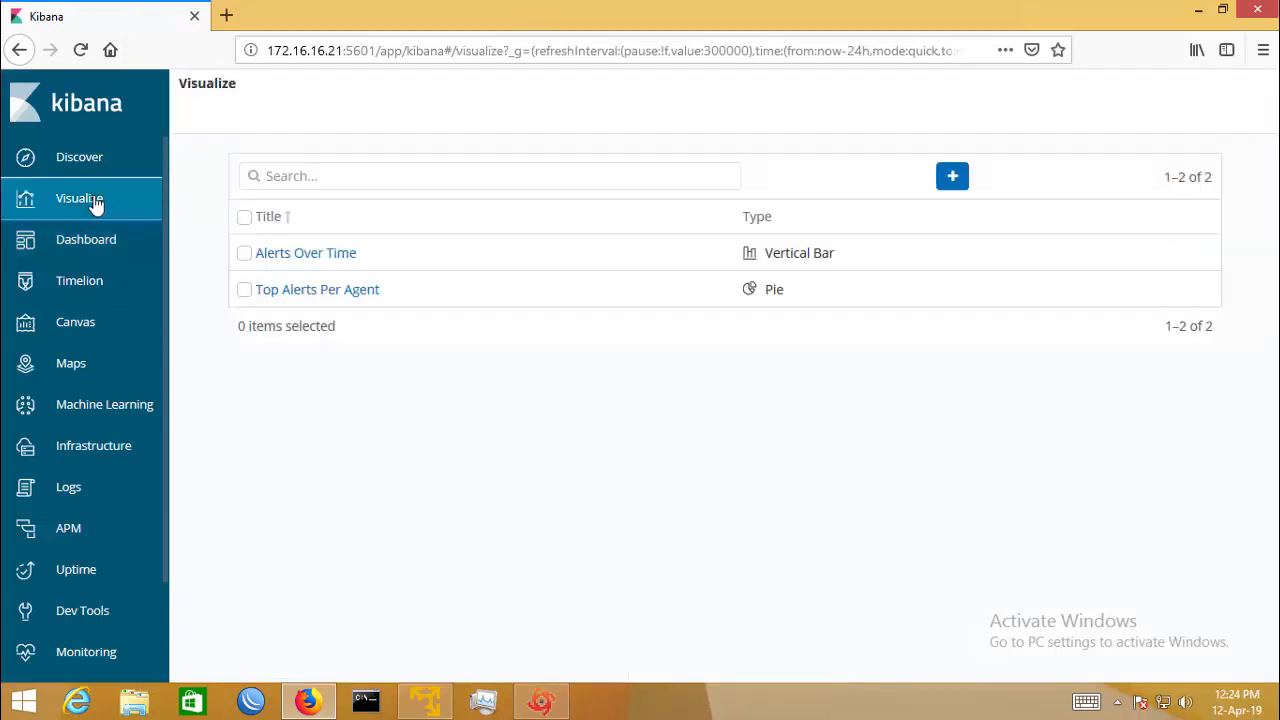
pyautogui.moveTo(304, 252)
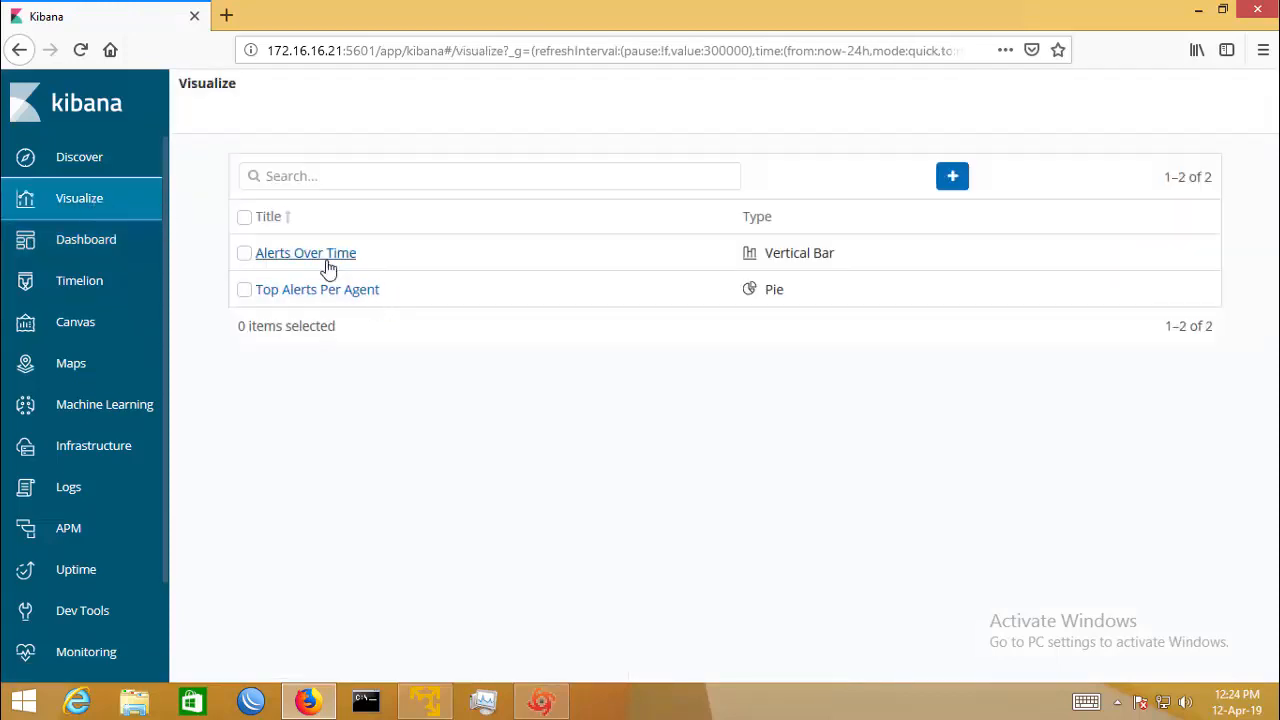
pyautogui.click(304, 252)
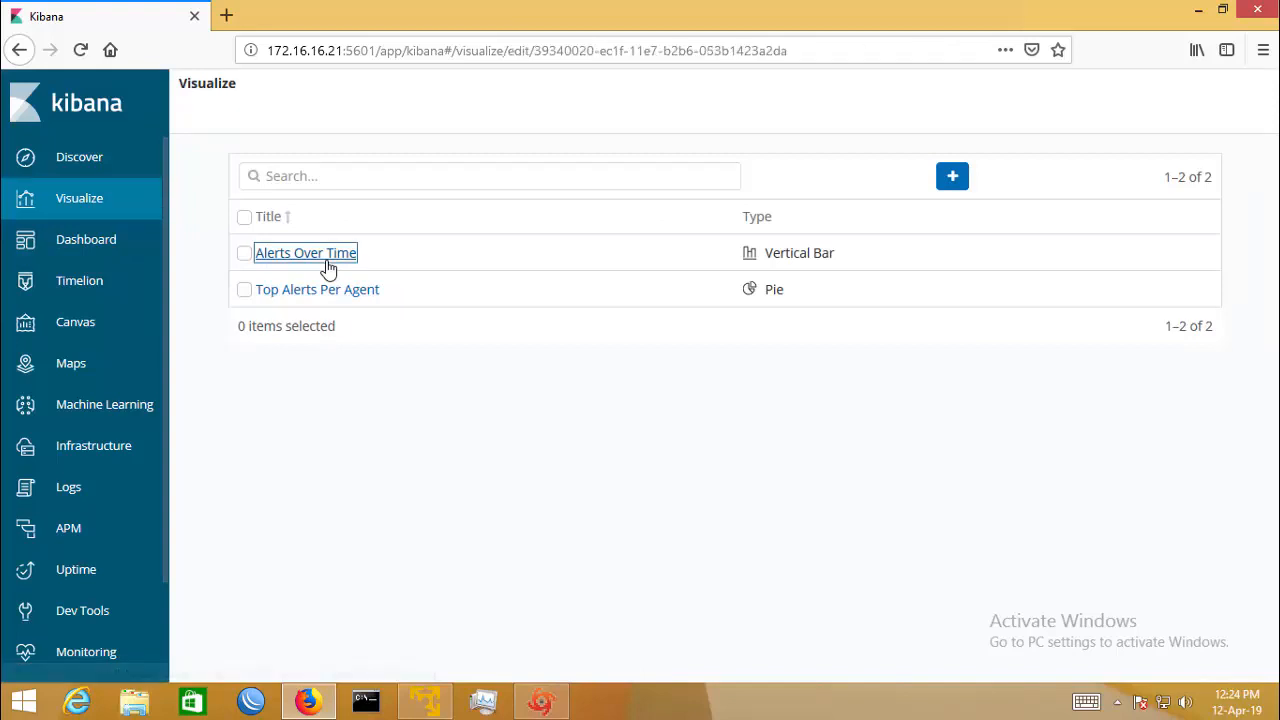
pyautogui.click(304, 252)
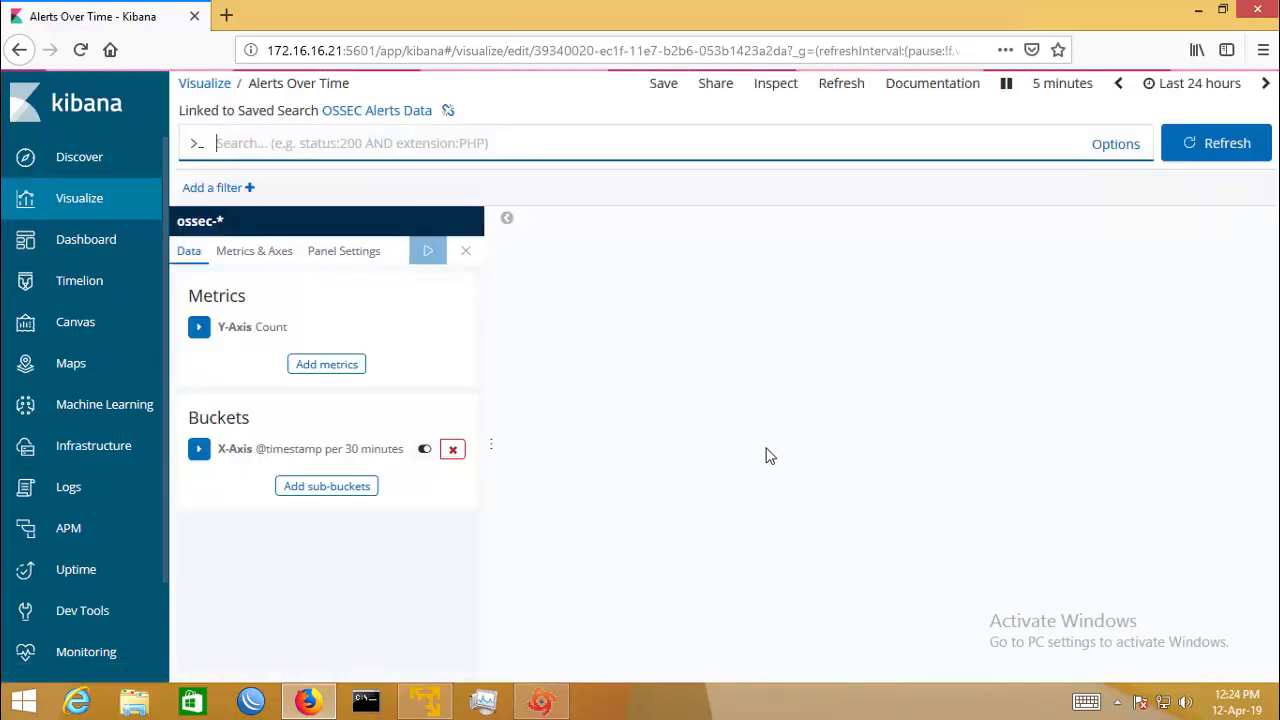
pyautogui.click(428, 250)
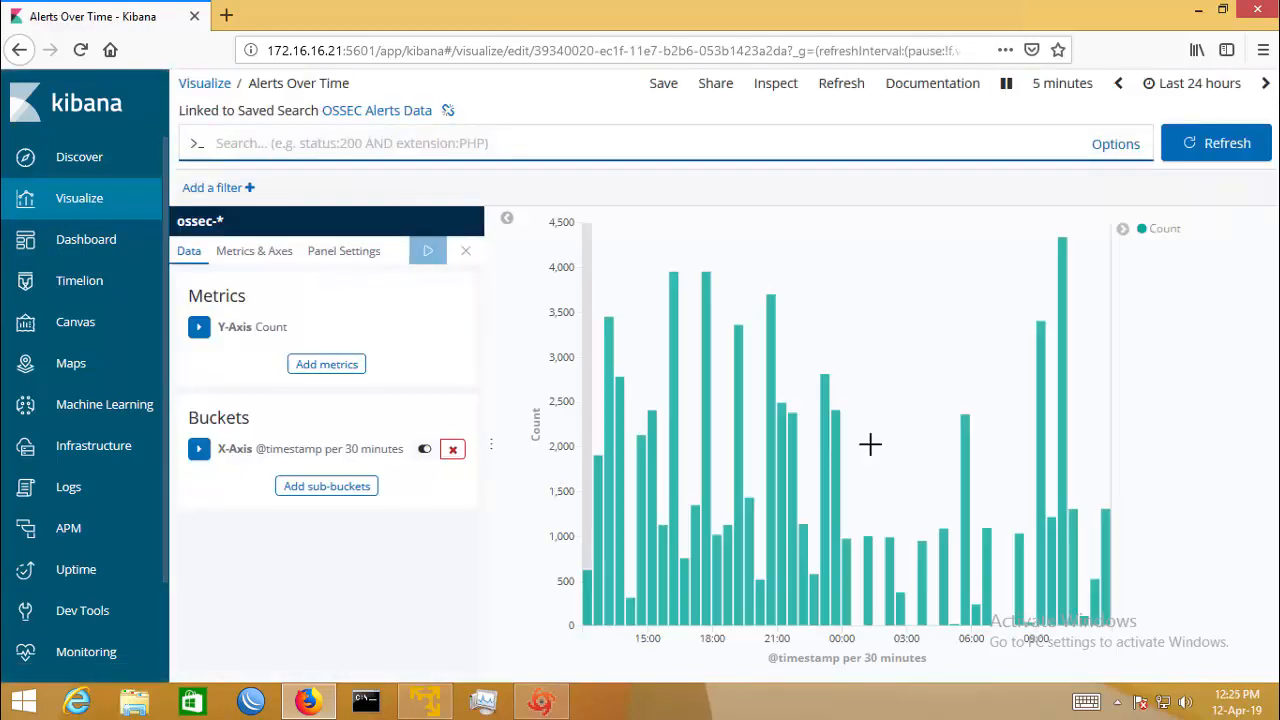
pyautogui.moveTo(824, 600)
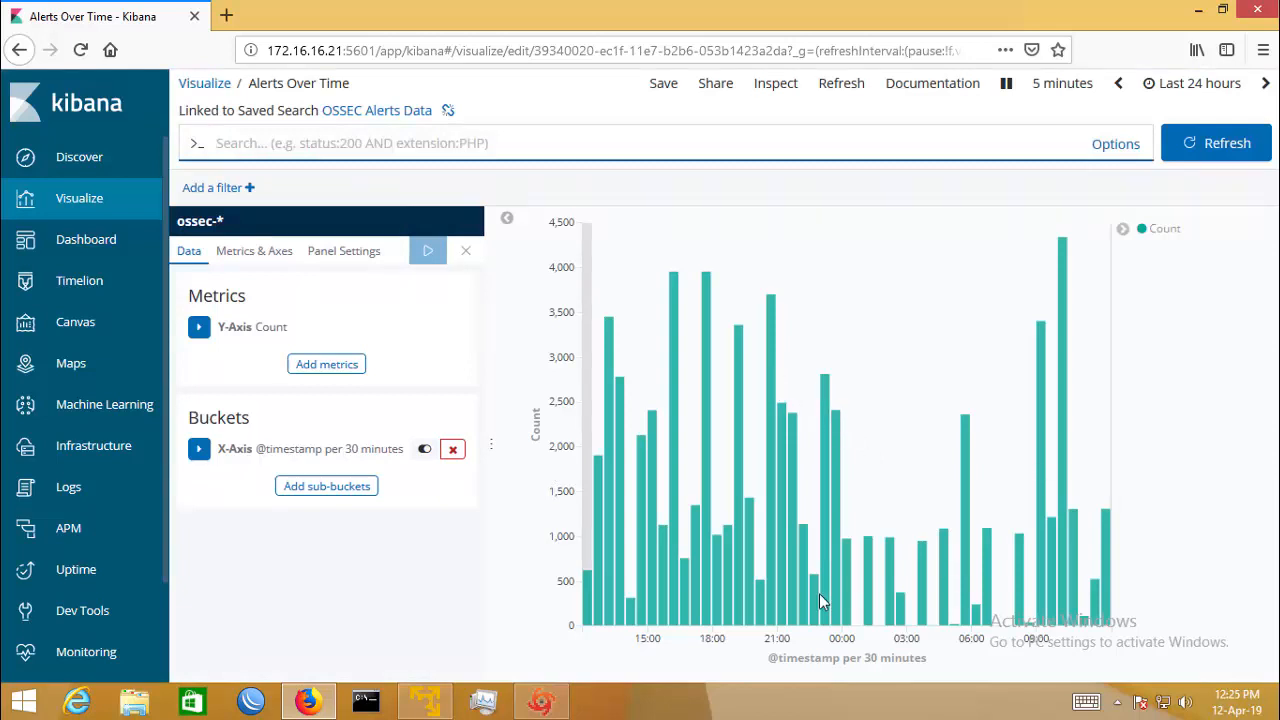
pyautogui.moveTo(76, 300)
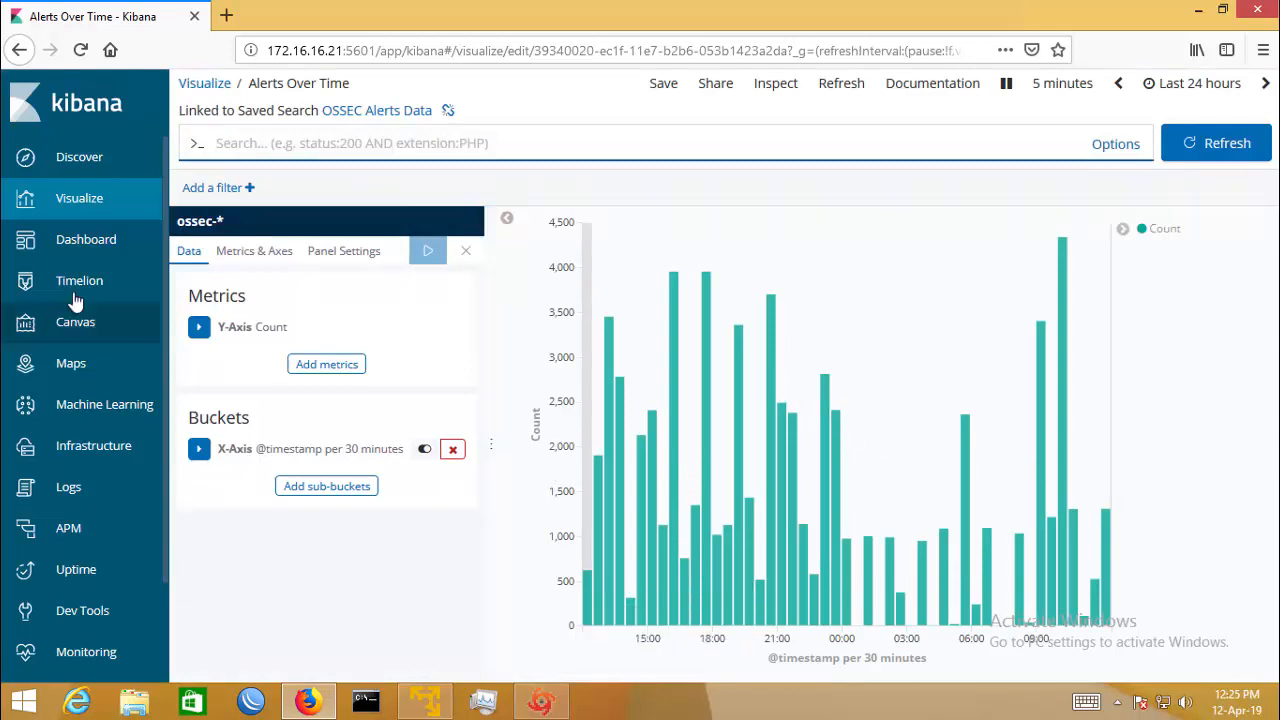
pyautogui.moveTo(76, 322)
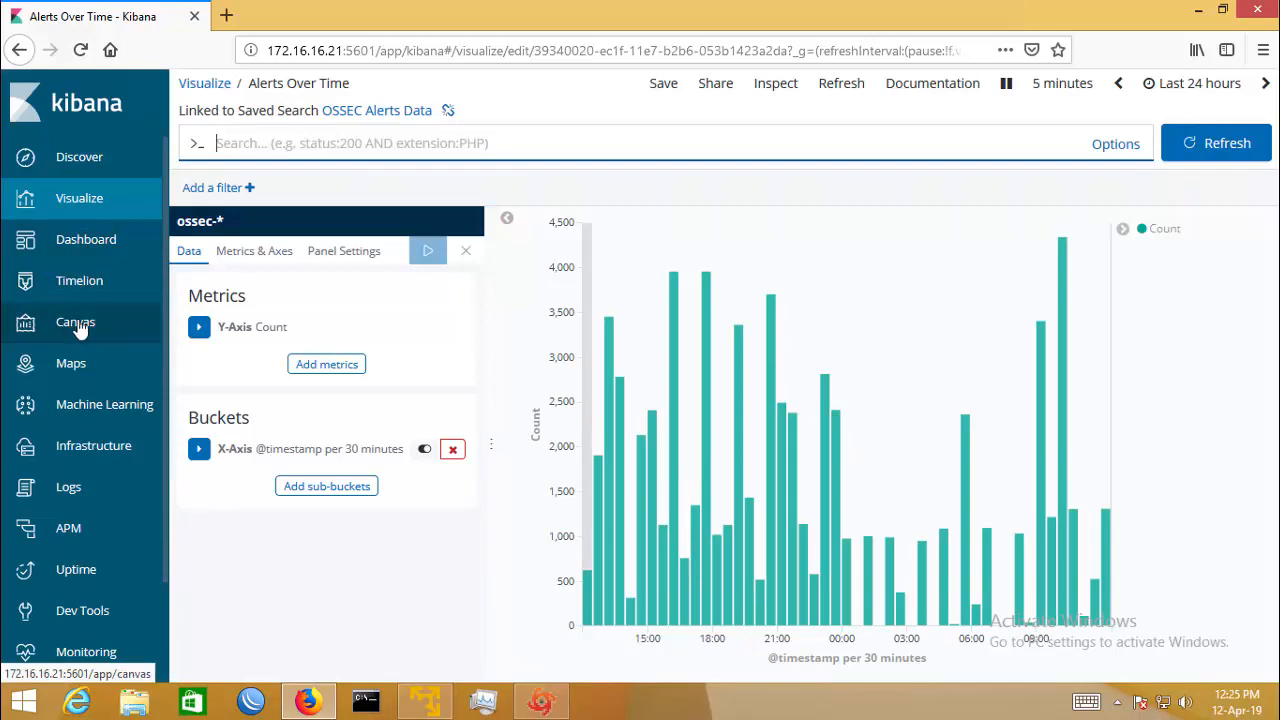
pyautogui.moveTo(80, 280)
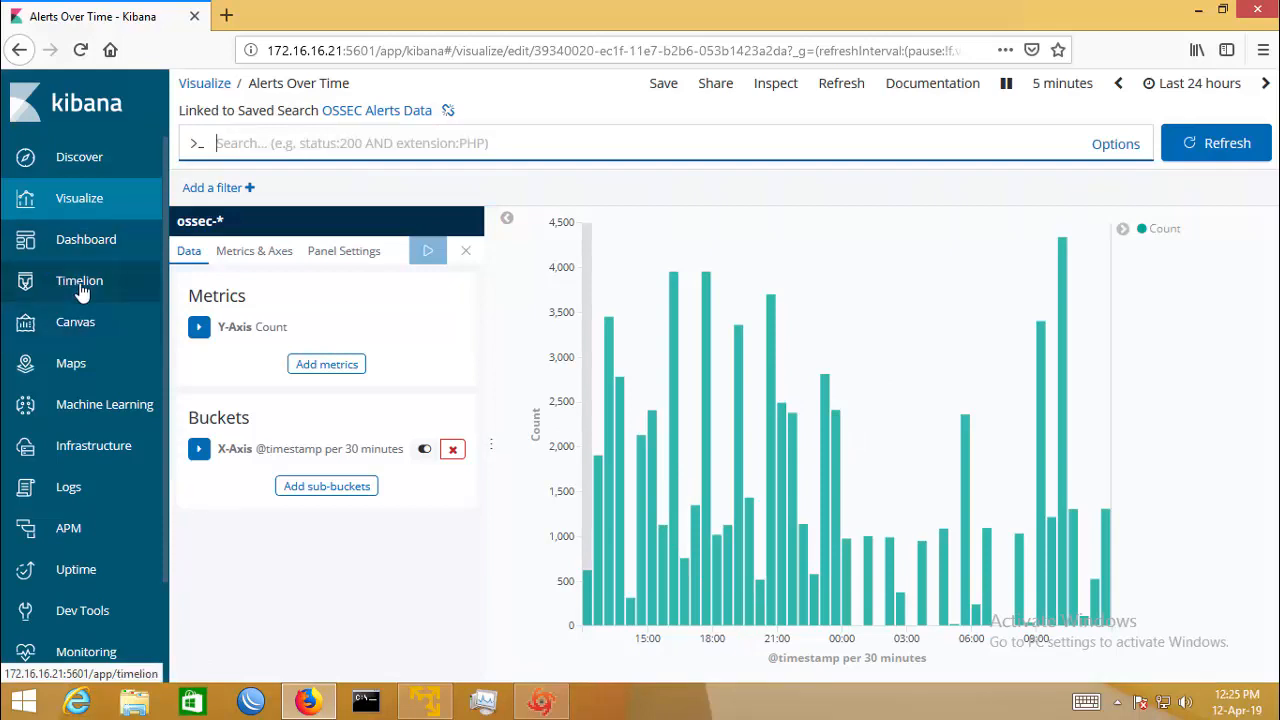
pyautogui.click(86, 240)
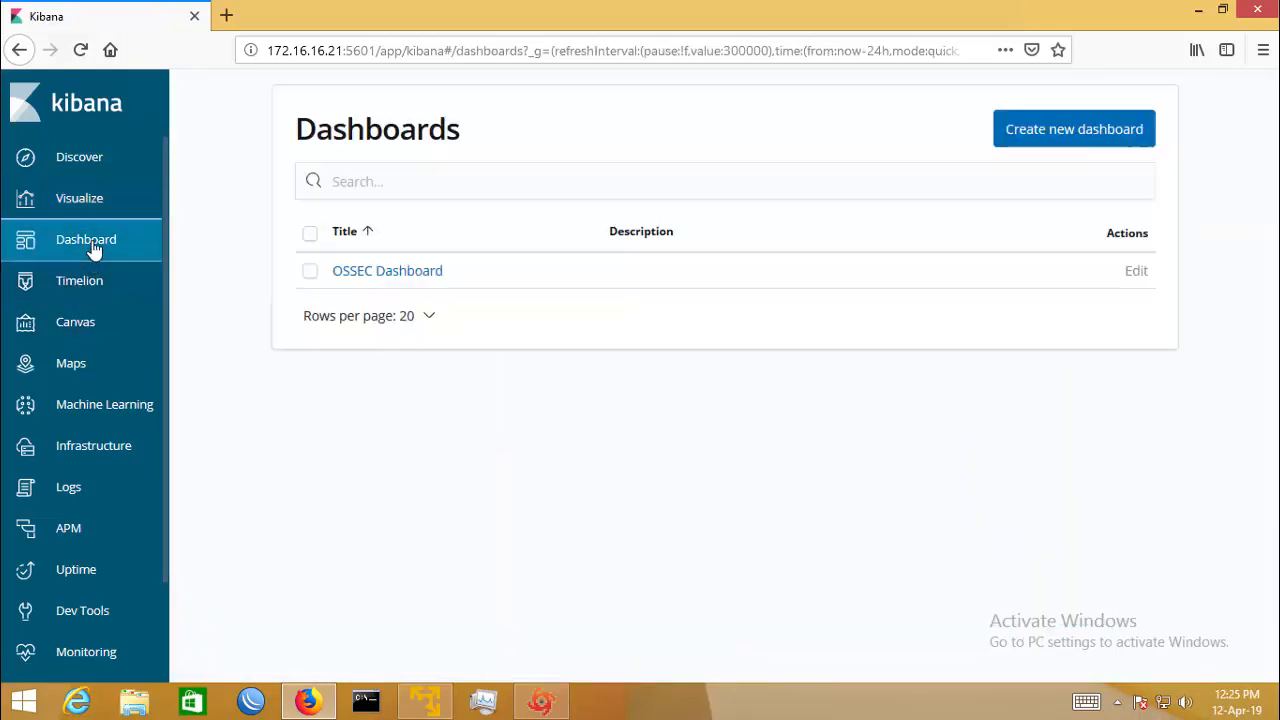